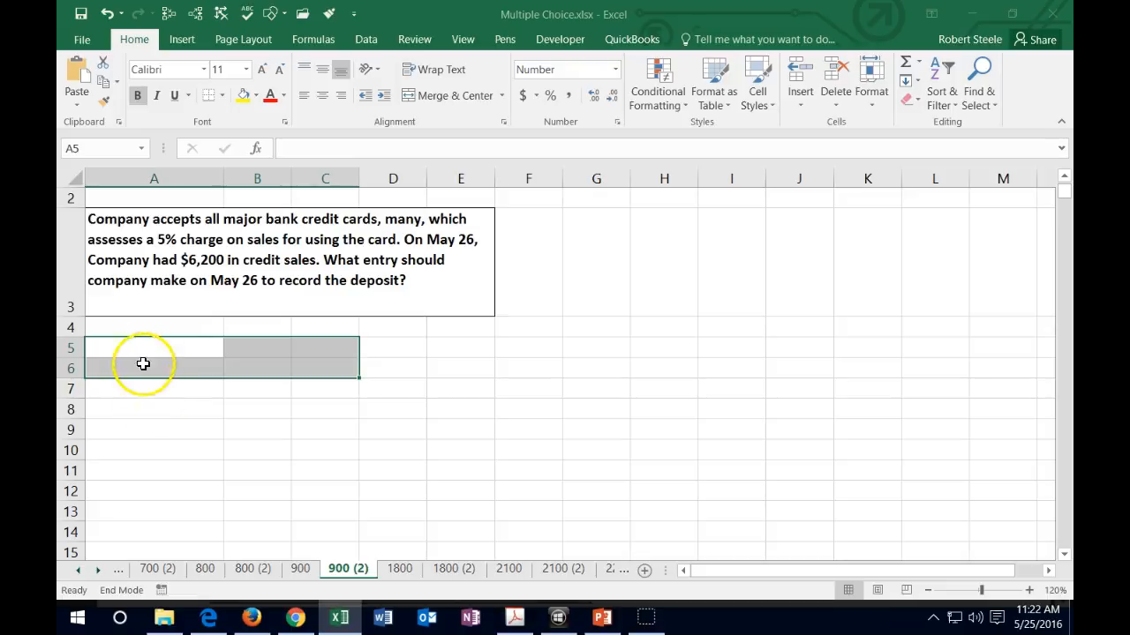
Label Cash in A5 and Sale in A6, entering -6200 beside Sale so it shows (6,200).
{"action": "left_click", "coordinate": [153, 346]}
{"action": "type", "text": "Cash"}
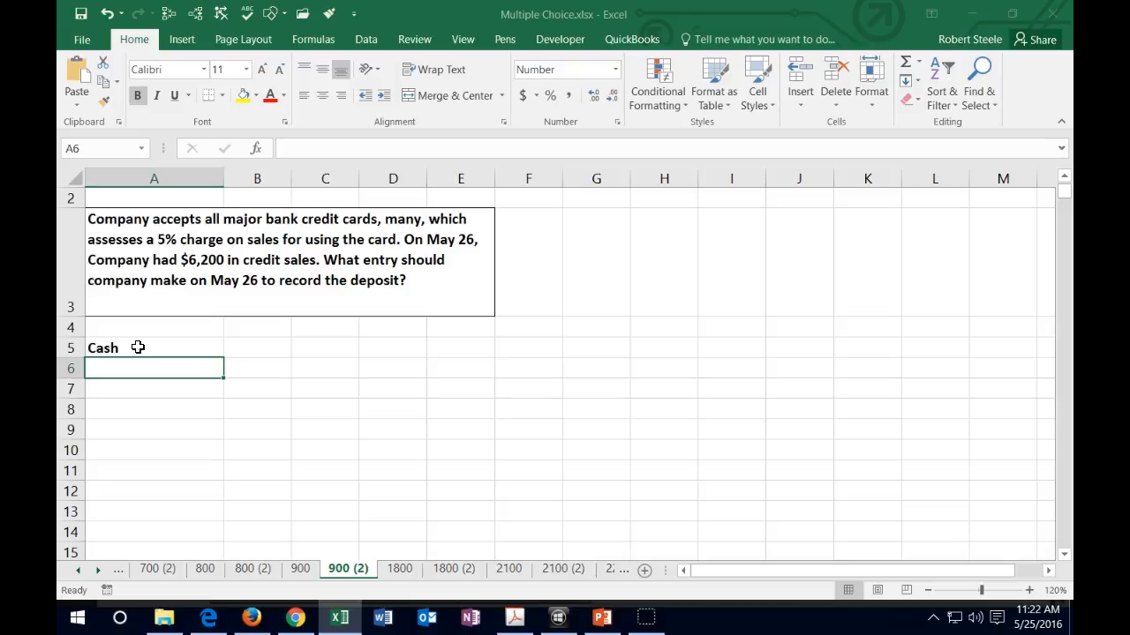
{"action": "type", "text": "S"}
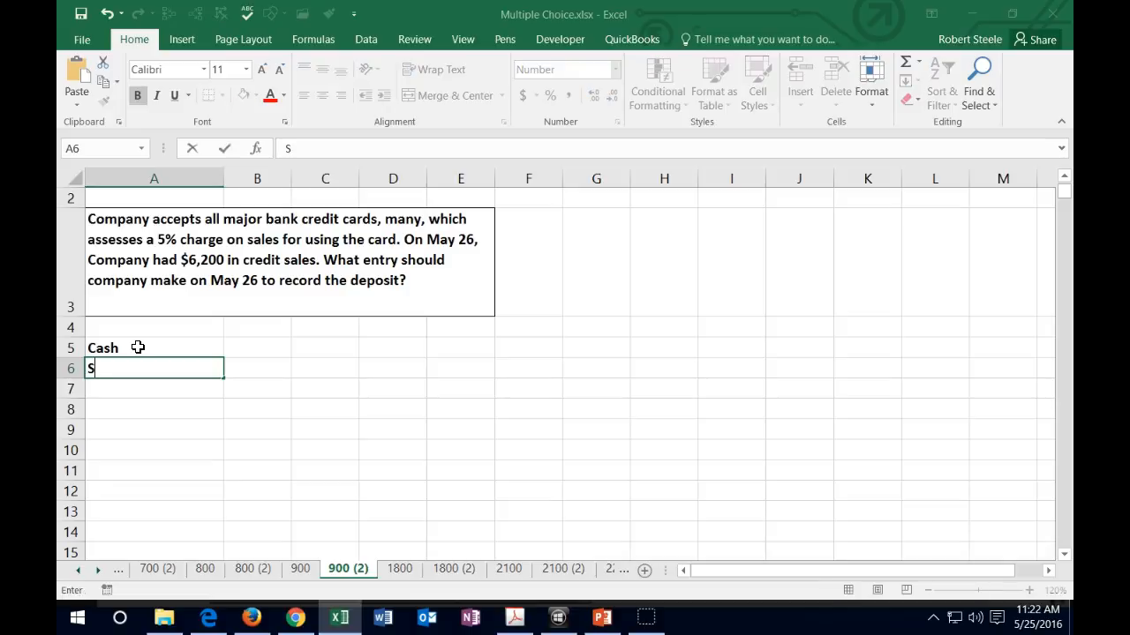
{"action": "type", "text": "ale"}
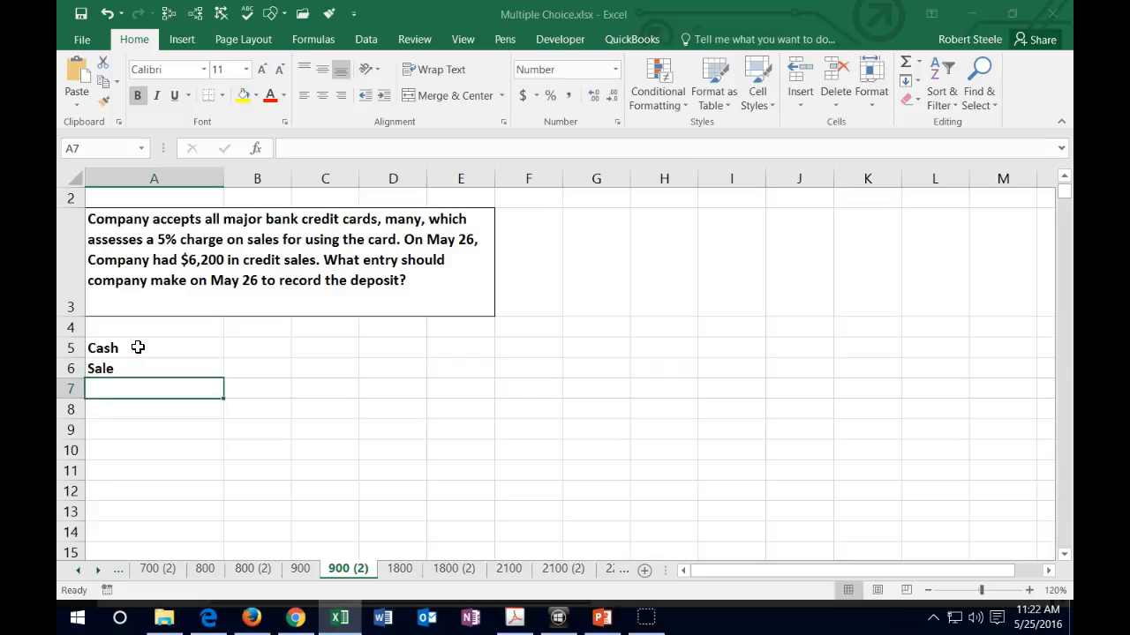
{"action": "left_click", "coordinate": [153, 368]}
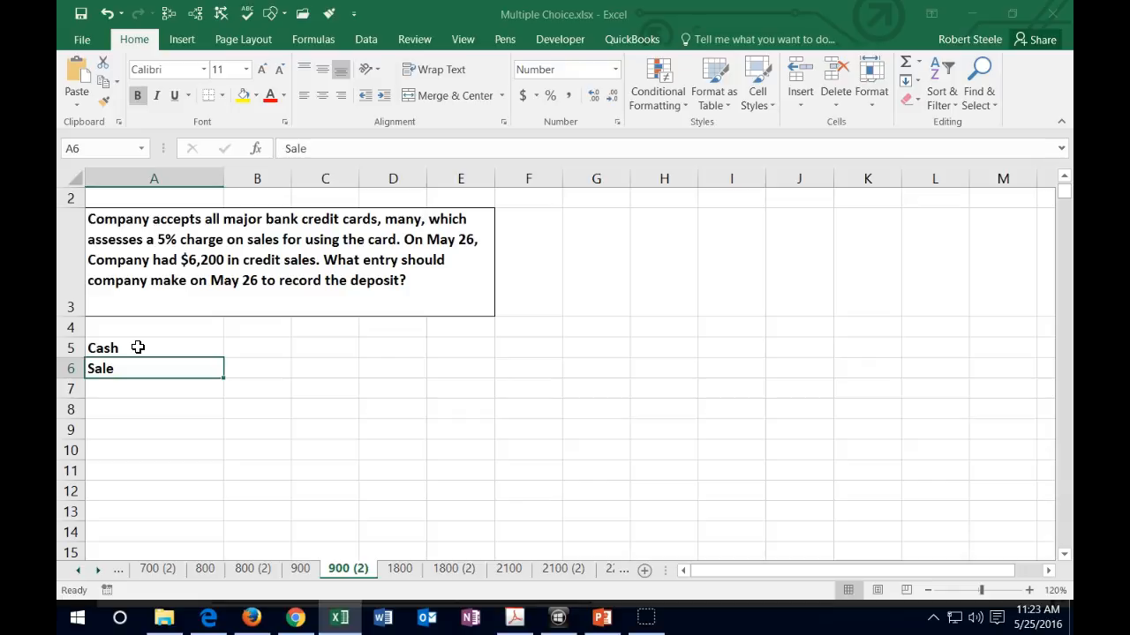
{"action": "left_click", "coordinate": [325, 369]}
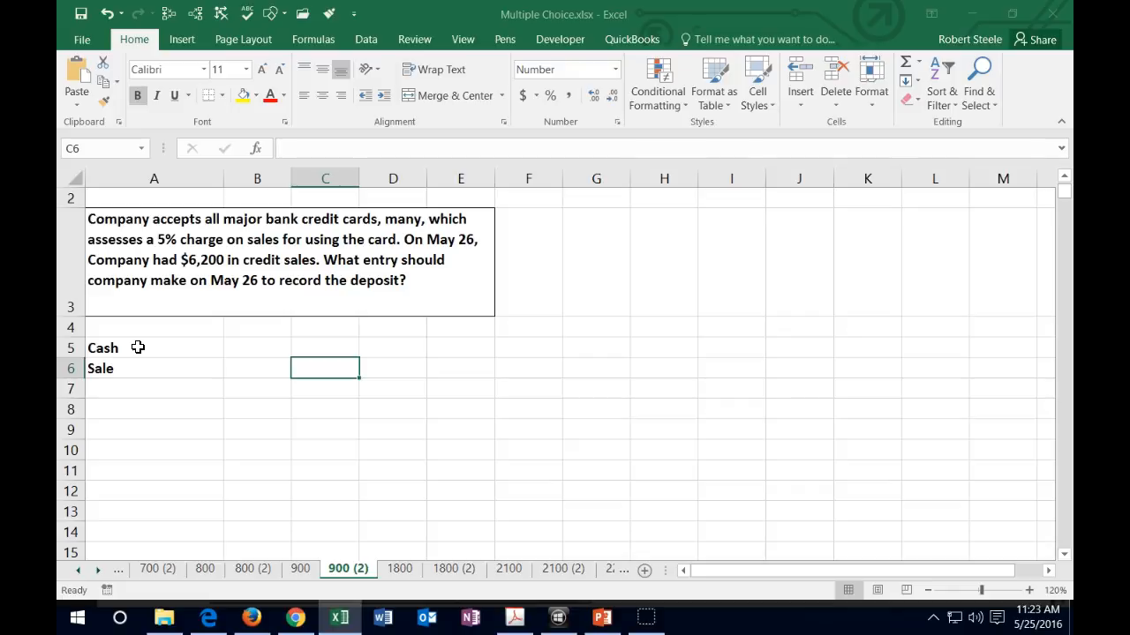
{"action": "type", "text": "-6200"}
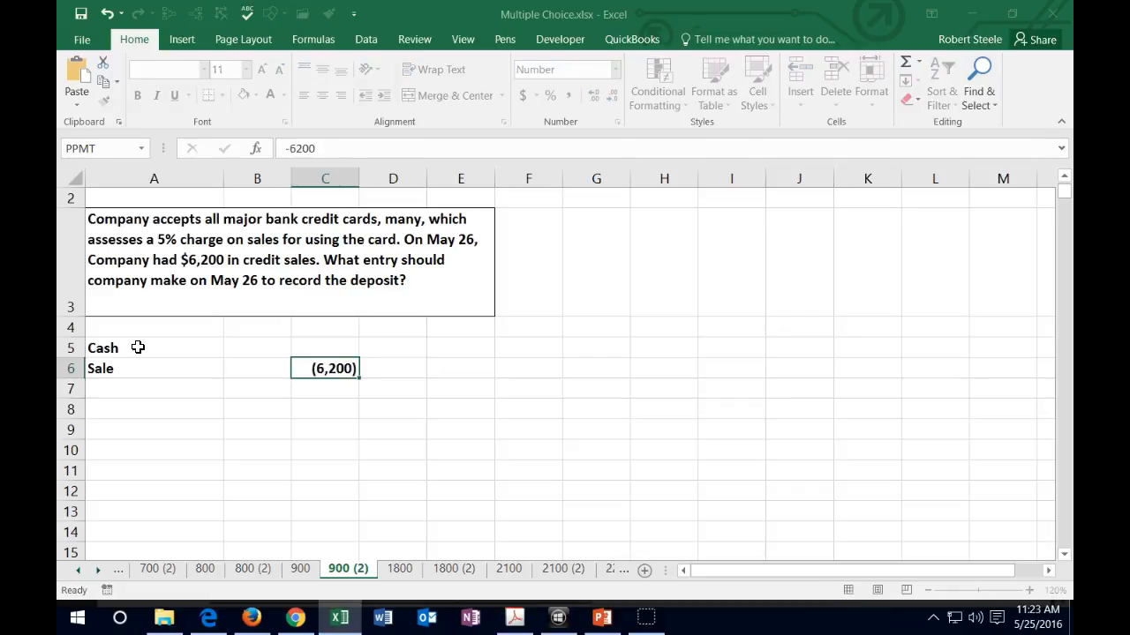
{"action": "left_click", "coordinate": [529, 388]}
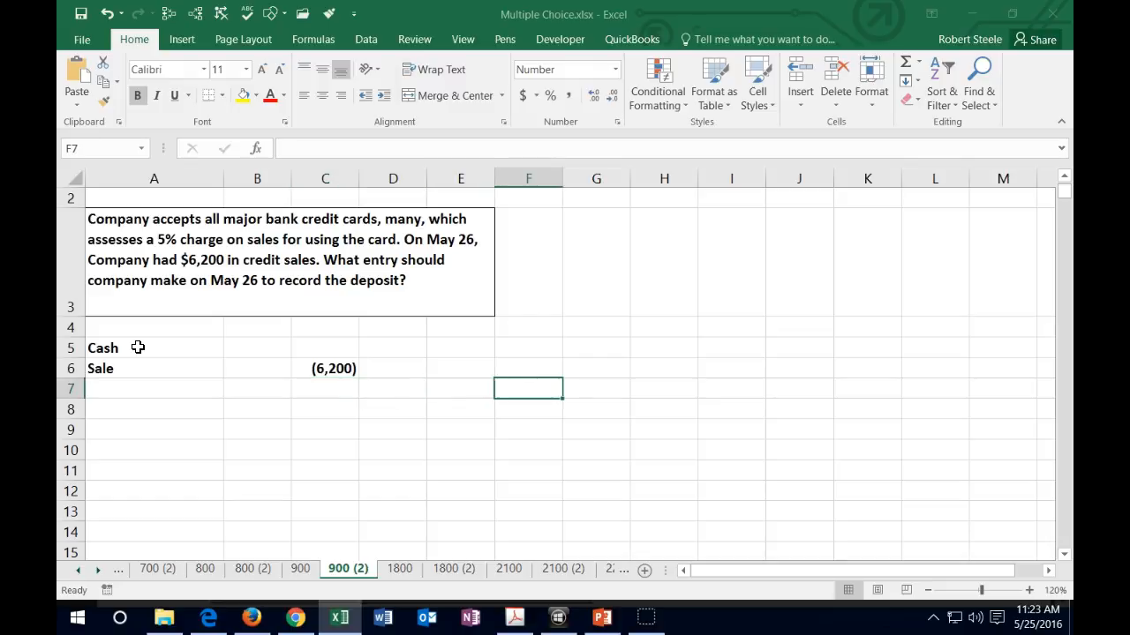
Enter 6,200 in F5 and the 0.05 rate in F6 formatted as 5%.
{"action": "left_click", "coordinate": [530, 346]}
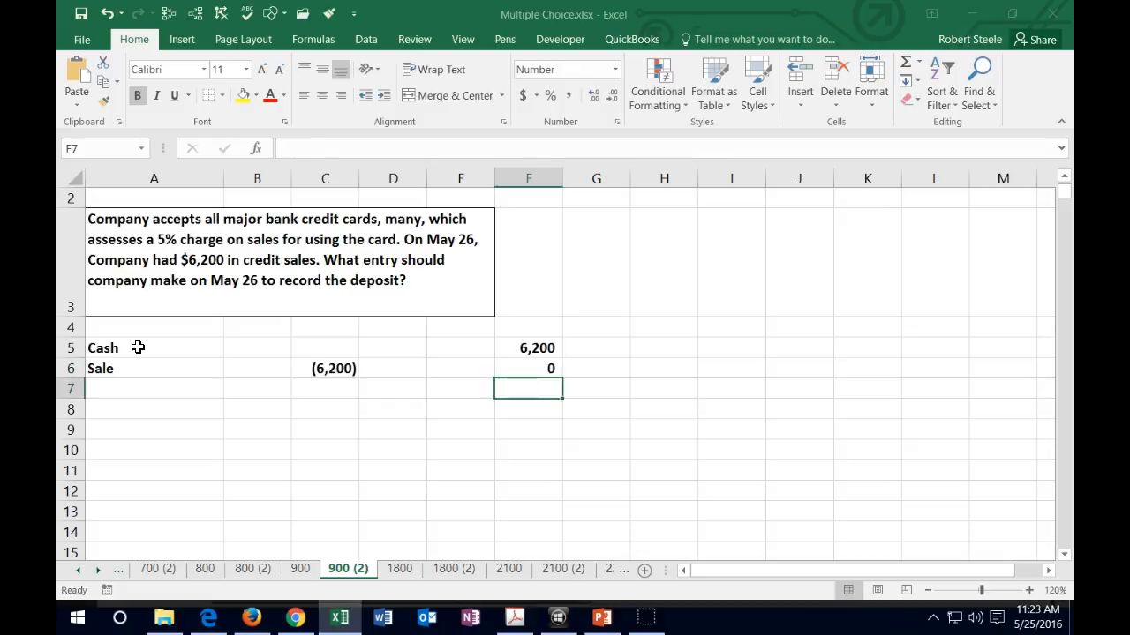
{"action": "left_click", "coordinate": [530, 369]}
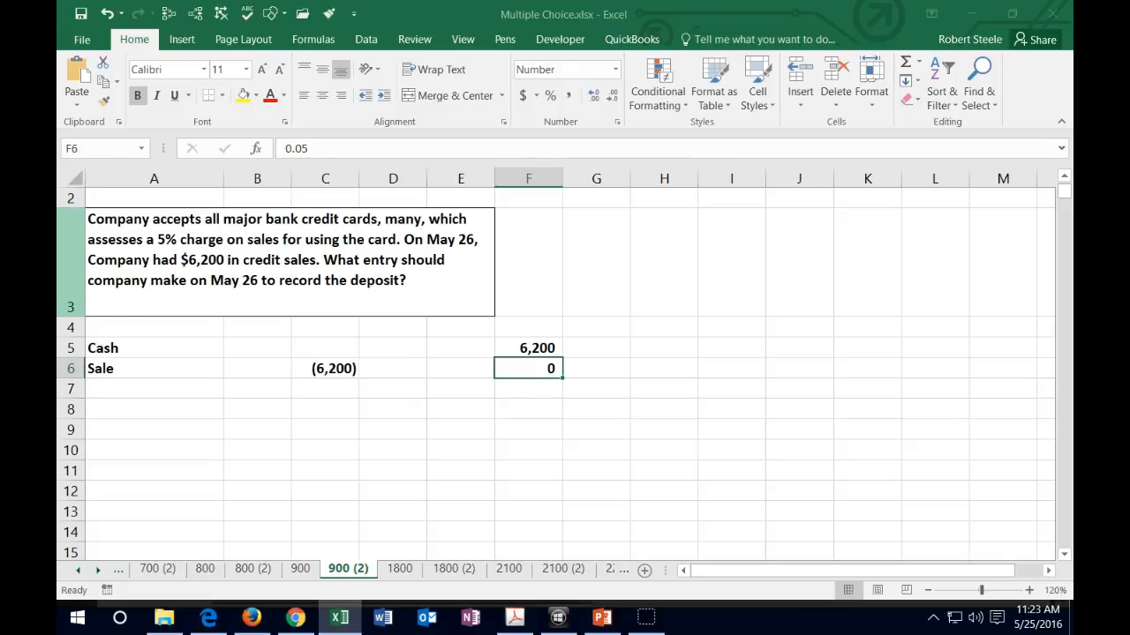
{"action": "mouse_move", "coordinate": [565, 137]}
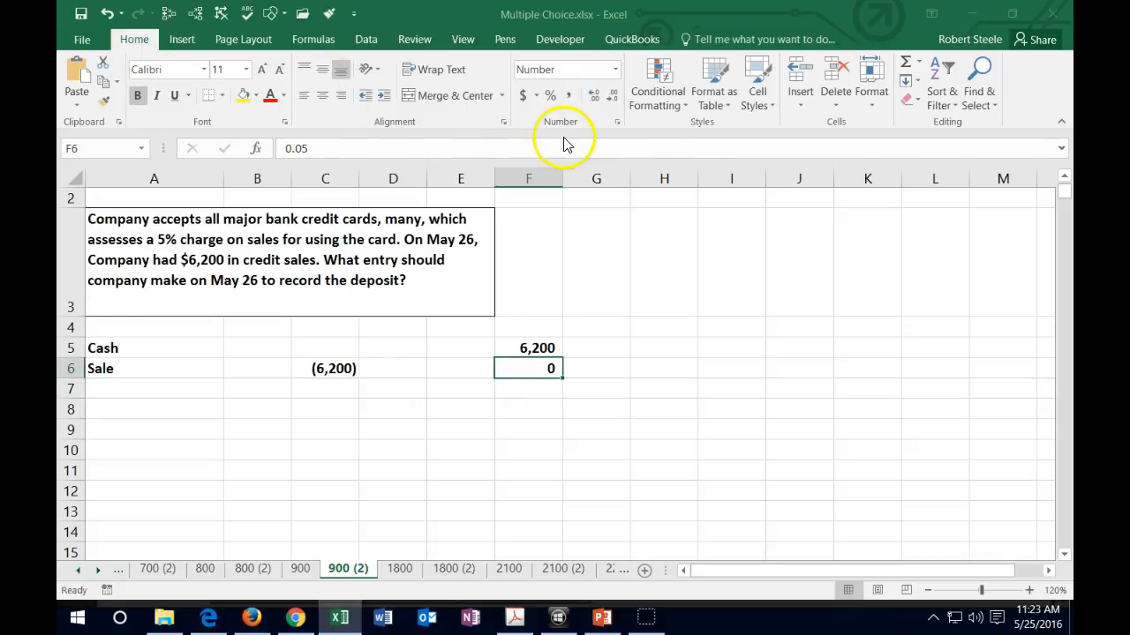
{"action": "left_click", "coordinate": [593, 95]}
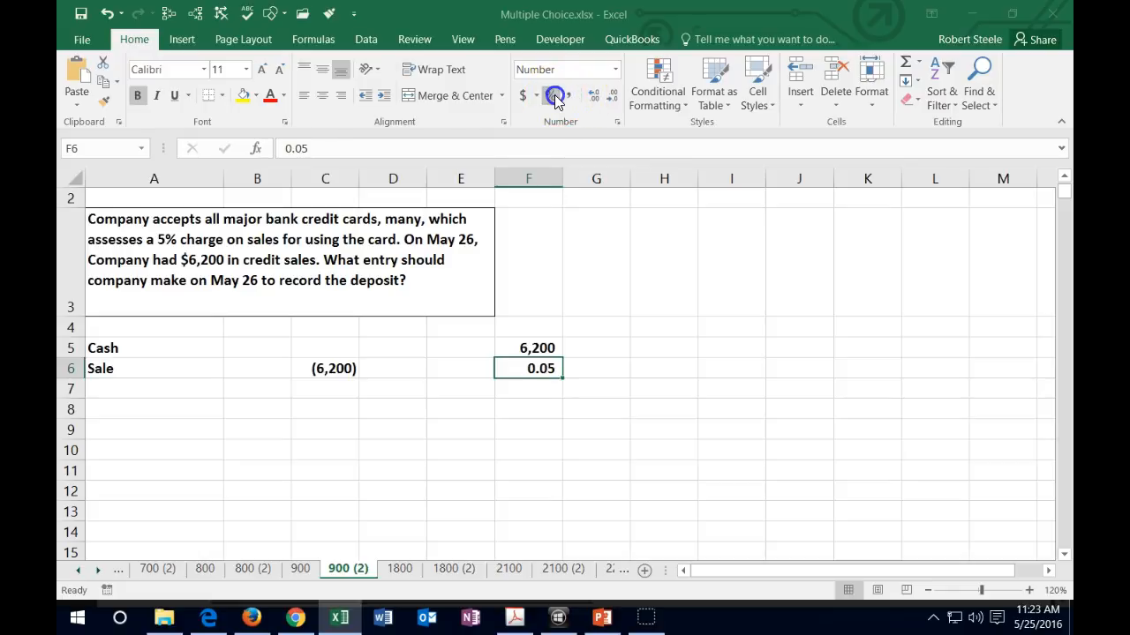
{"action": "left_click", "coordinate": [551, 95]}
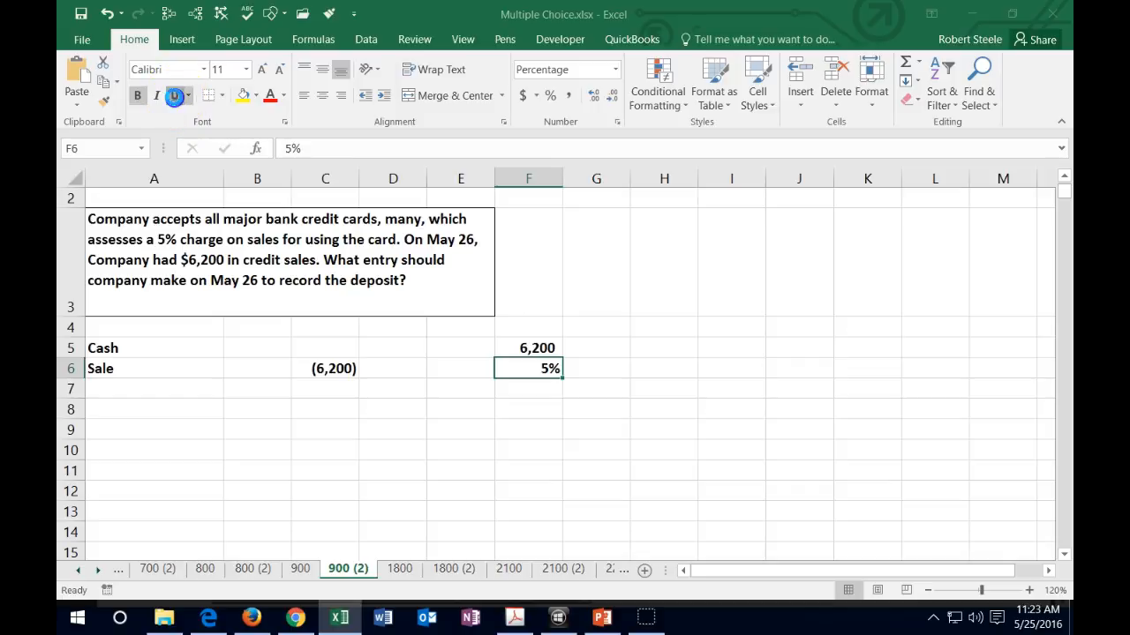
Compute the card fee in F7 as =F5*F6 giving 310.
{"action": "left_click", "coordinate": [530, 388]}
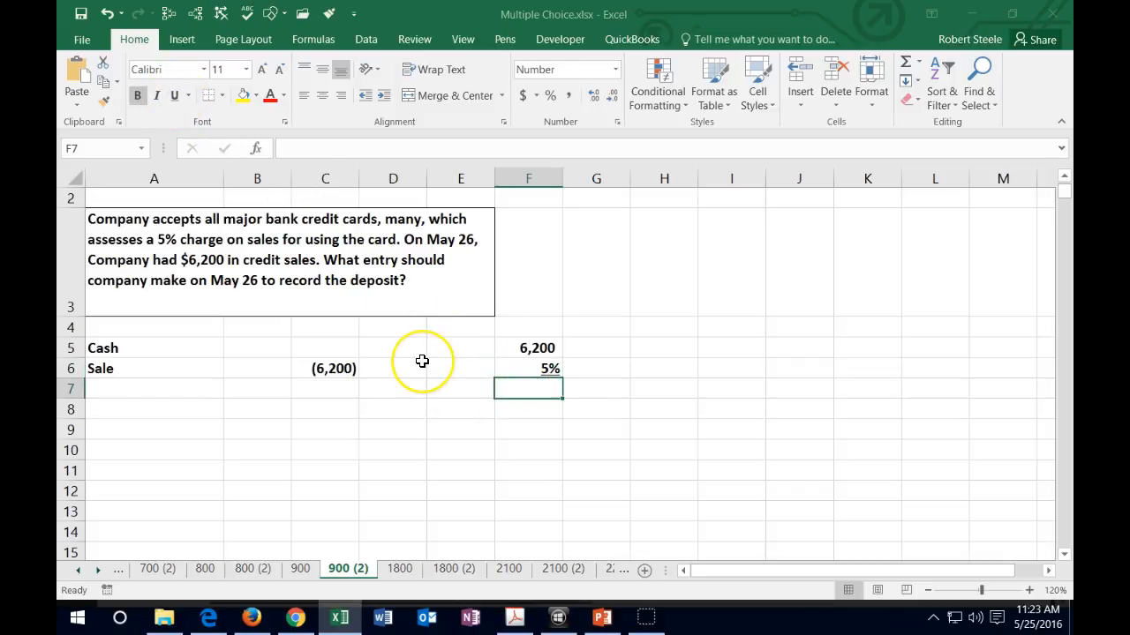
{"action": "mouse_move", "coordinate": [422, 362]}
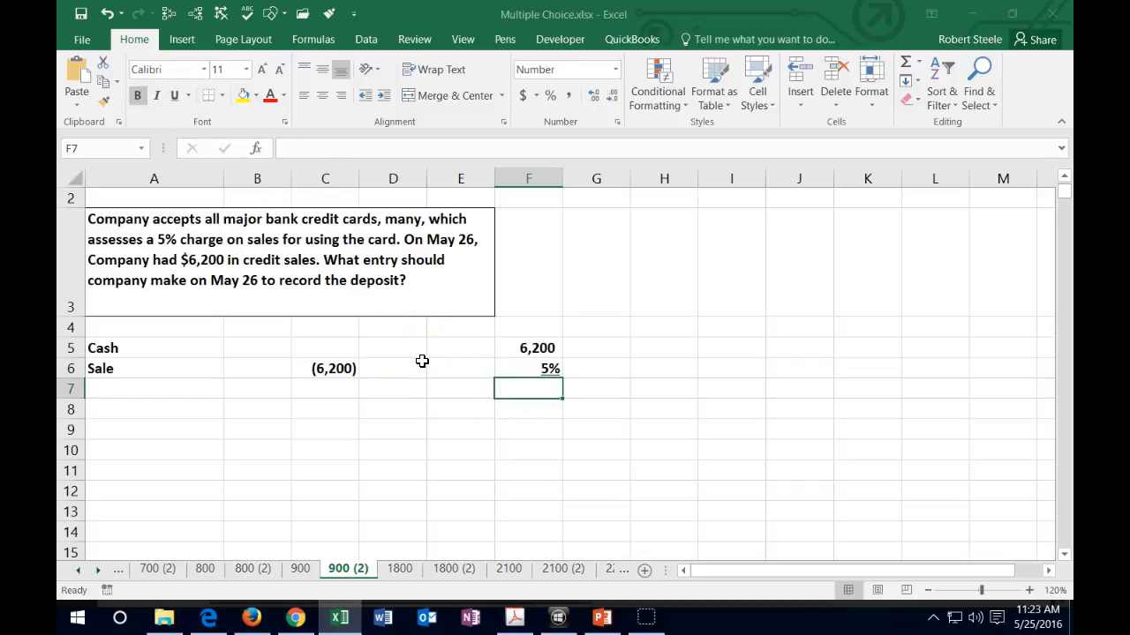
{"action": "type", "text": "="}
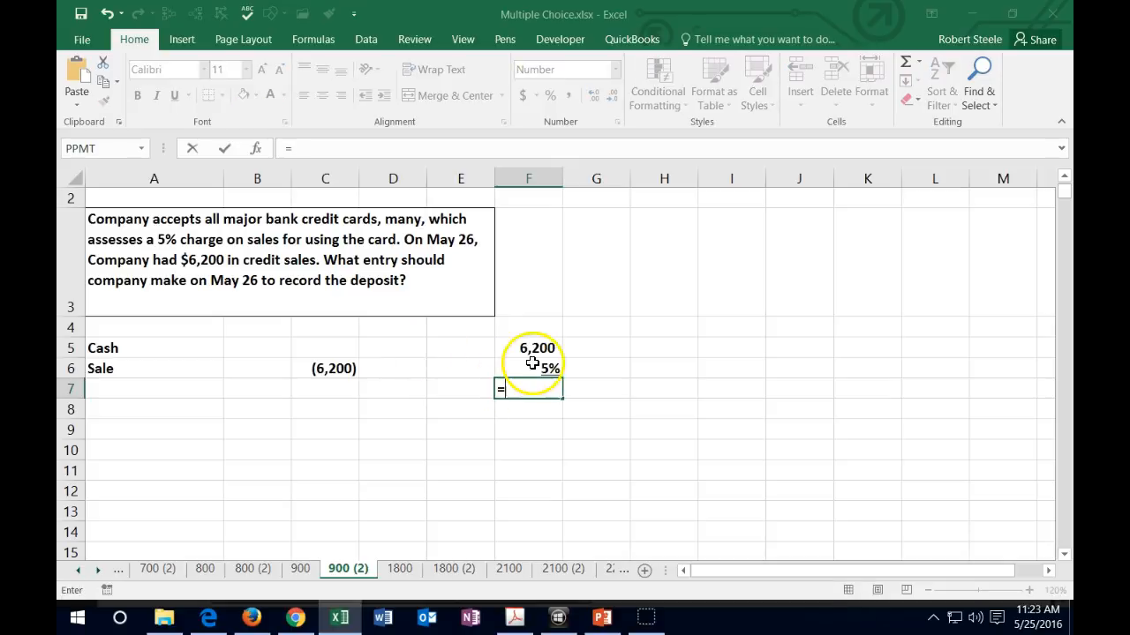
{"action": "left_click", "coordinate": [529, 347]}
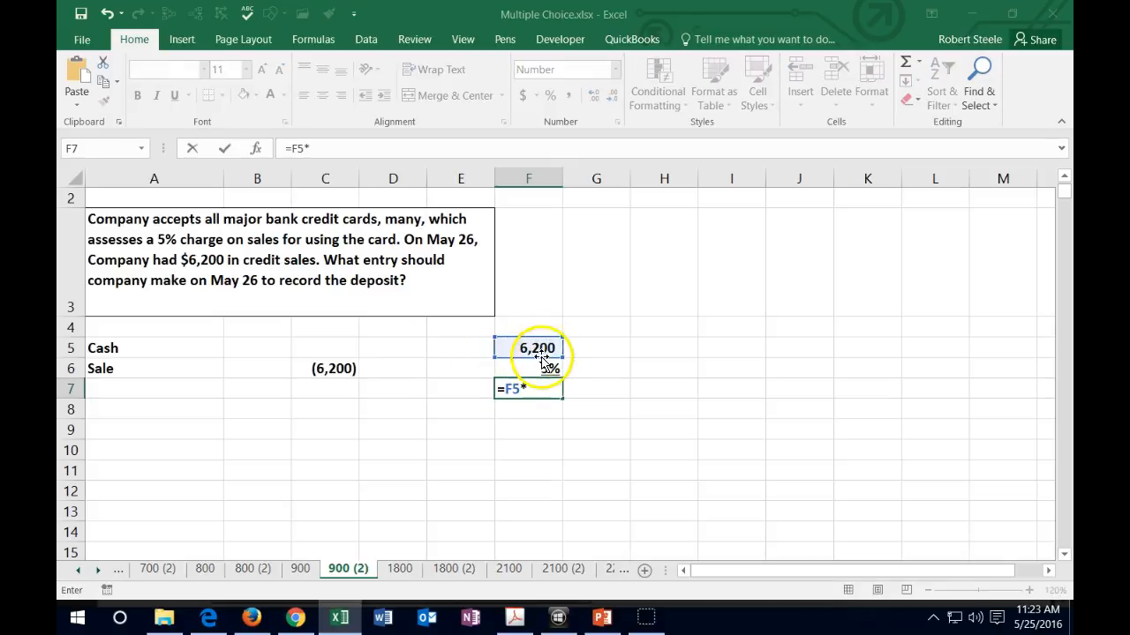
{"action": "key", "text": "Return"}
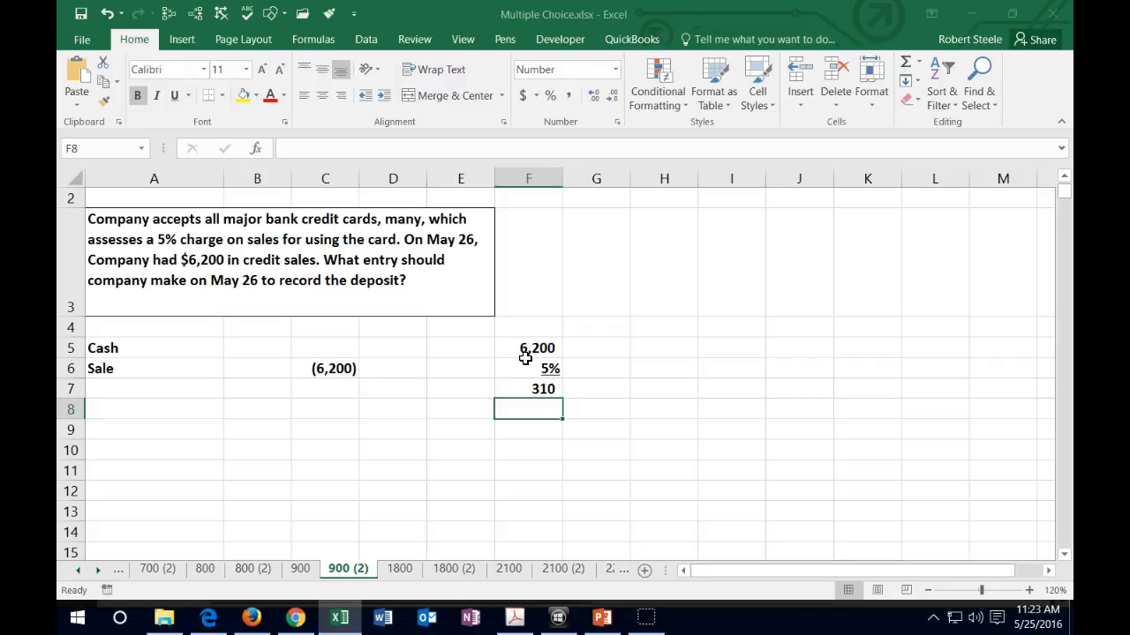
{"action": "mouse_move", "coordinate": [632, 309]}
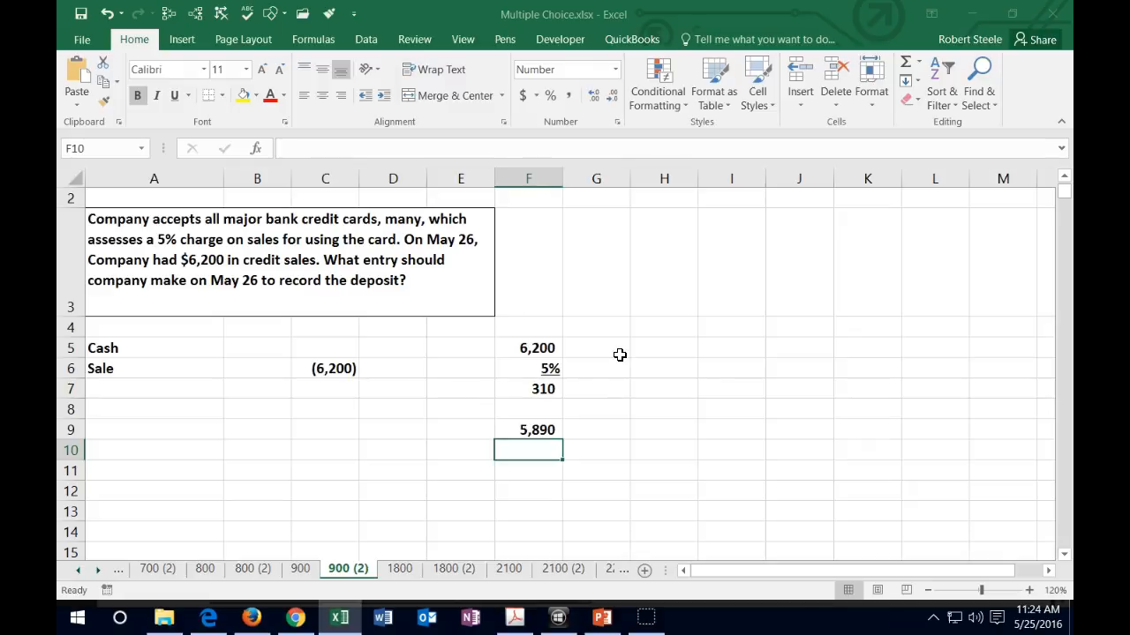
Enter 6,200 in H5 and =1-.05 in H6 formatted as 95%.
{"action": "left_click", "coordinate": [643, 346]}
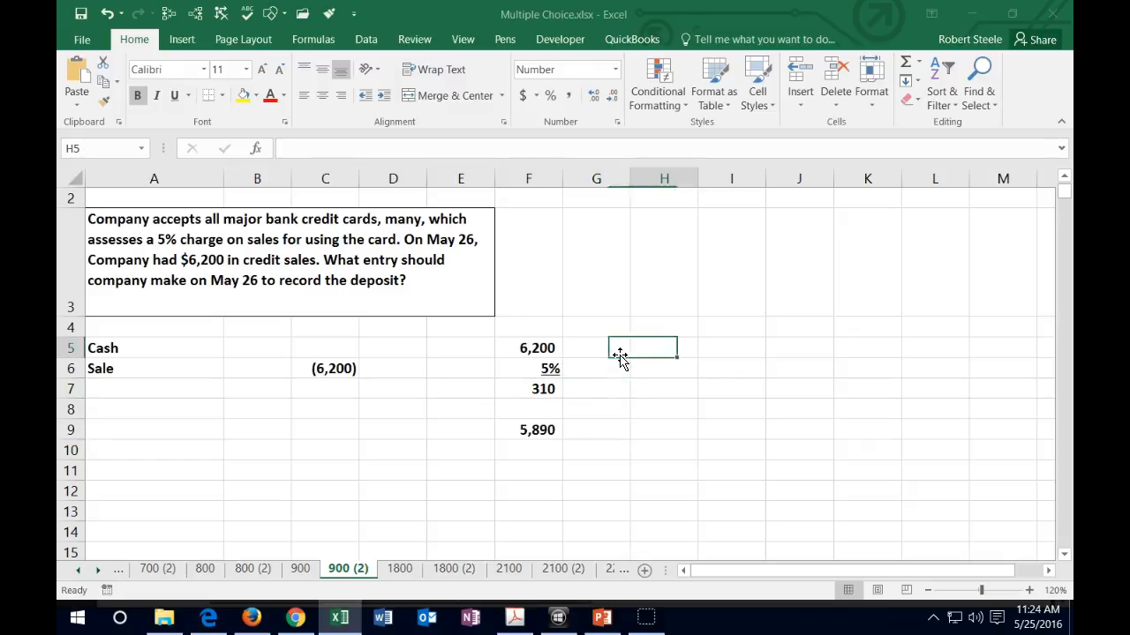
{"action": "type", "text": "6,200"}
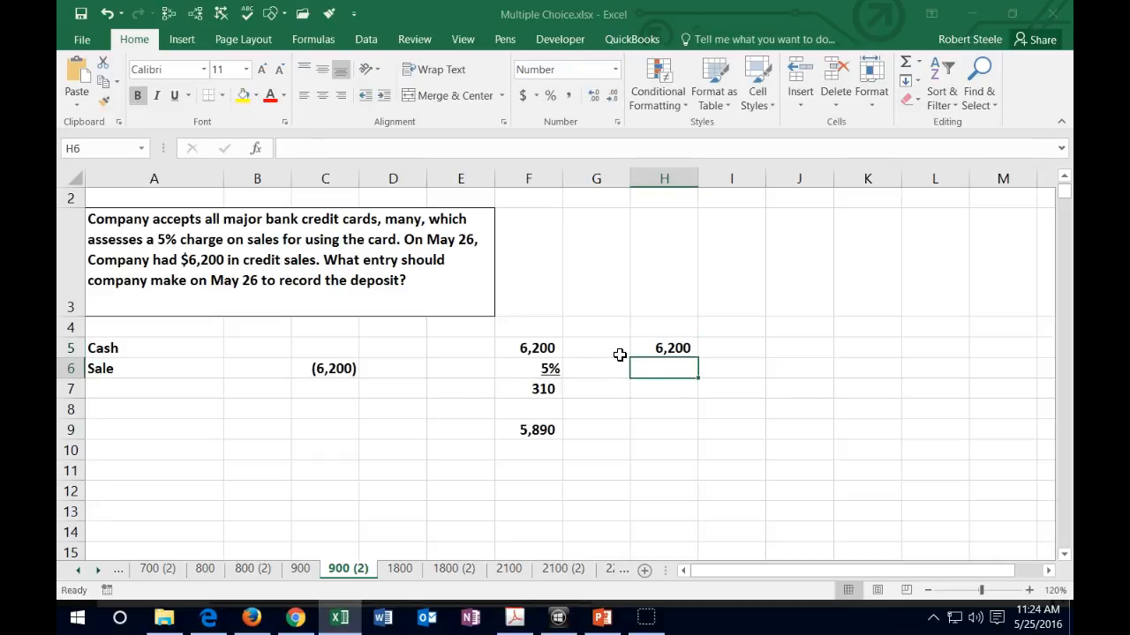
{"action": "type", "text": "="}
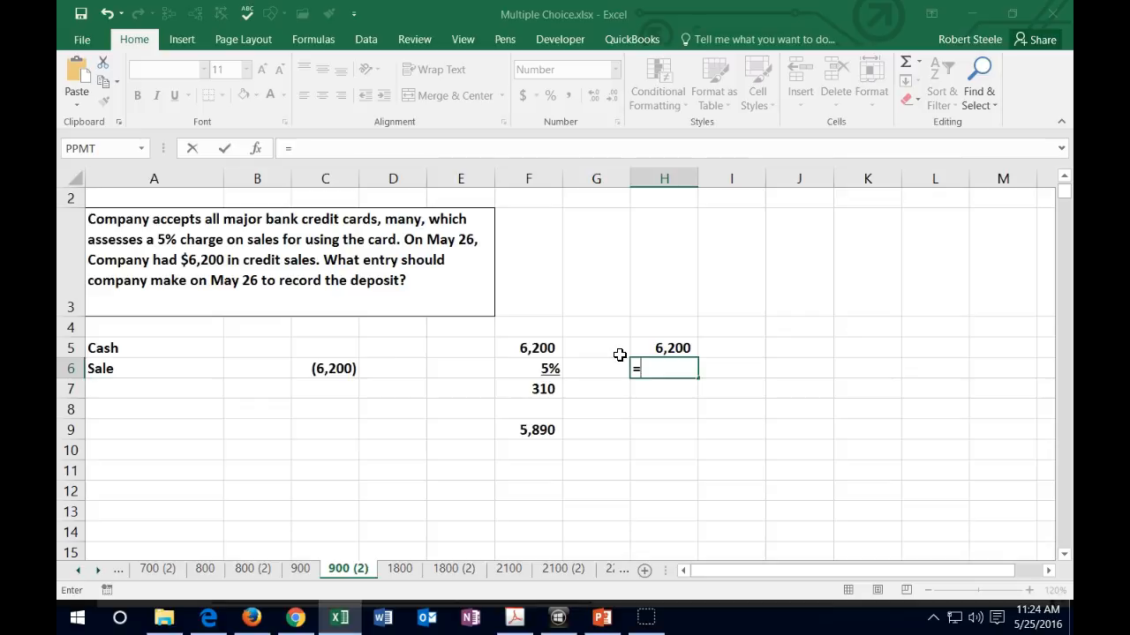
{"action": "type", "text": "1-."}
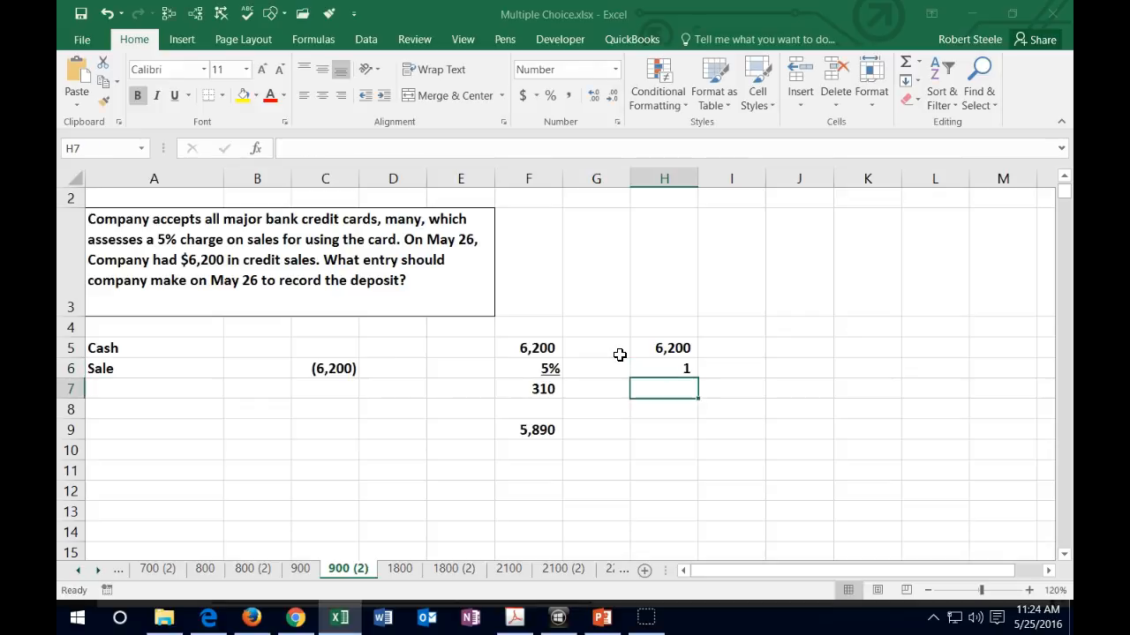
{"action": "left_click", "coordinate": [663, 369]}
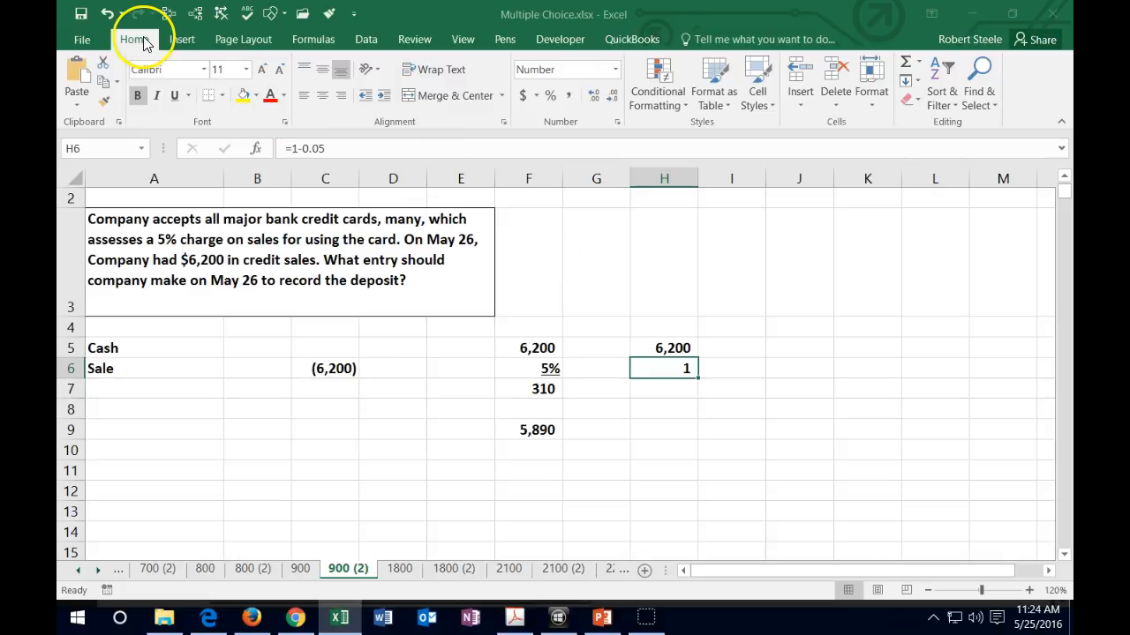
{"action": "left_click", "coordinate": [596, 96]}
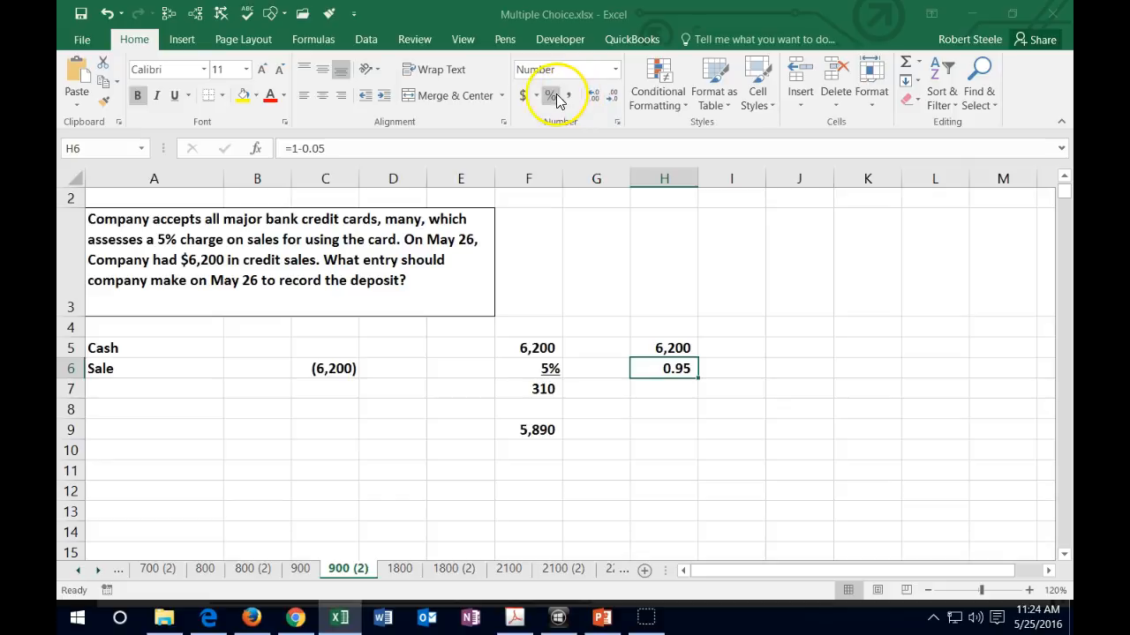
{"action": "left_click", "coordinate": [551, 95]}
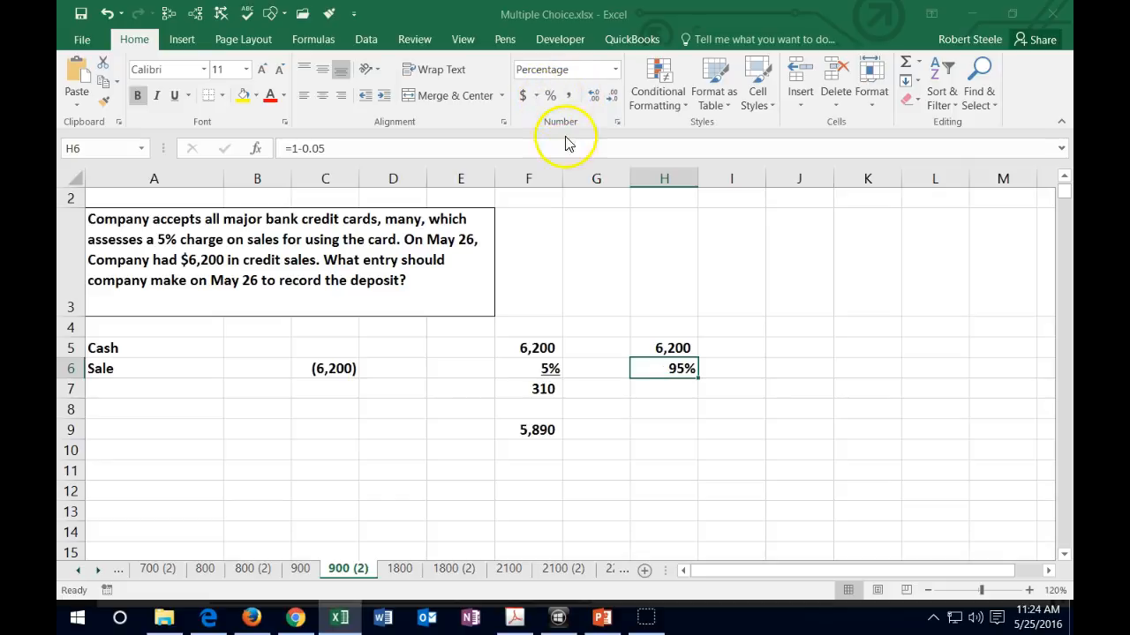
Multiply 6,200 by 95% in H9 to confirm the 5,890 net cash.
{"action": "left_click", "coordinate": [530, 369]}
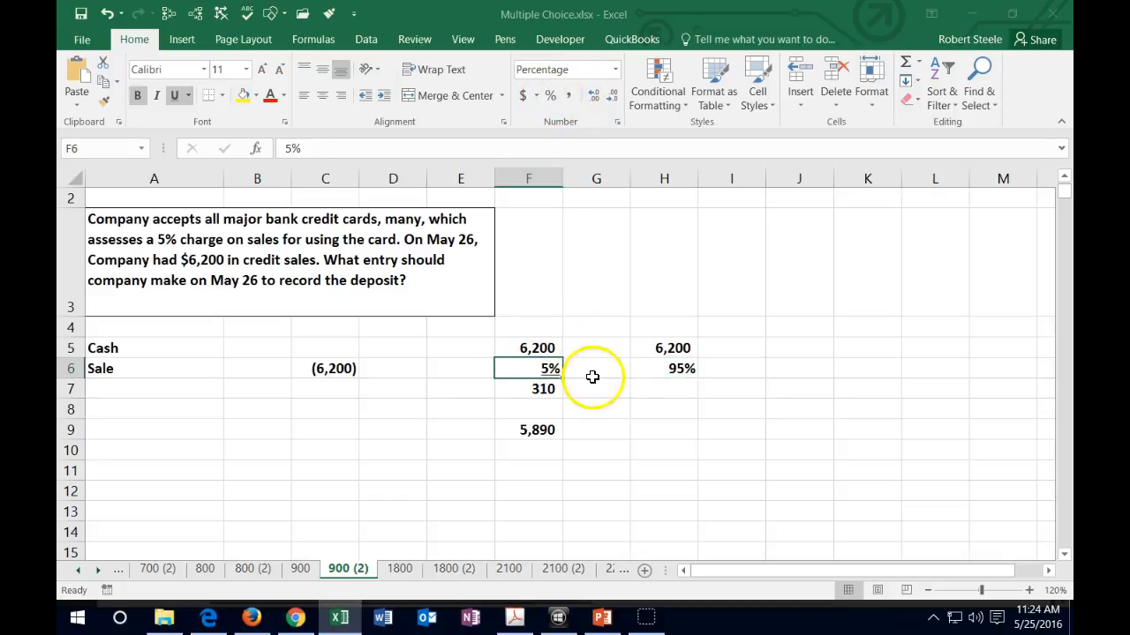
{"action": "left_click", "coordinate": [663, 430]}
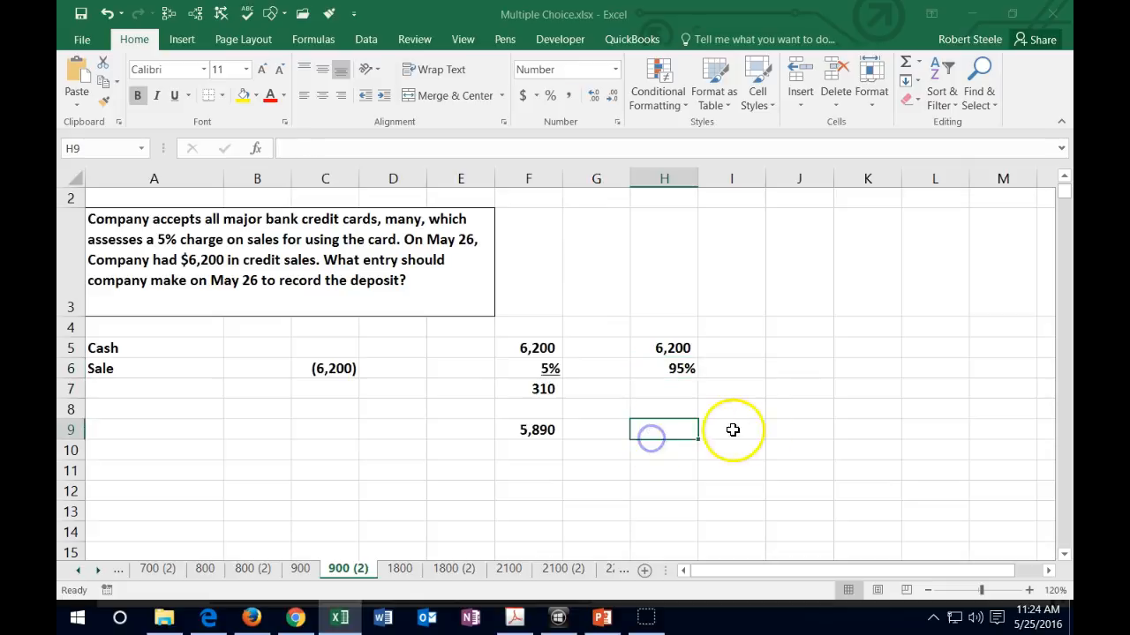
{"action": "type", "text": "="}
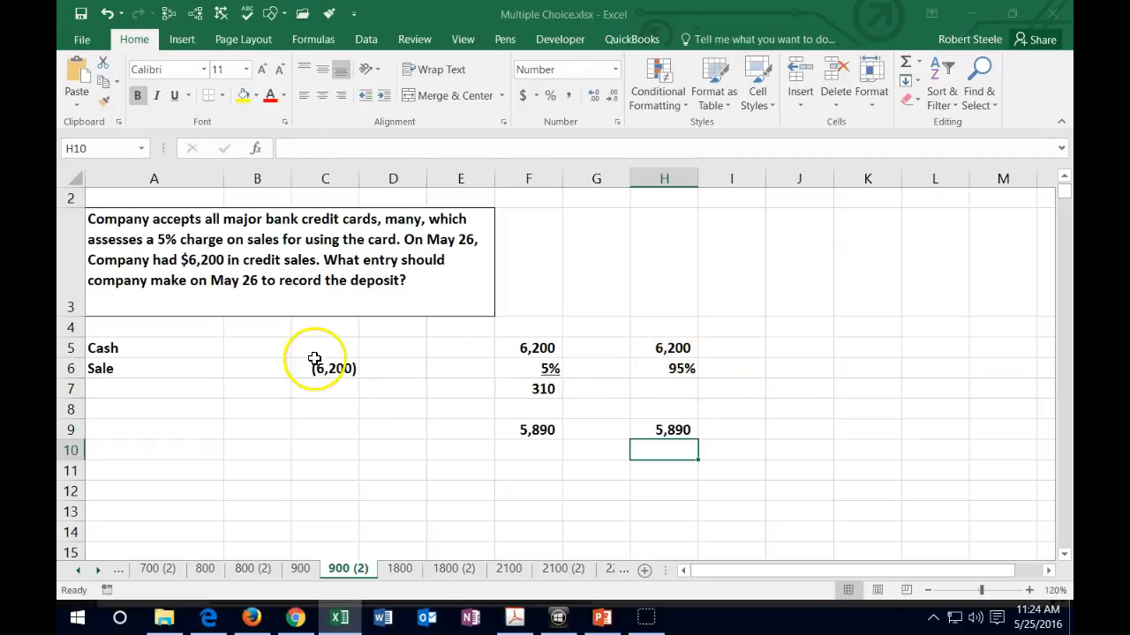
Enter the 310 fee debit in B7 below the 5,890 Cash debit.
{"action": "left_click", "coordinate": [258, 348]}
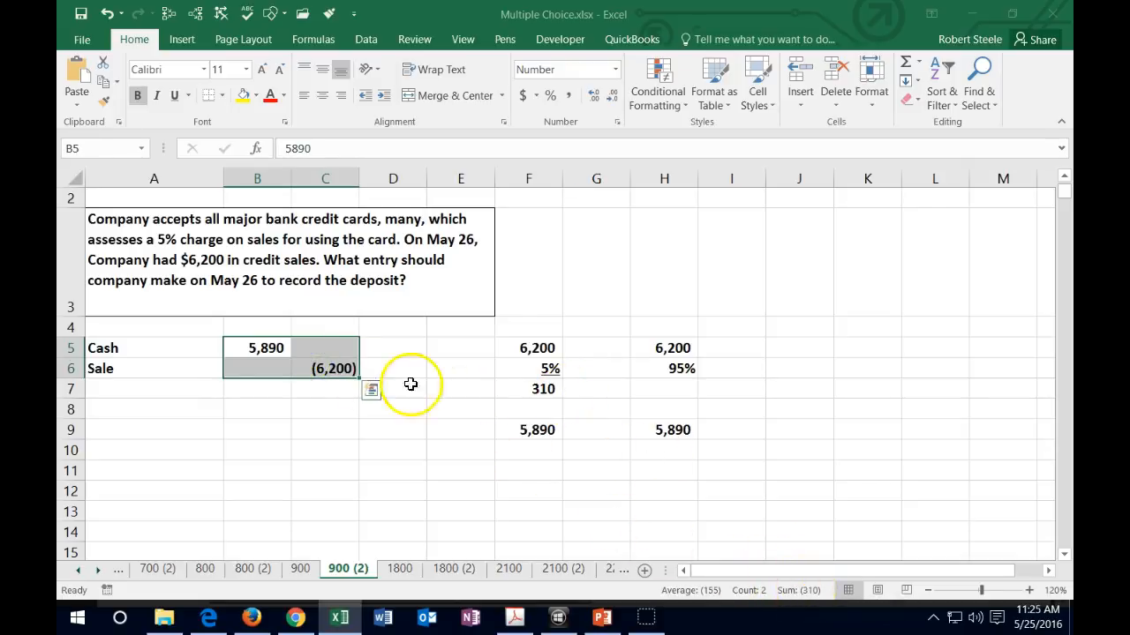
{"action": "left_click", "coordinate": [257, 388]}
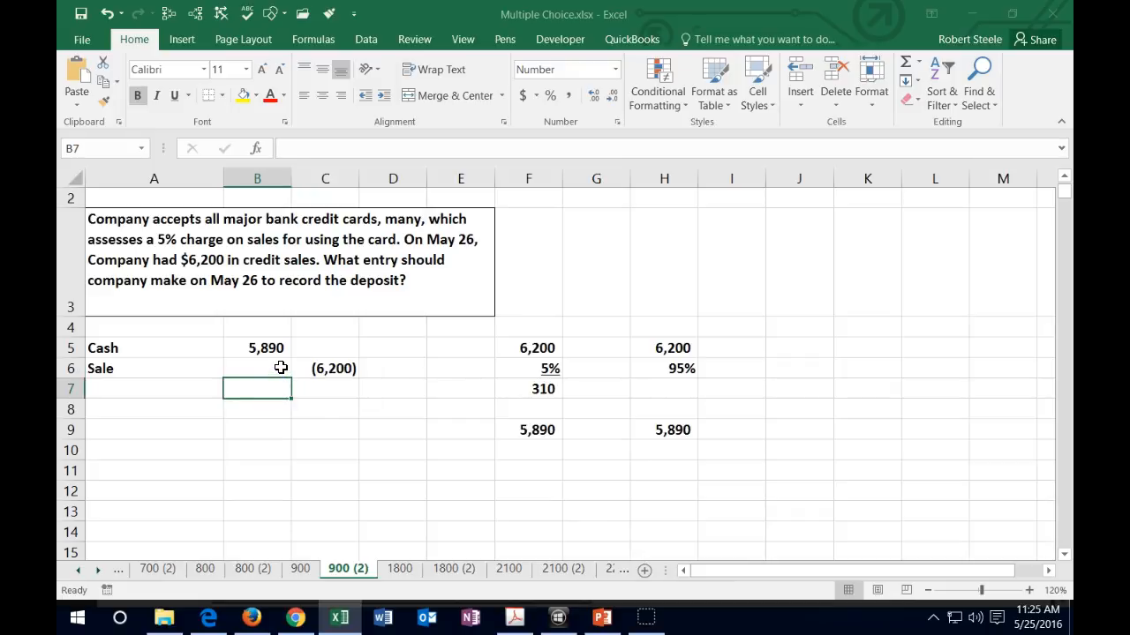
{"action": "type", "text": "310"}
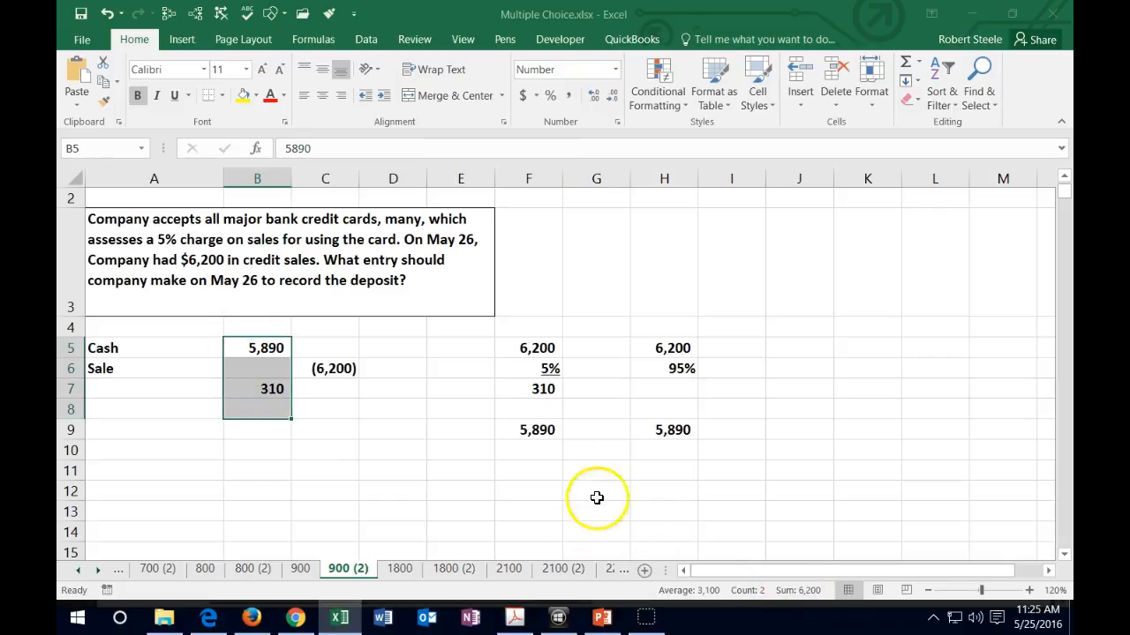
{"action": "left_click", "coordinate": [325, 369]}
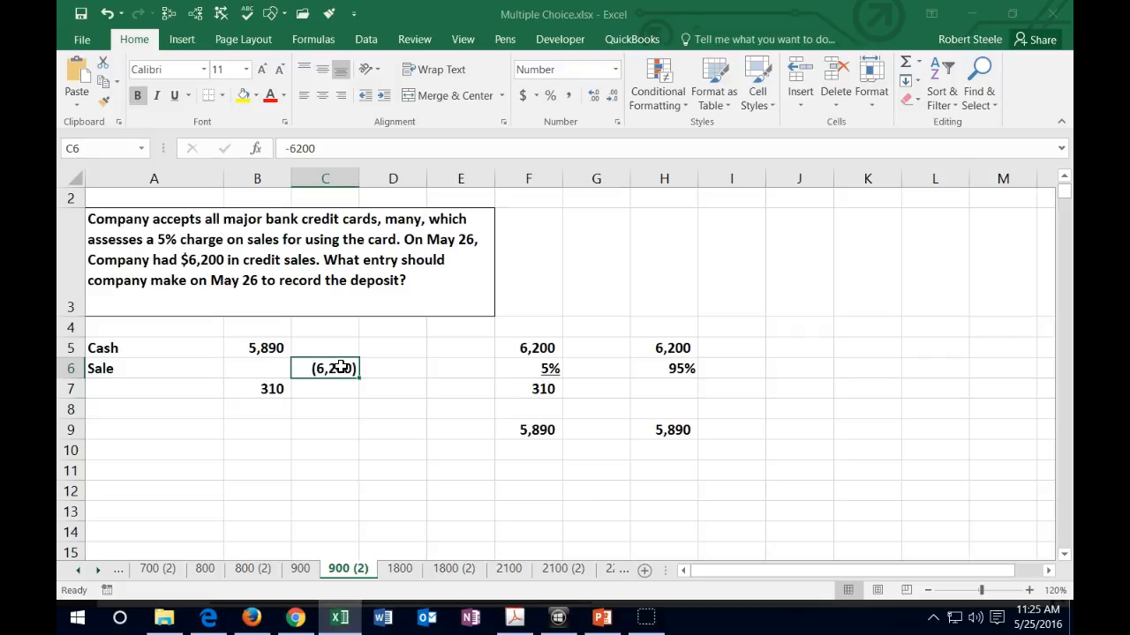
Label A7 'Credit card fee expense', correcting its spelling.
{"action": "left_click", "coordinate": [154, 389]}
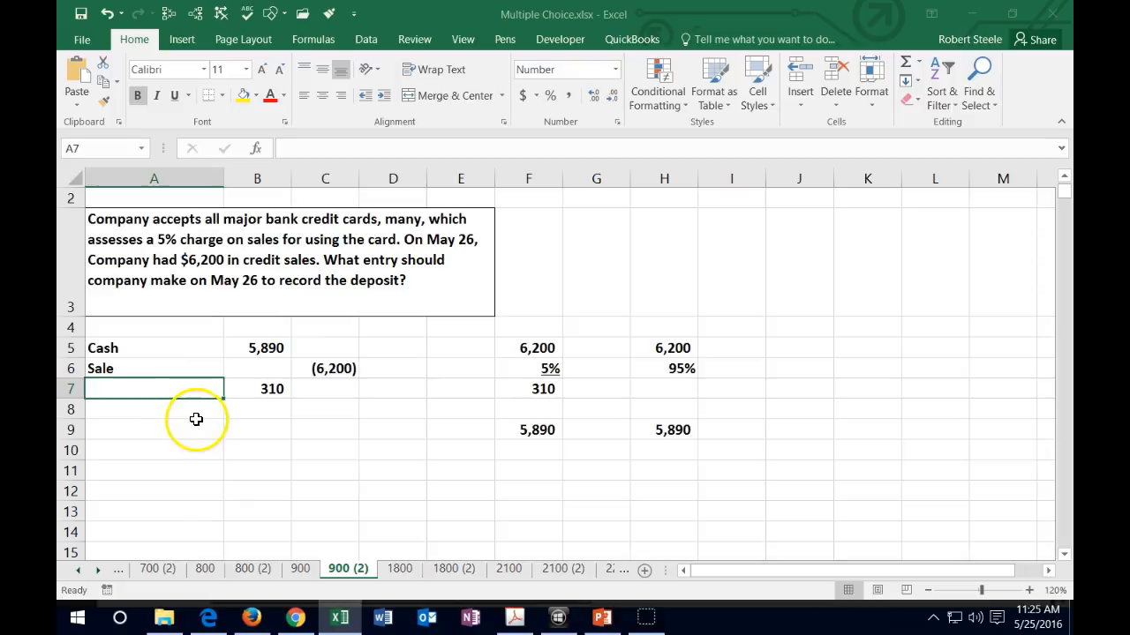
{"action": "mouse_move", "coordinate": [187, 420]}
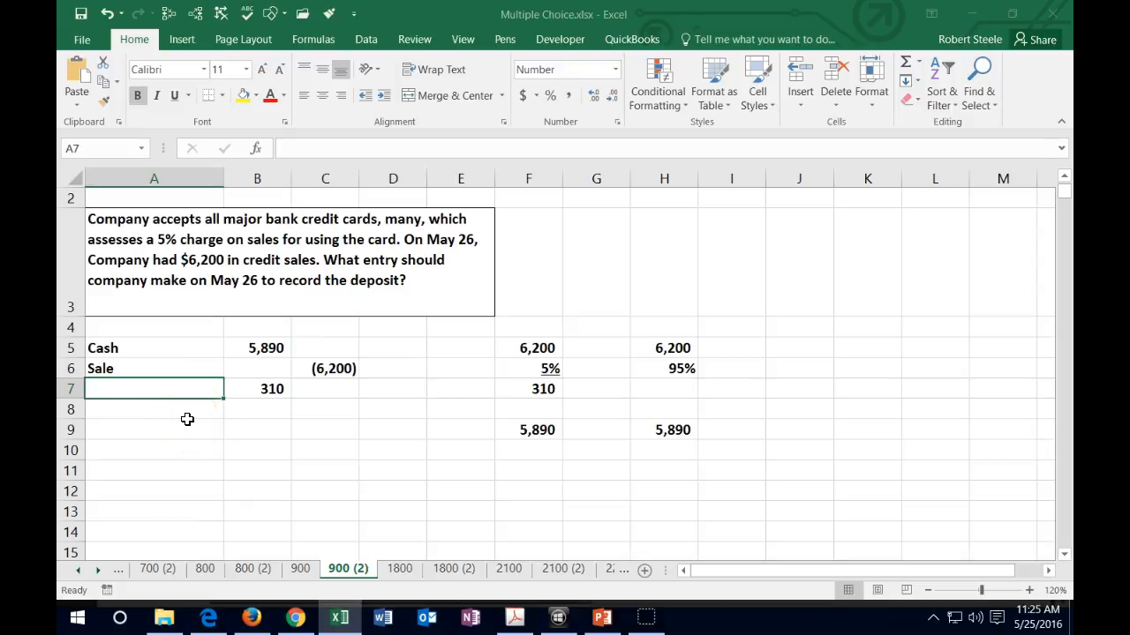
{"action": "type", "text": "Credi c"}
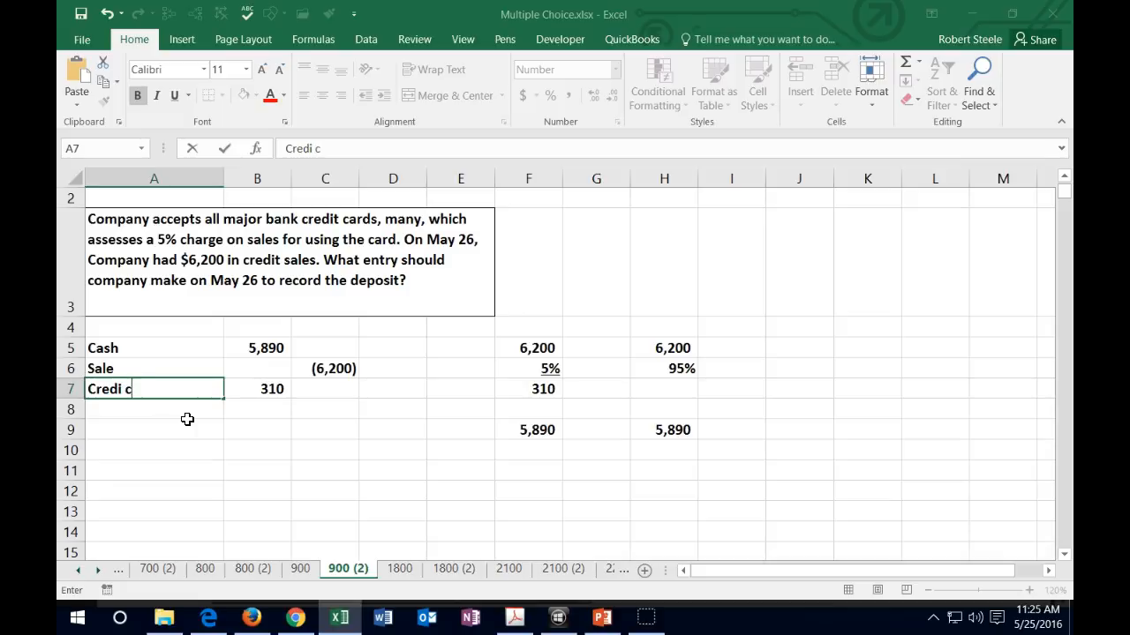
{"action": "type", "text": "ard fee"}
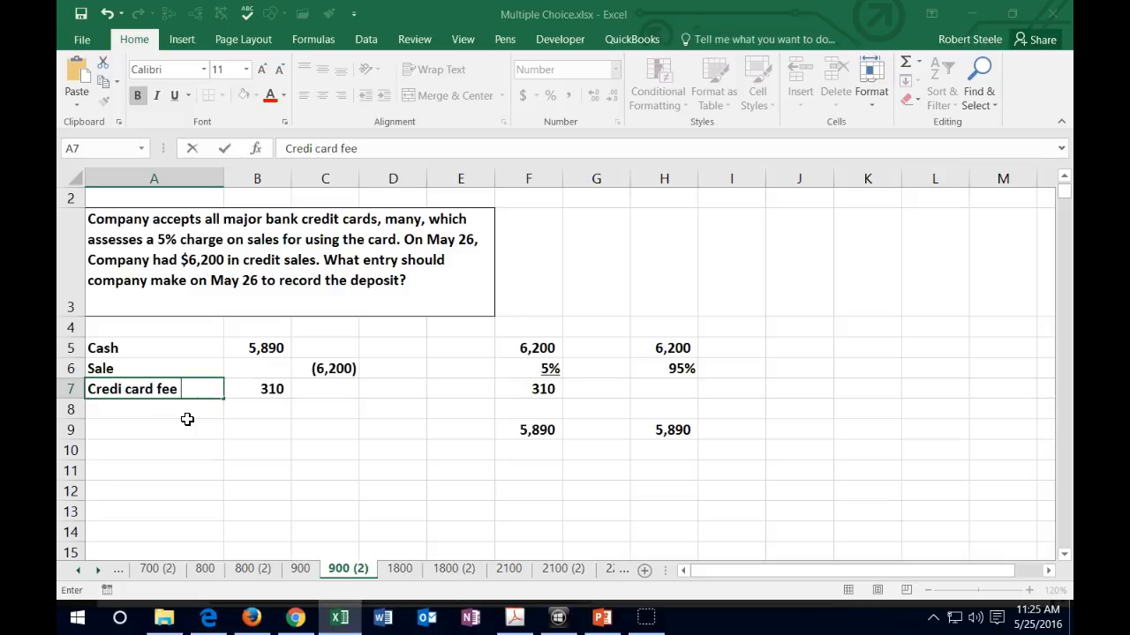
{"action": "type", "text": "expense"}
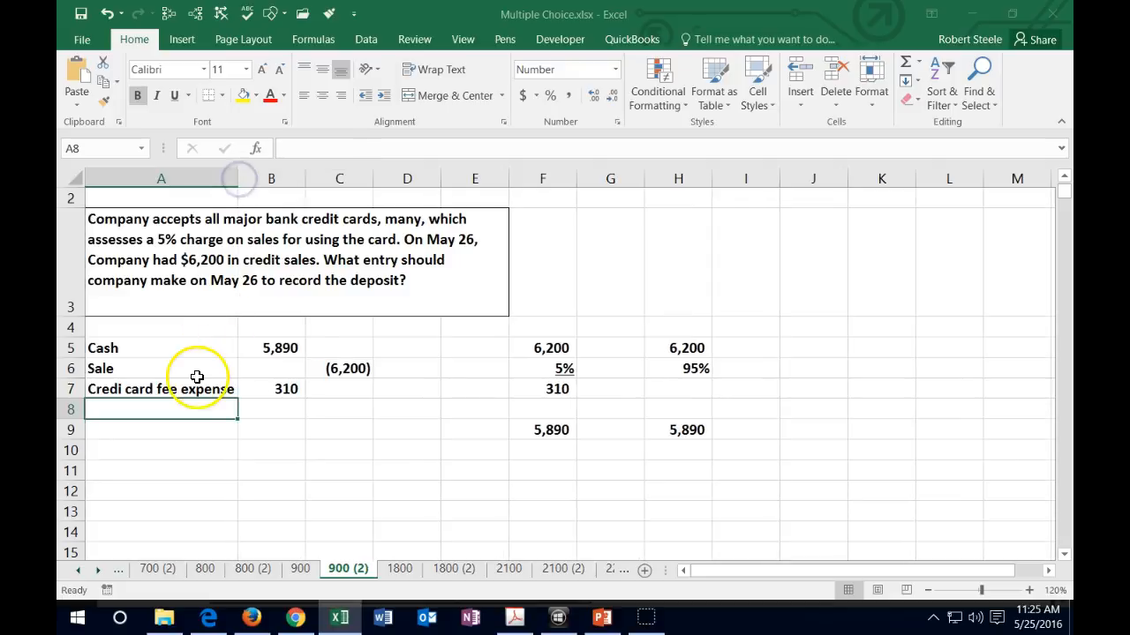
{"action": "left_click", "coordinate": [161, 390]}
{"action": "type", "text": "t"}
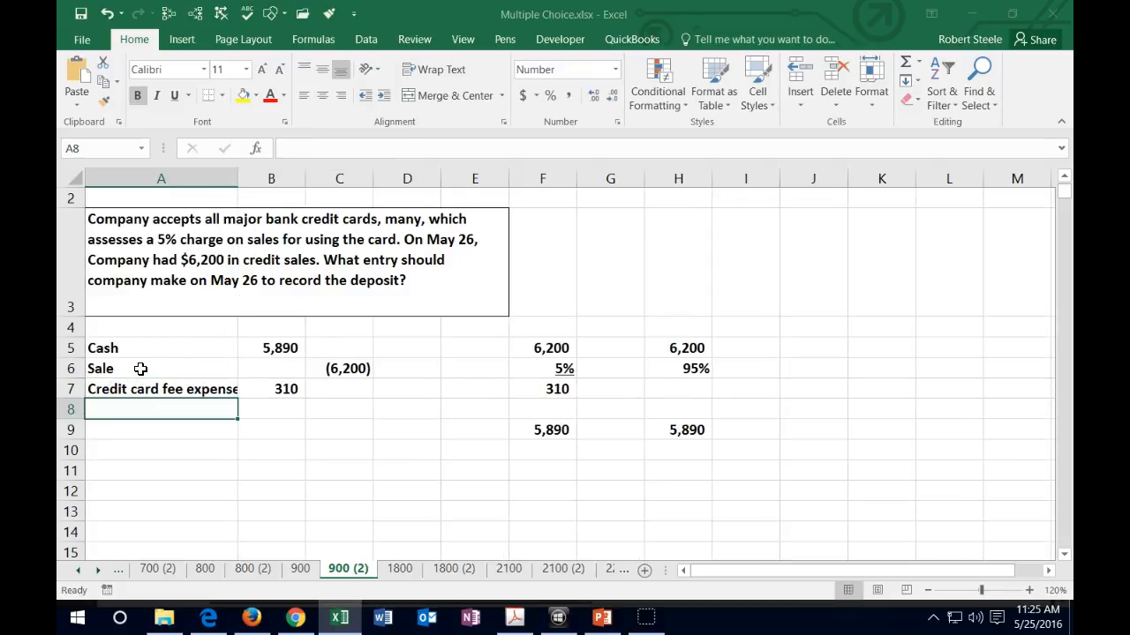
{"action": "mouse_move", "coordinate": [187, 498]}
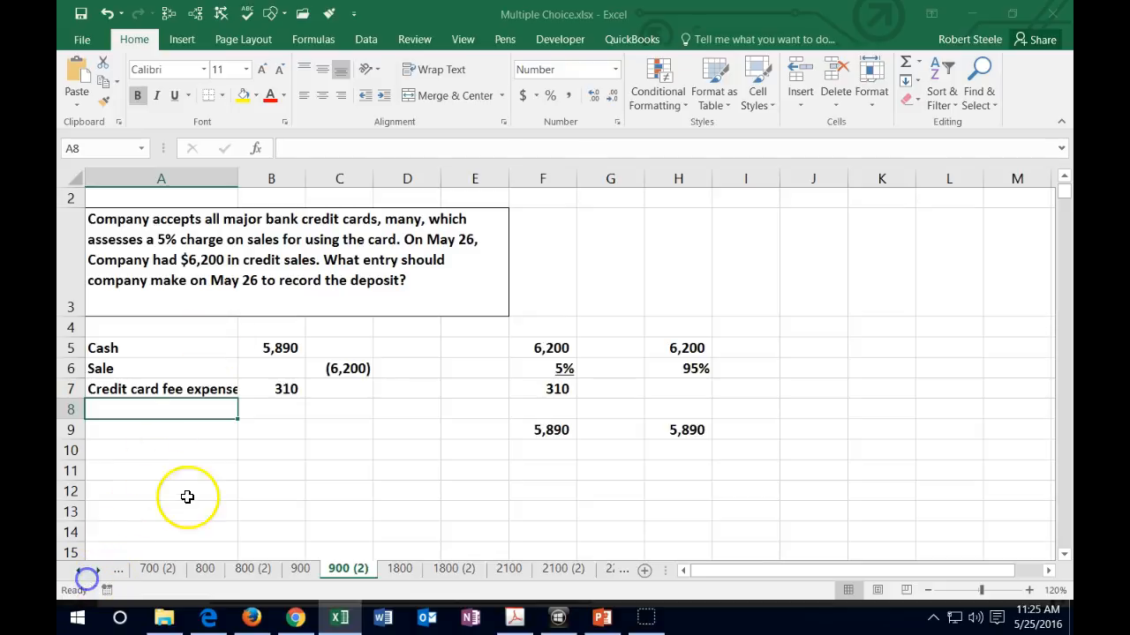
{"action": "mouse_move", "coordinate": [192, 501]}
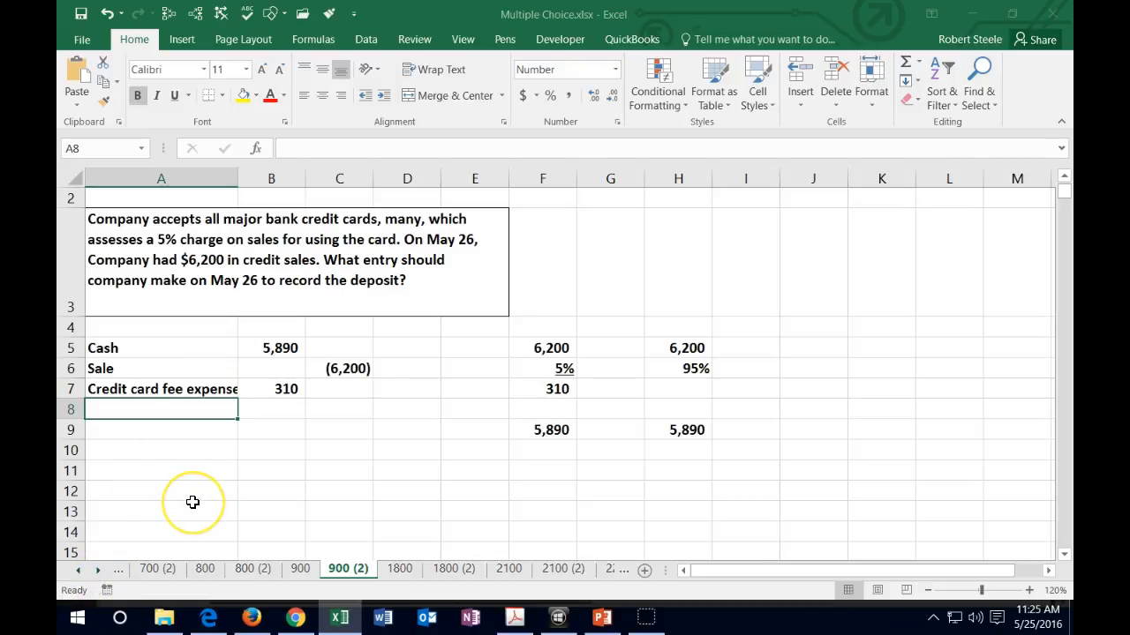
{"action": "mouse_move", "coordinate": [163, 353]}
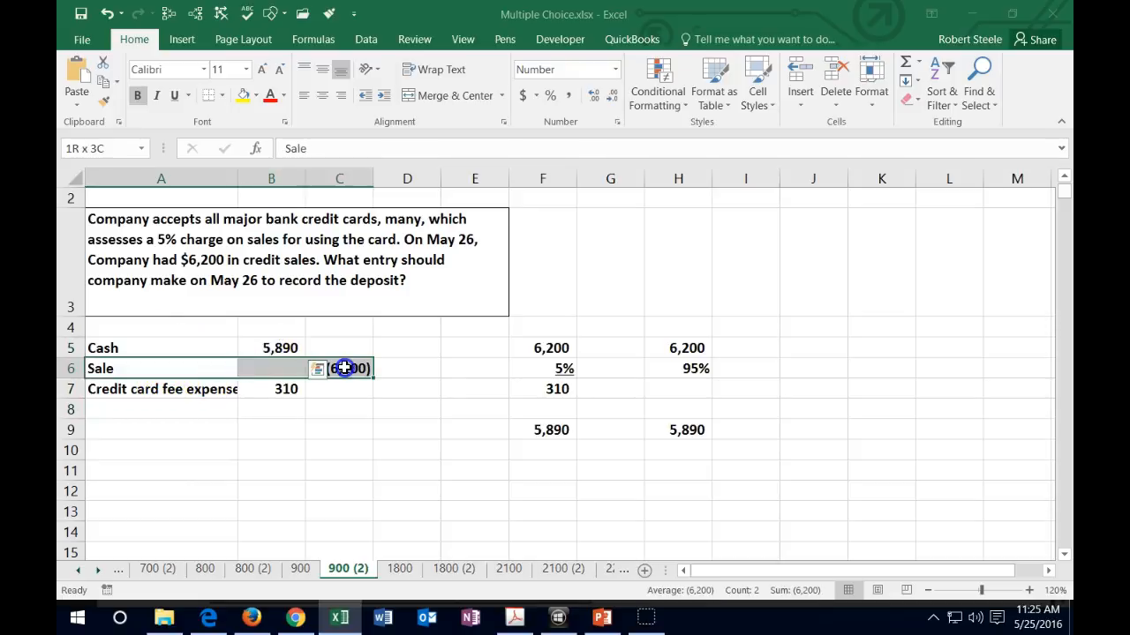
{"action": "left_click", "coordinate": [160, 390]}
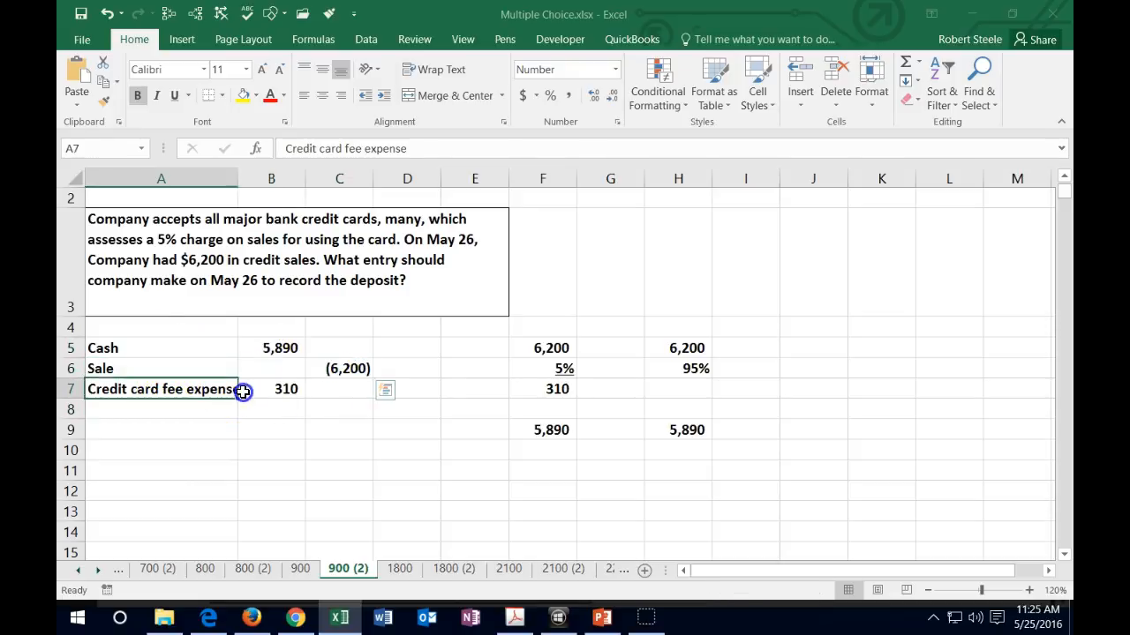
Replace the typed 310 with =-SUM(B5:C6) so the fee computes as 310.
{"action": "left_click", "coordinate": [272, 390]}
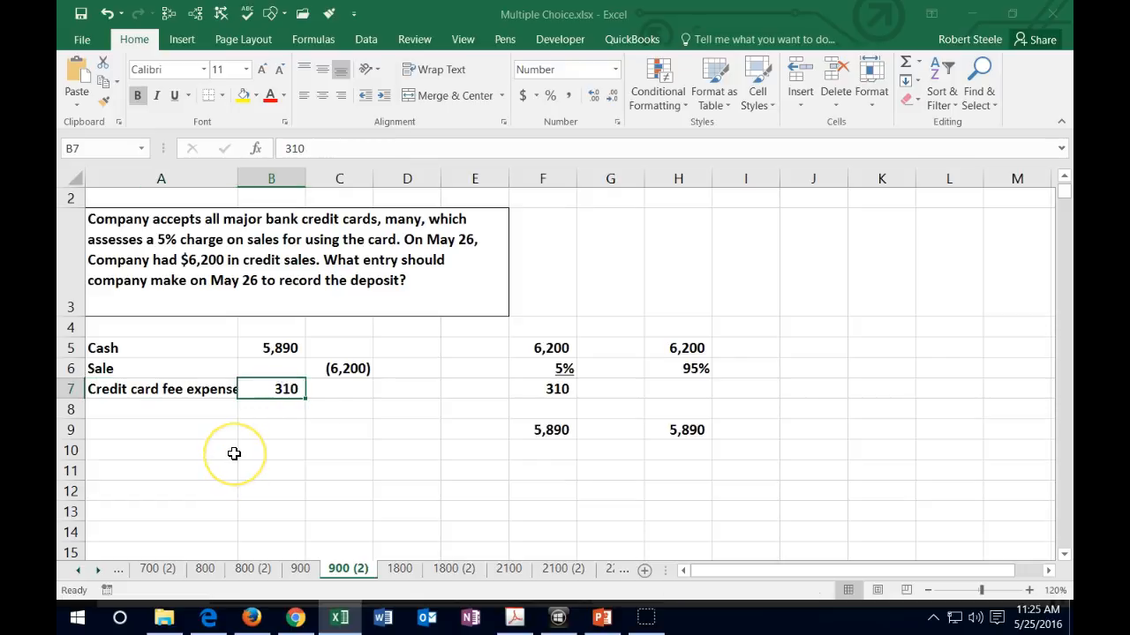
{"action": "type", "text": "-sum("}
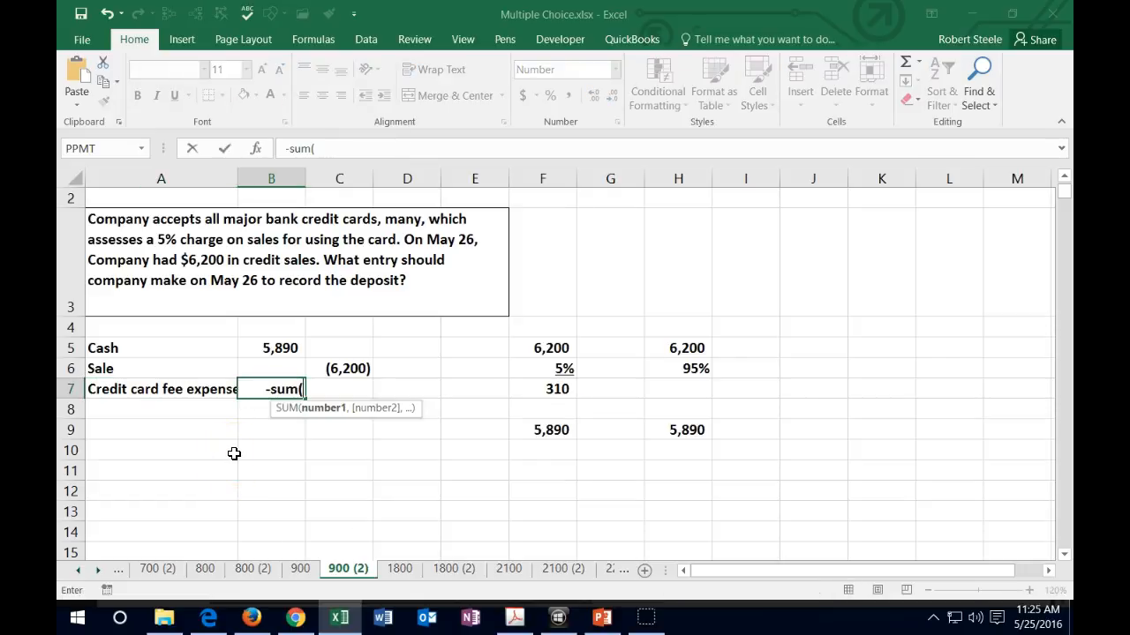
{"action": "left_click_drag", "start_coordinate": [272, 348], "coordinate": [339, 368]}
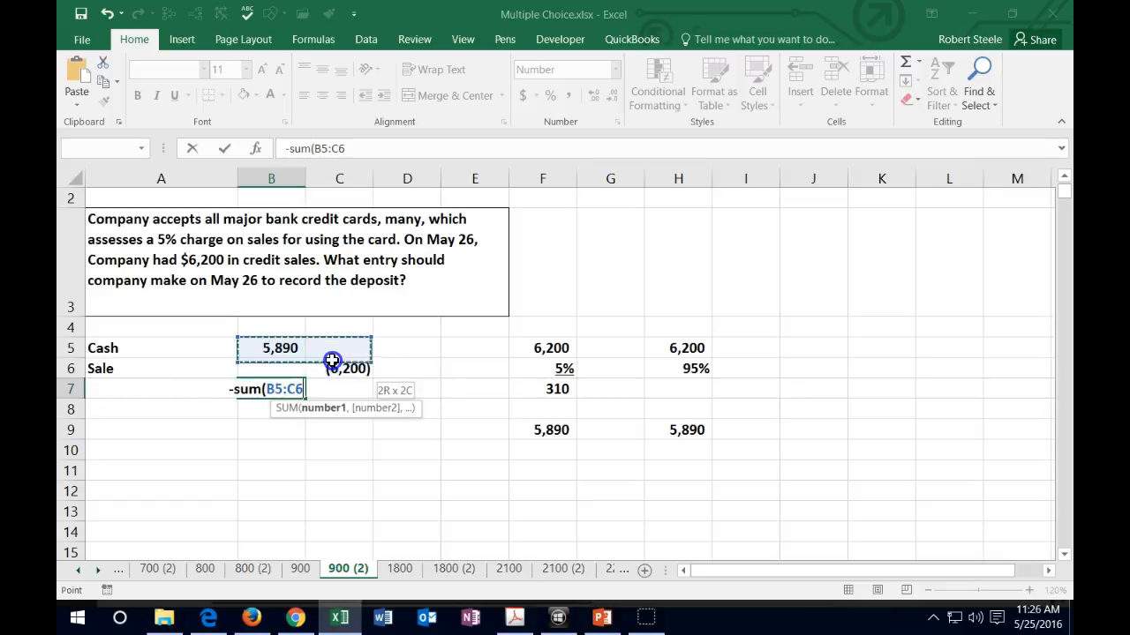
{"action": "key", "text": "Return"}
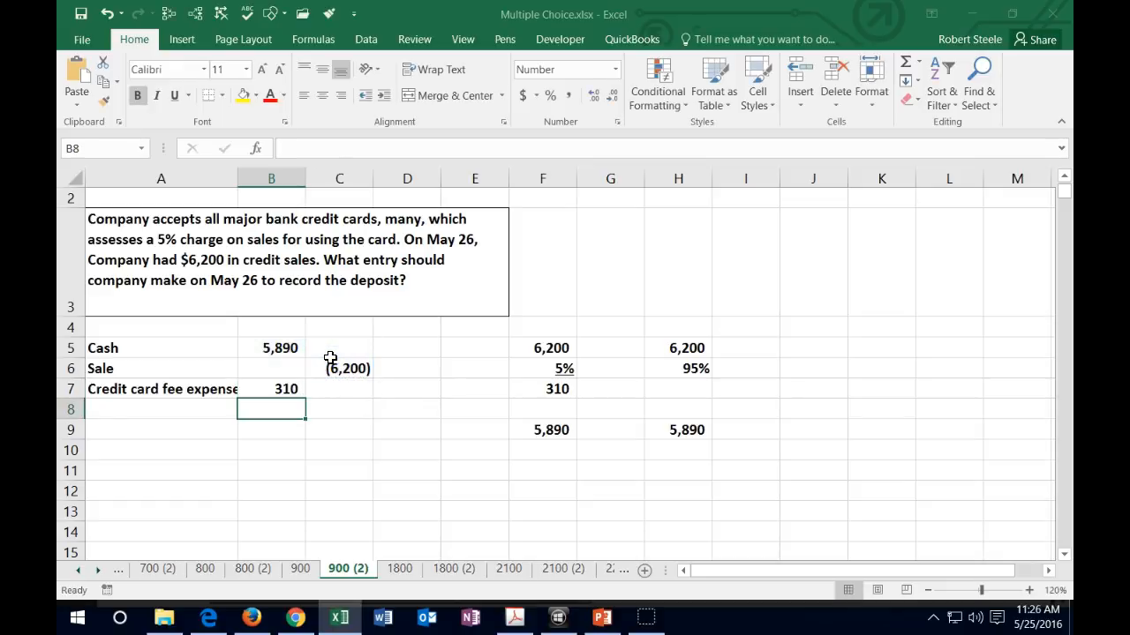
{"action": "mouse_move", "coordinate": [316, 357]}
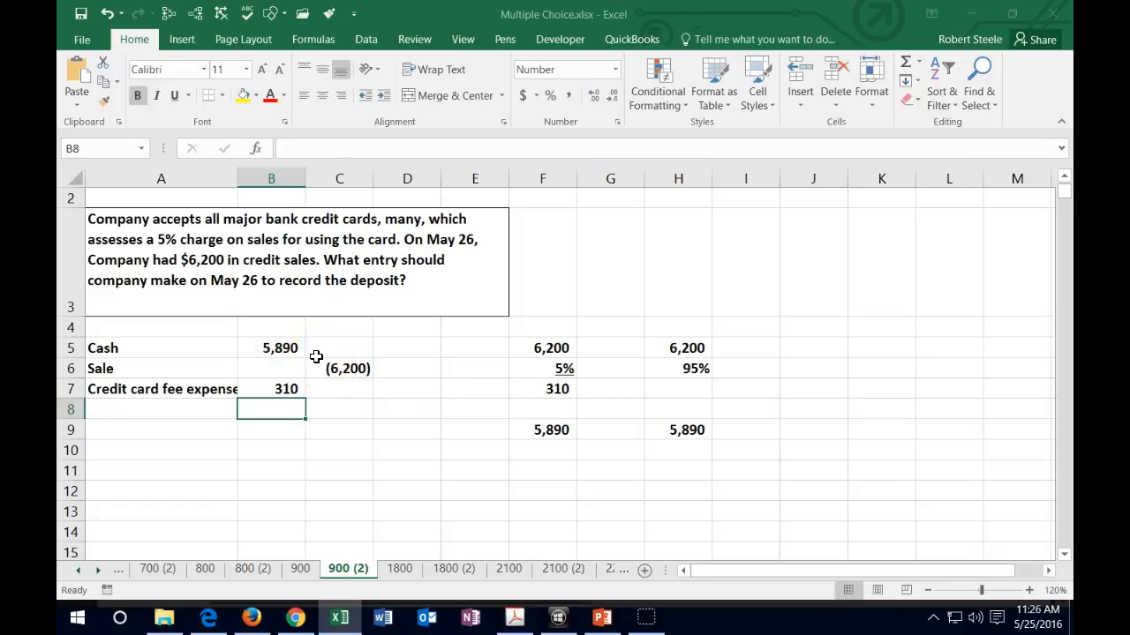
{"action": "left_click", "coordinate": [272, 388]}
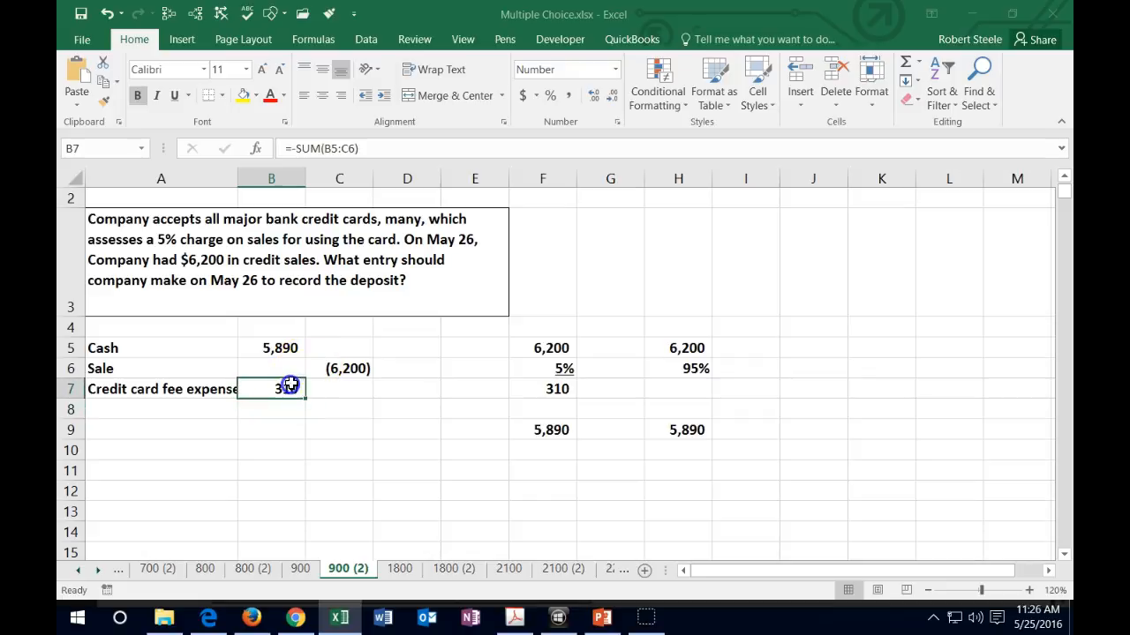
{"action": "type", "text": "310"}
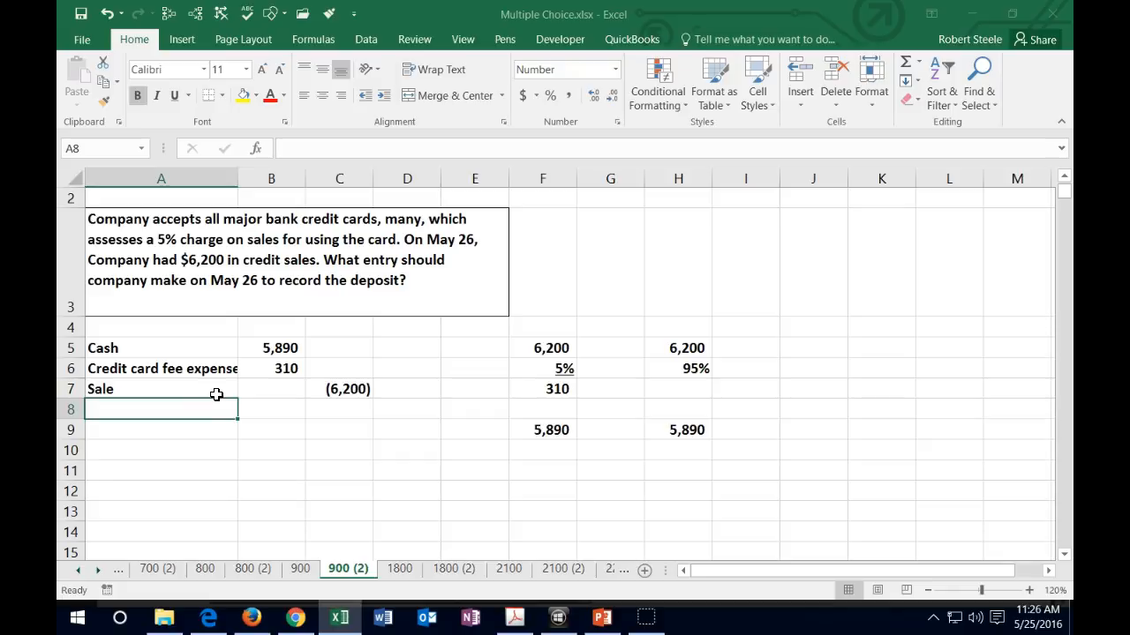
{"action": "mouse_move", "coordinate": [230, 386]}
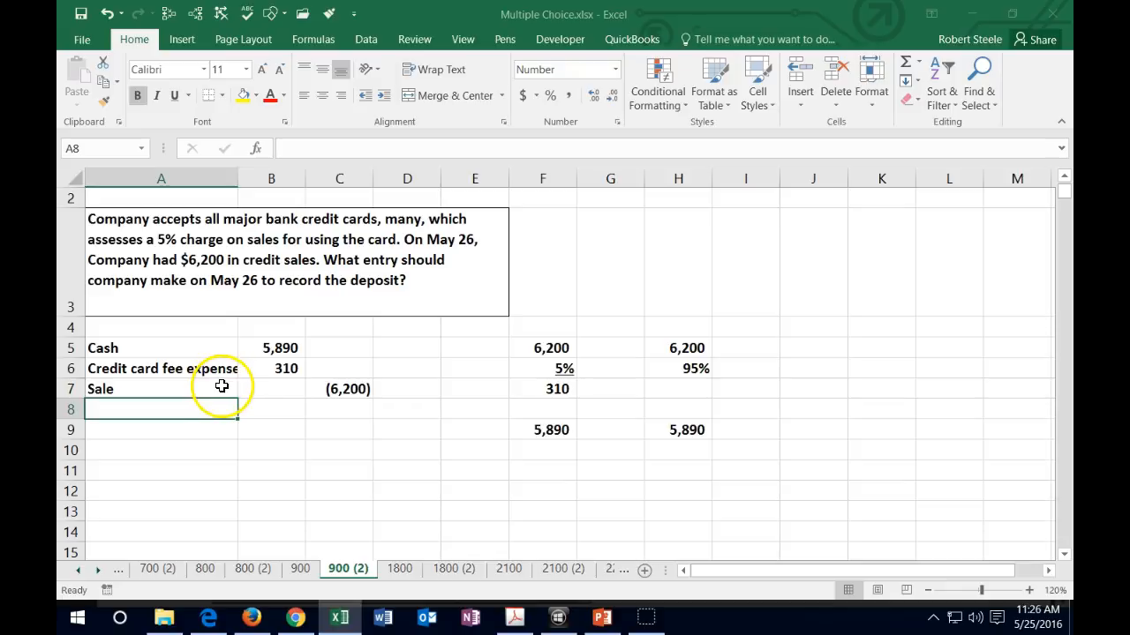
Scroll down to the allowance-method bad debts question around row 20.
{"action": "scroll", "scroll_direction": "down", "scroll_amount": 3}
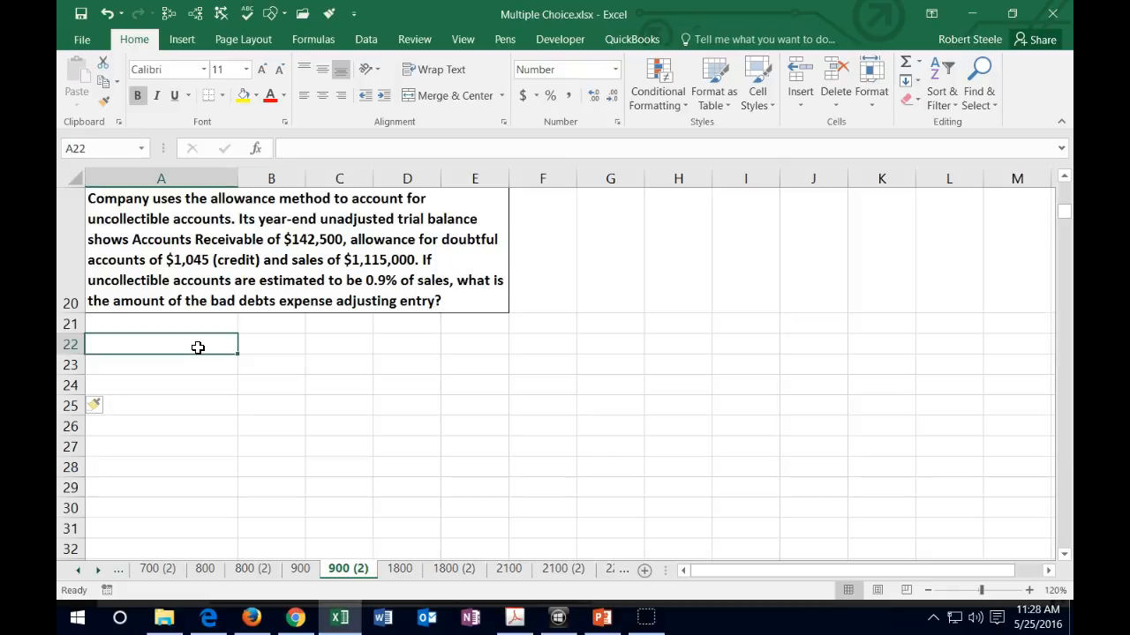
{"action": "mouse_move", "coordinate": [380, 296]}
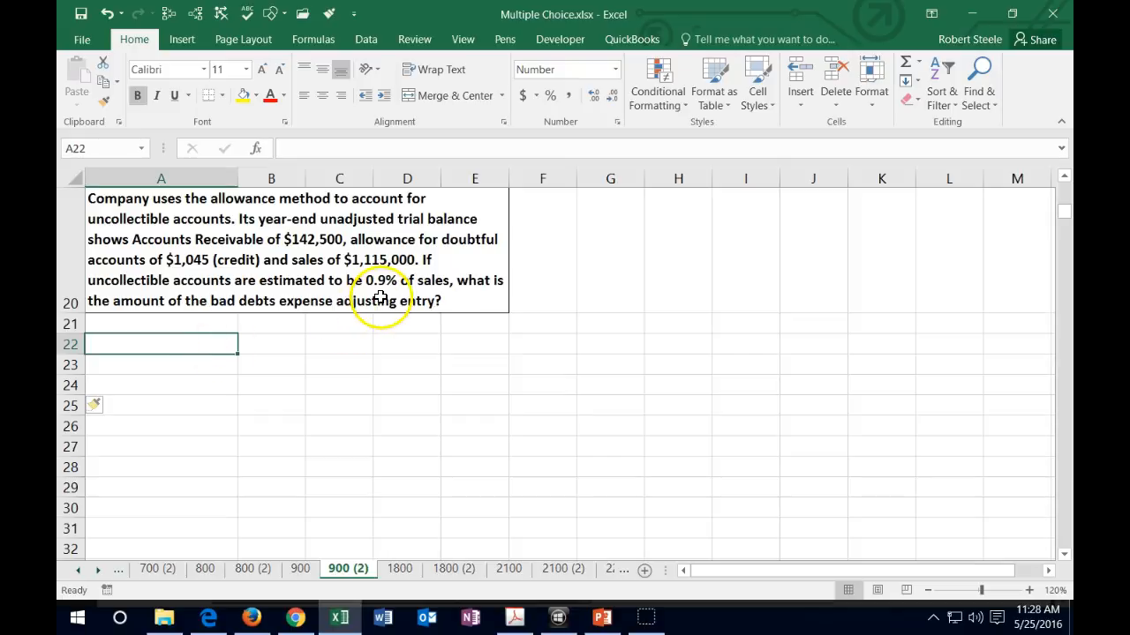
{"action": "mouse_move", "coordinate": [382, 296]}
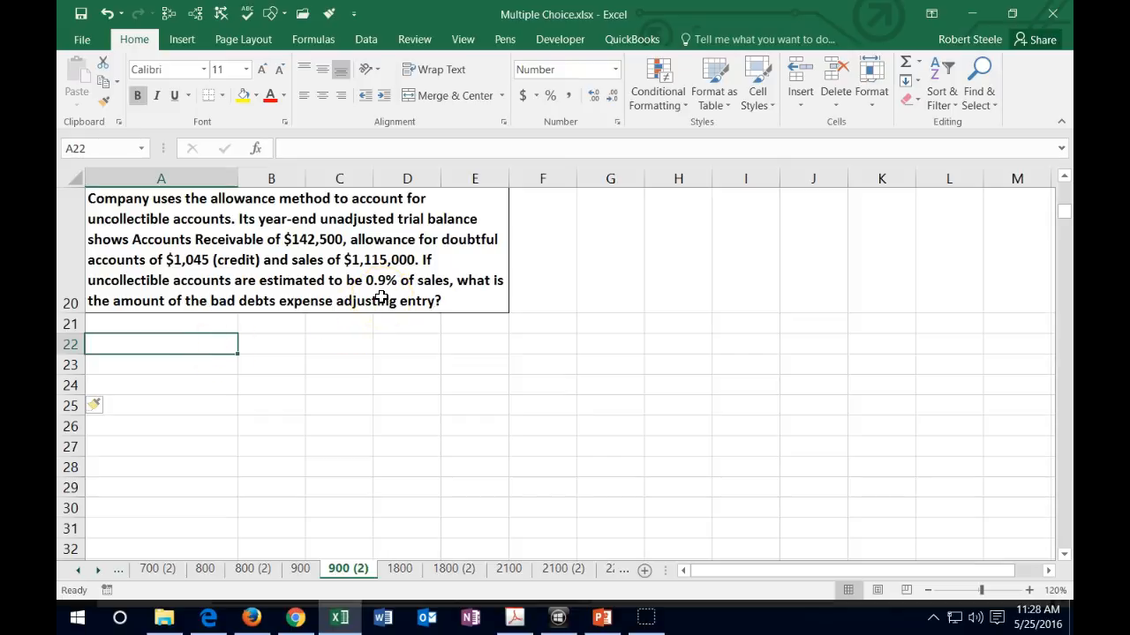
{"action": "mouse_move", "coordinate": [363, 360]}
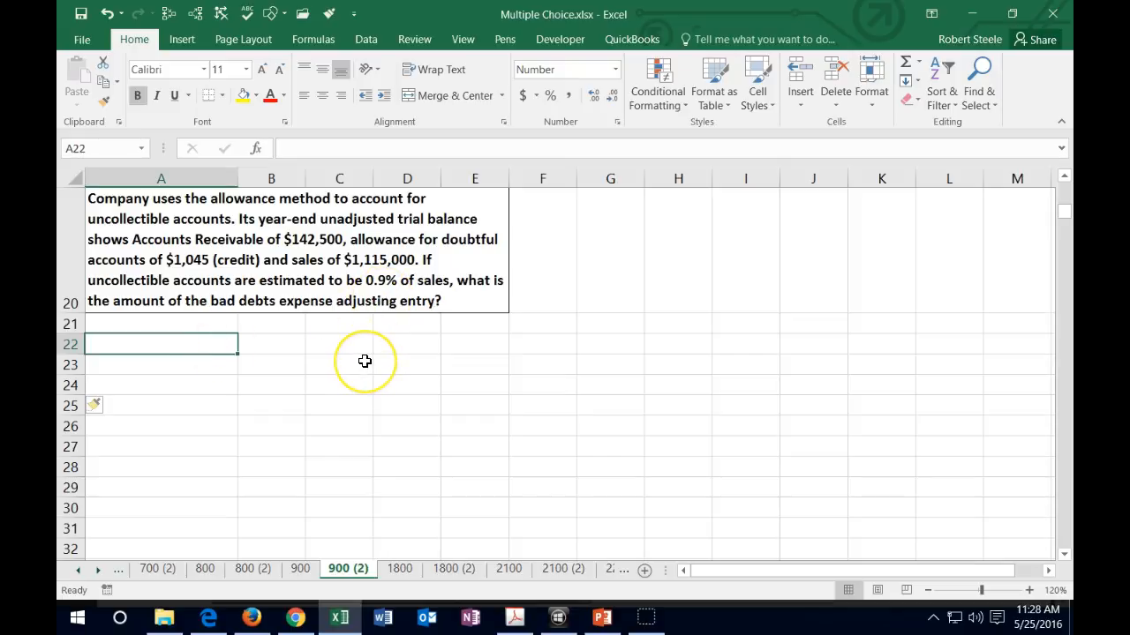
{"action": "mouse_move", "coordinate": [369, 357]}
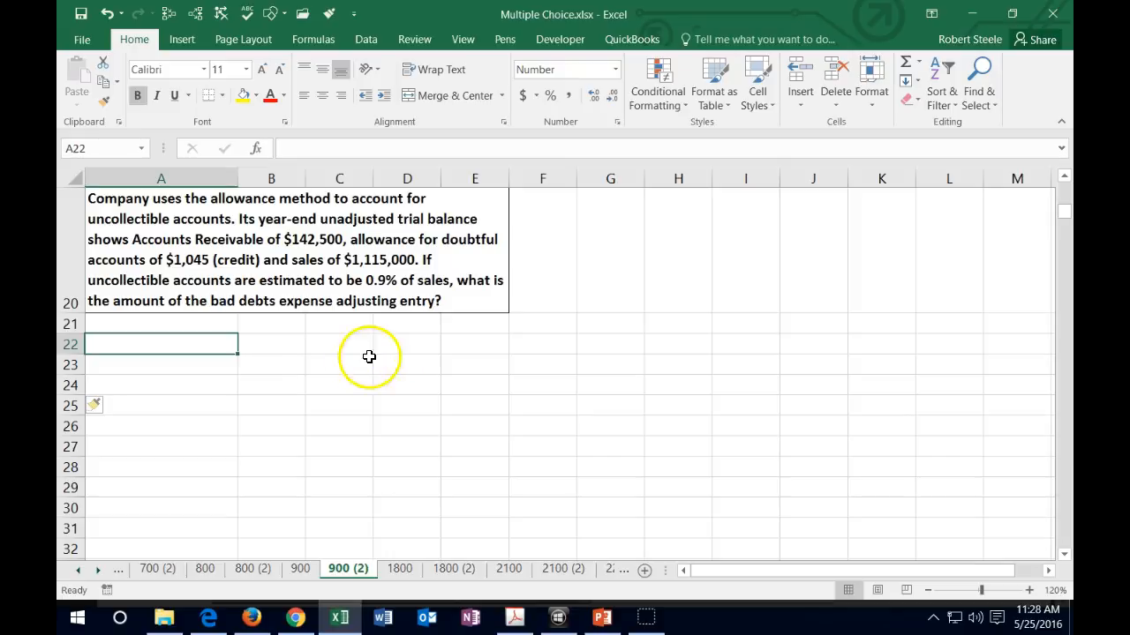
Label Sales and enter the .009 uncollectible rate in B23 shown as 0.9%.
{"action": "type", "text": "Sales"}
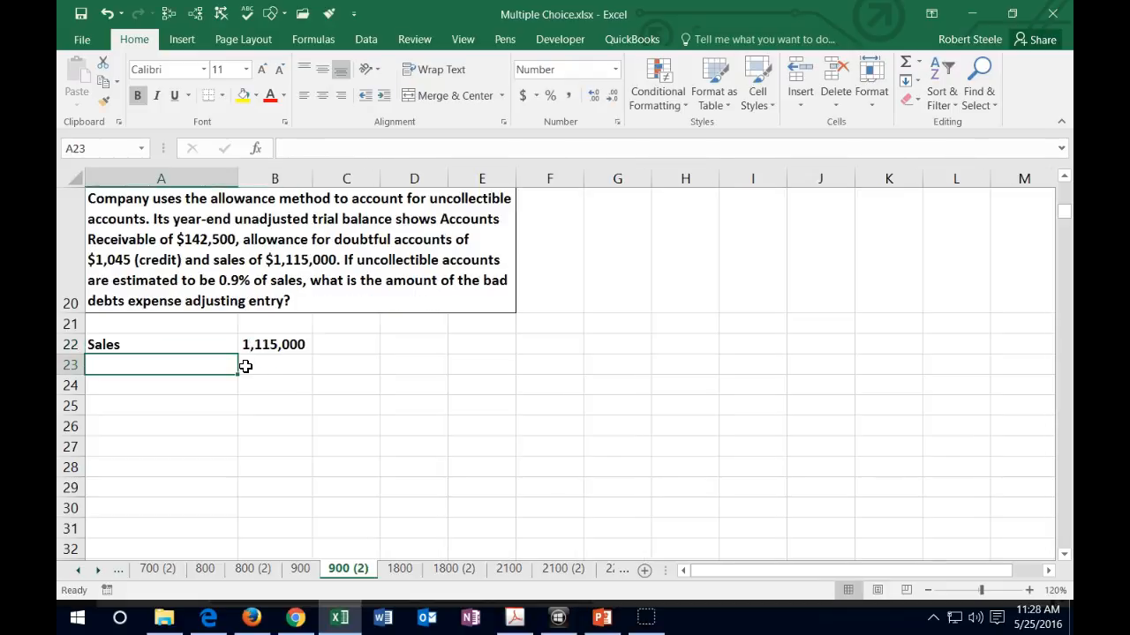
{"action": "left_click", "coordinate": [275, 364]}
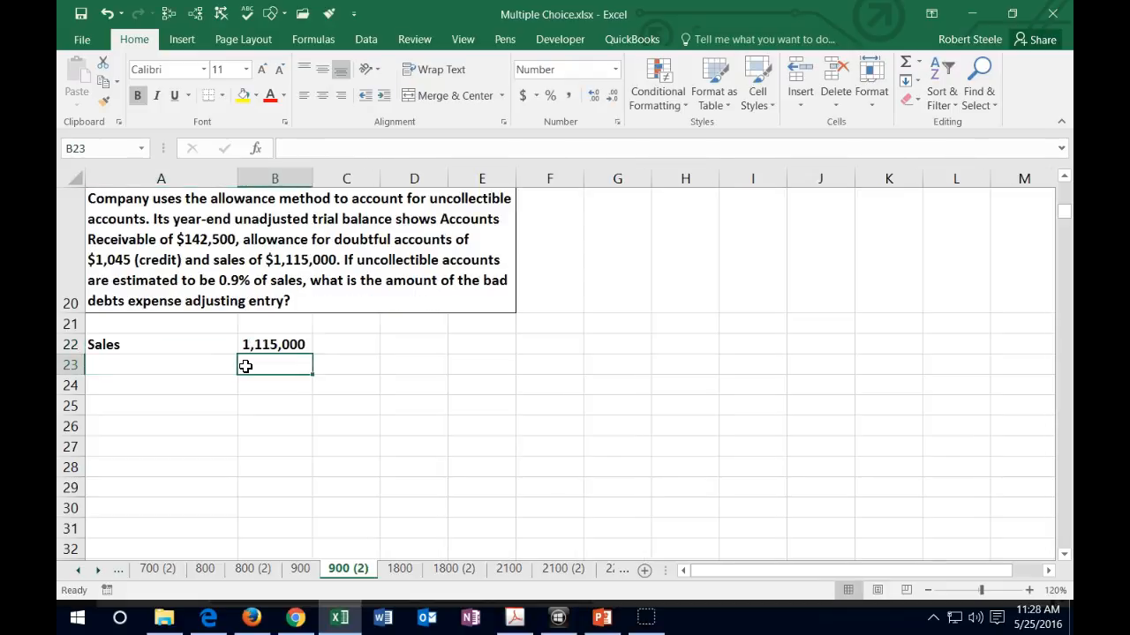
{"action": "type", "text": "."}
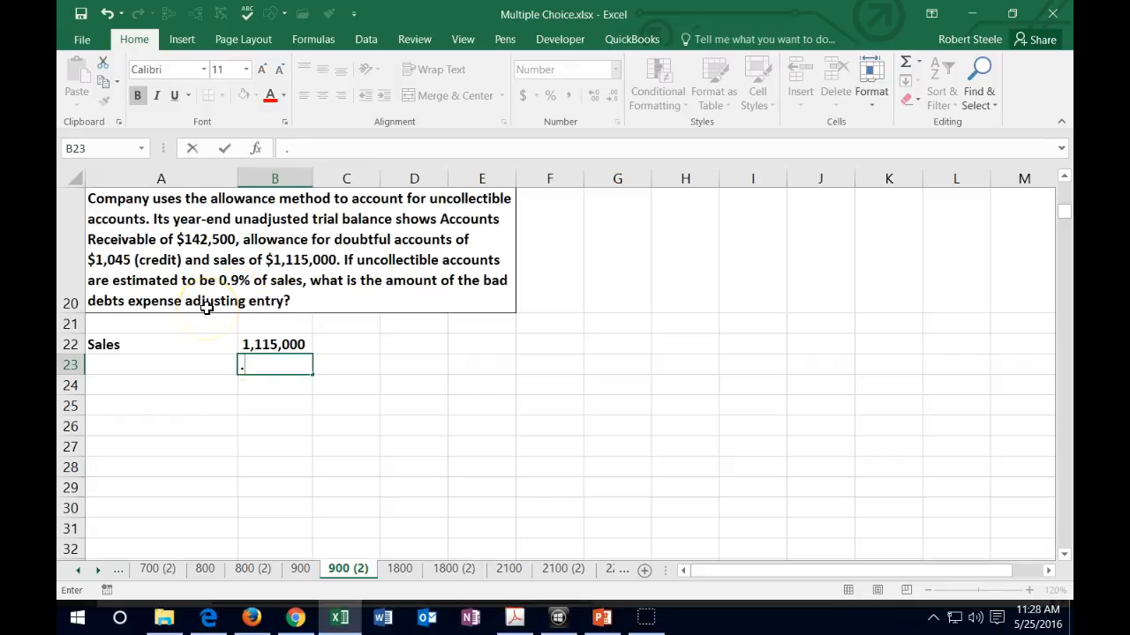
{"action": "type", "text": ".009"}
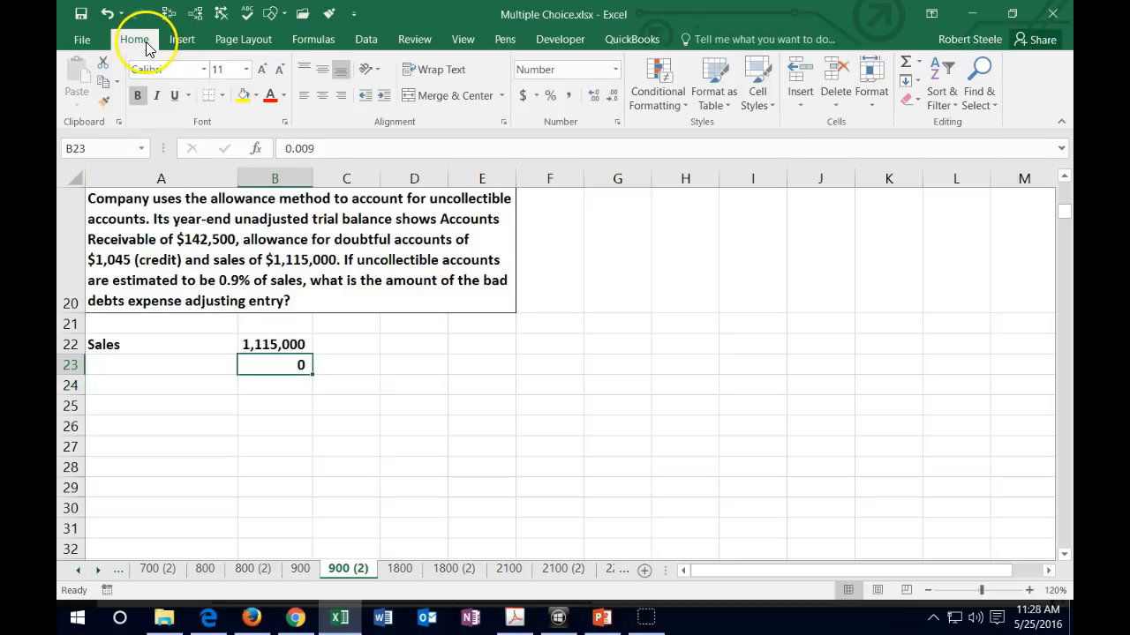
{"action": "left_click", "coordinate": [600, 98]}
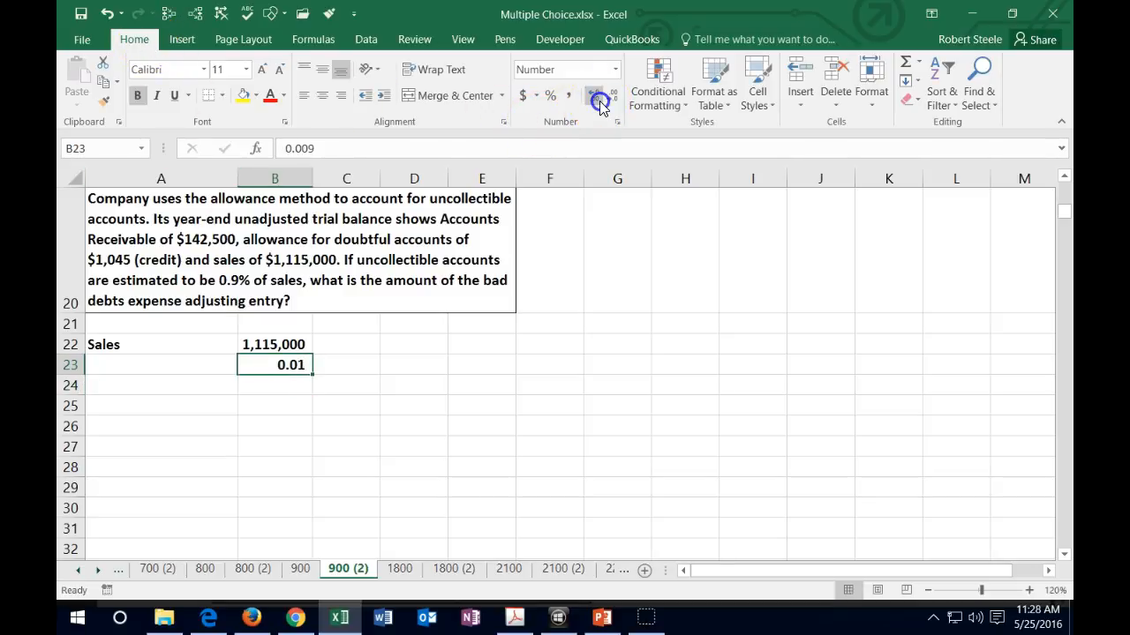
{"action": "left_click", "coordinate": [595, 96]}
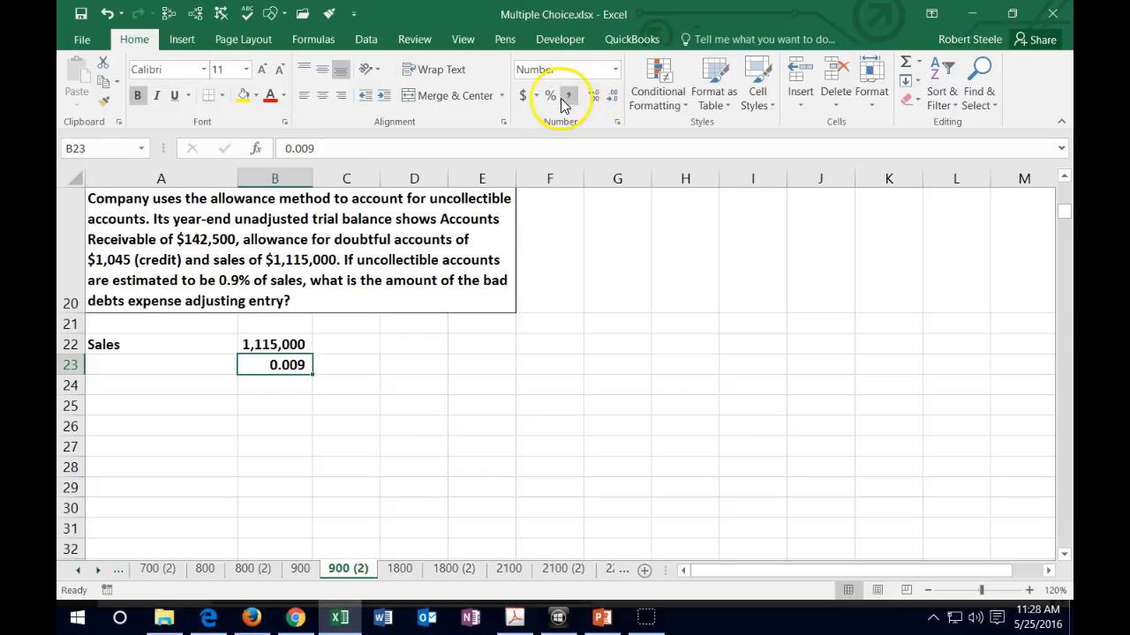
{"action": "left_click", "coordinate": [549, 95]}
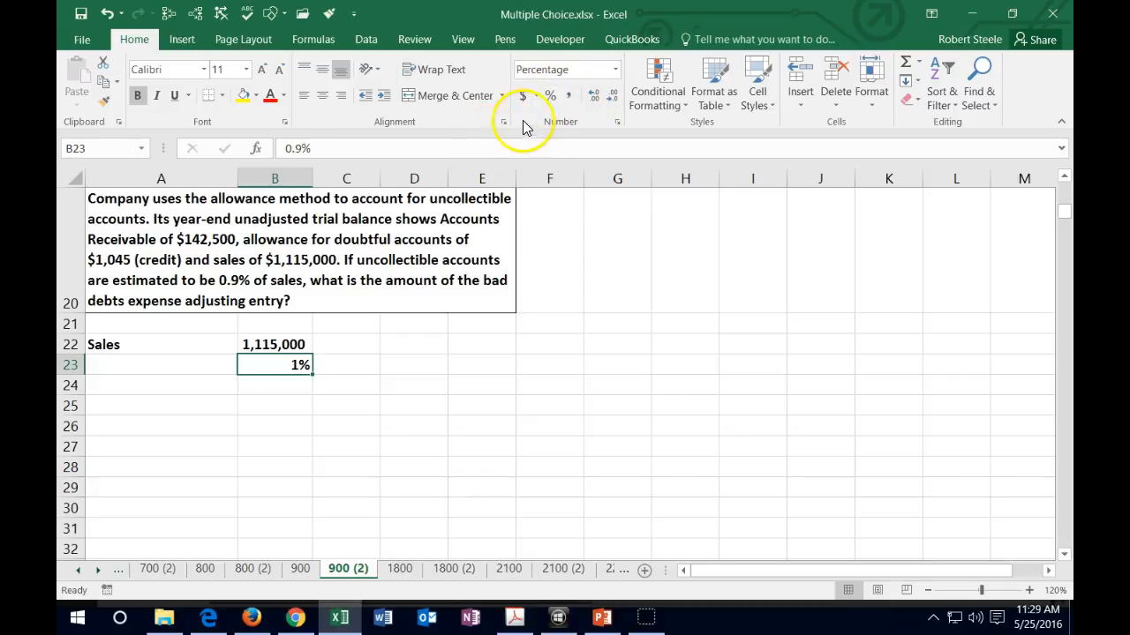
{"action": "left_click", "coordinate": [593, 95]}
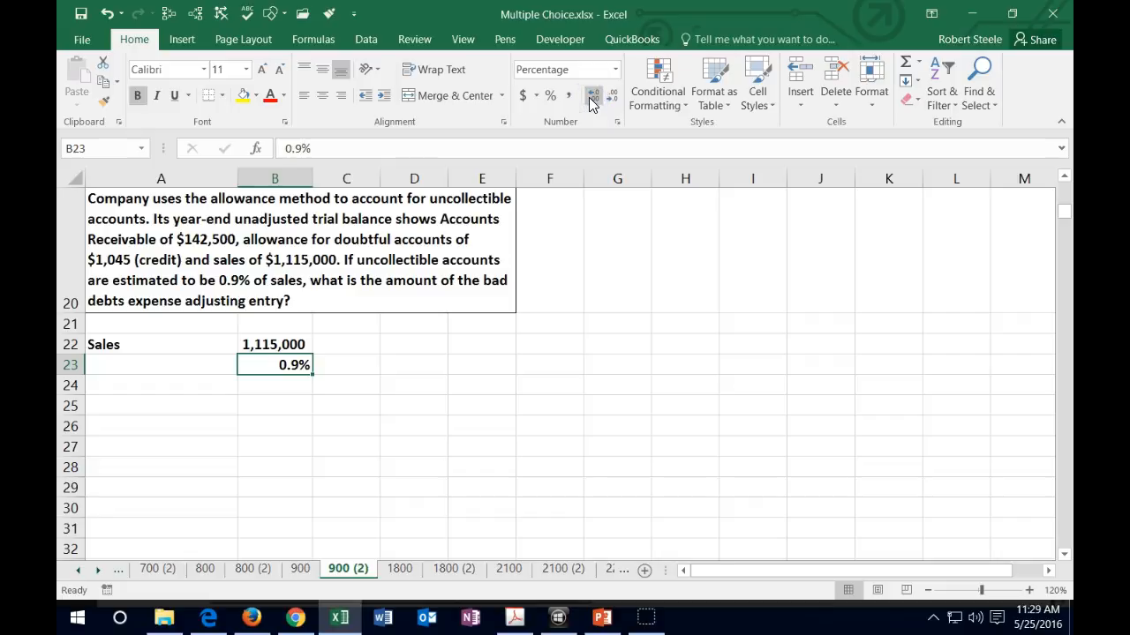
{"action": "mouse_move", "coordinate": [174, 95]}
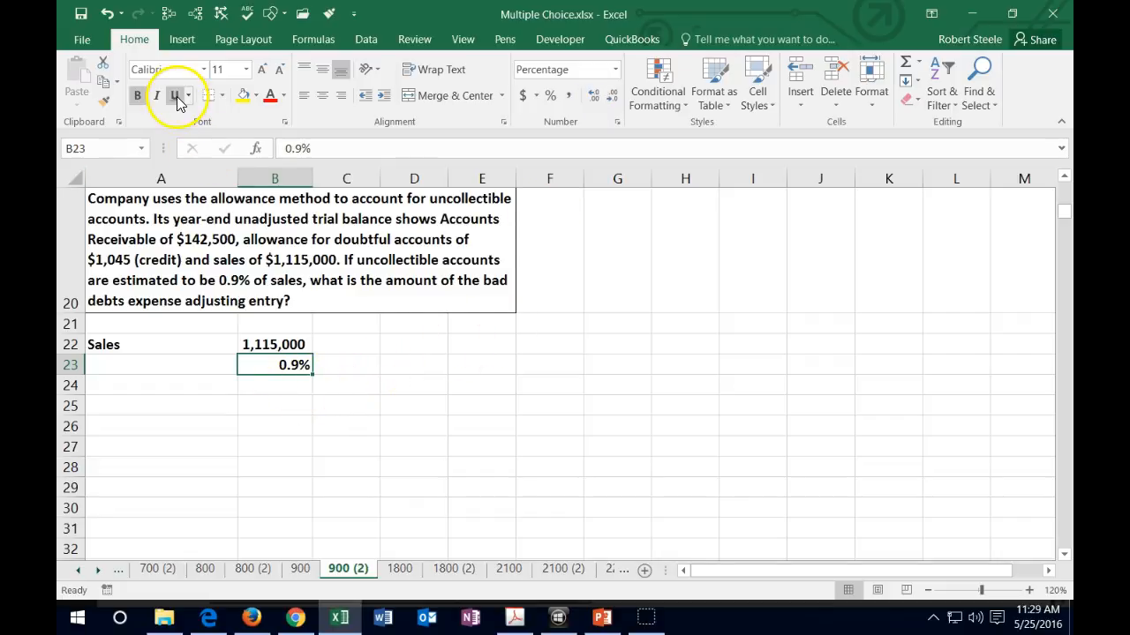
Compute the estimate in B24 as =B22*B23 giving 10,035.
{"action": "left_click", "coordinate": [276, 385]}
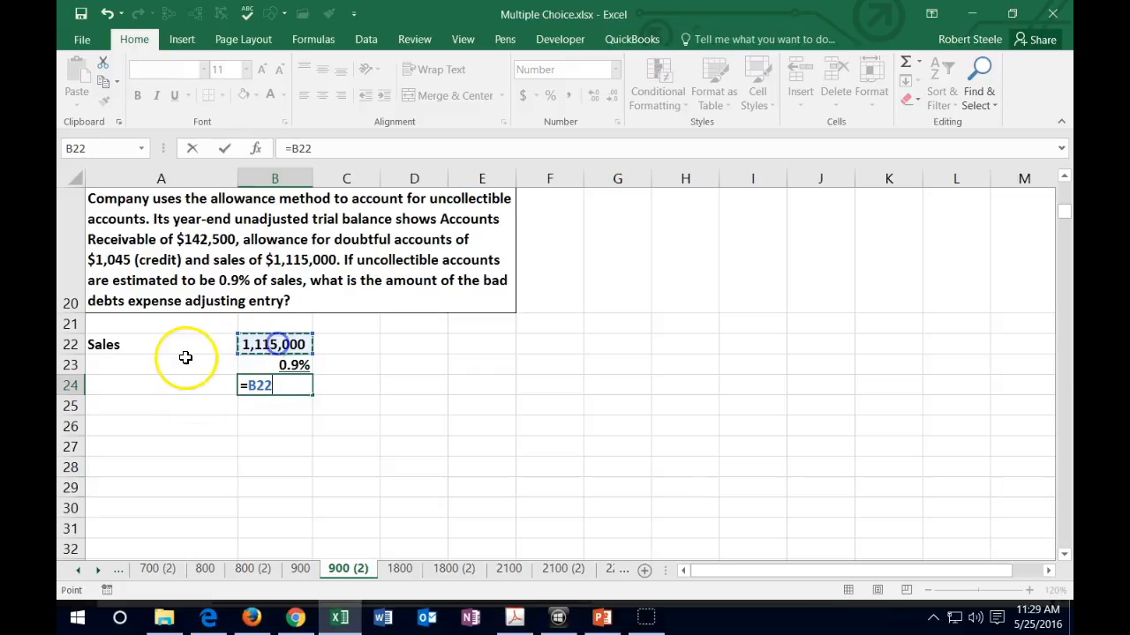
{"action": "type", "text": "*"}
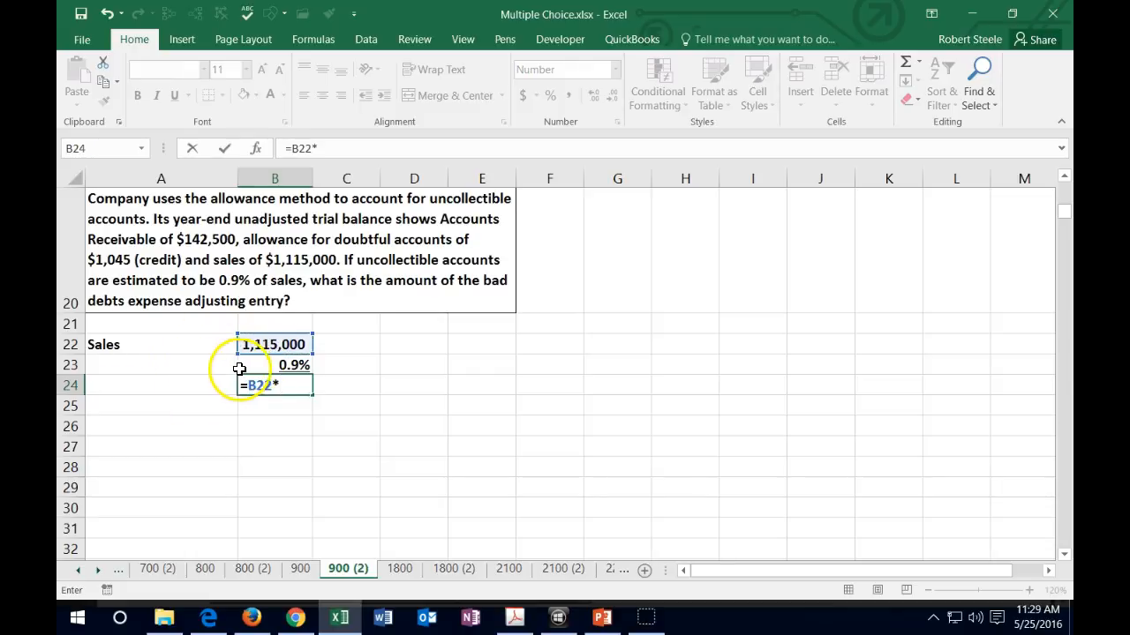
{"action": "key", "text": "Return"}
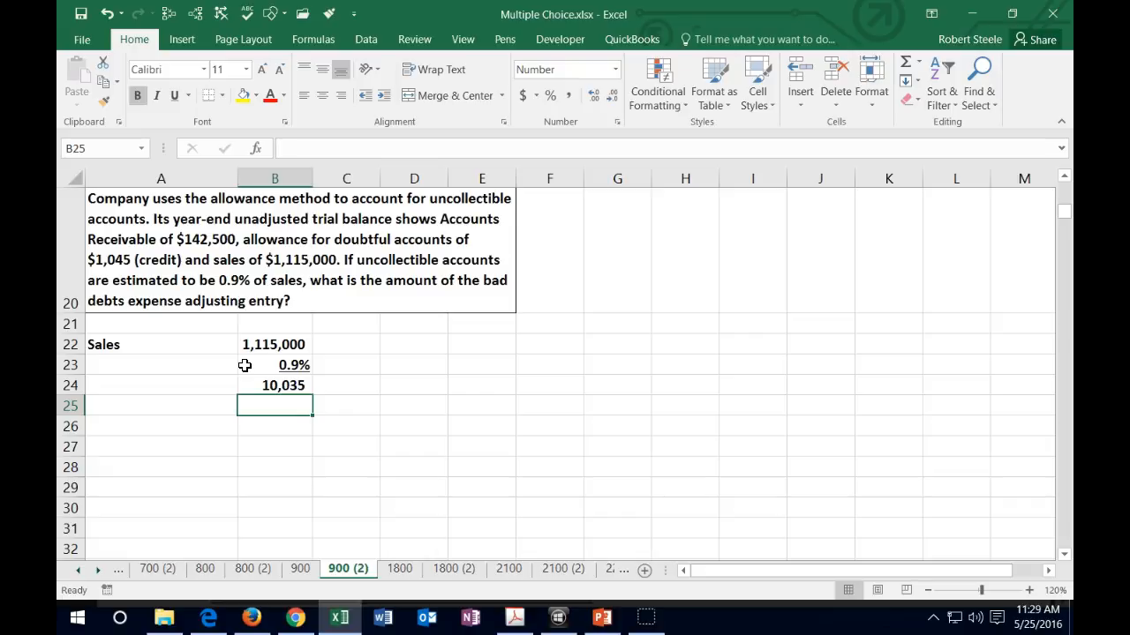
Head an AR T-account beside the calc with a left border below it.
{"action": "left_click", "coordinate": [275, 385]}
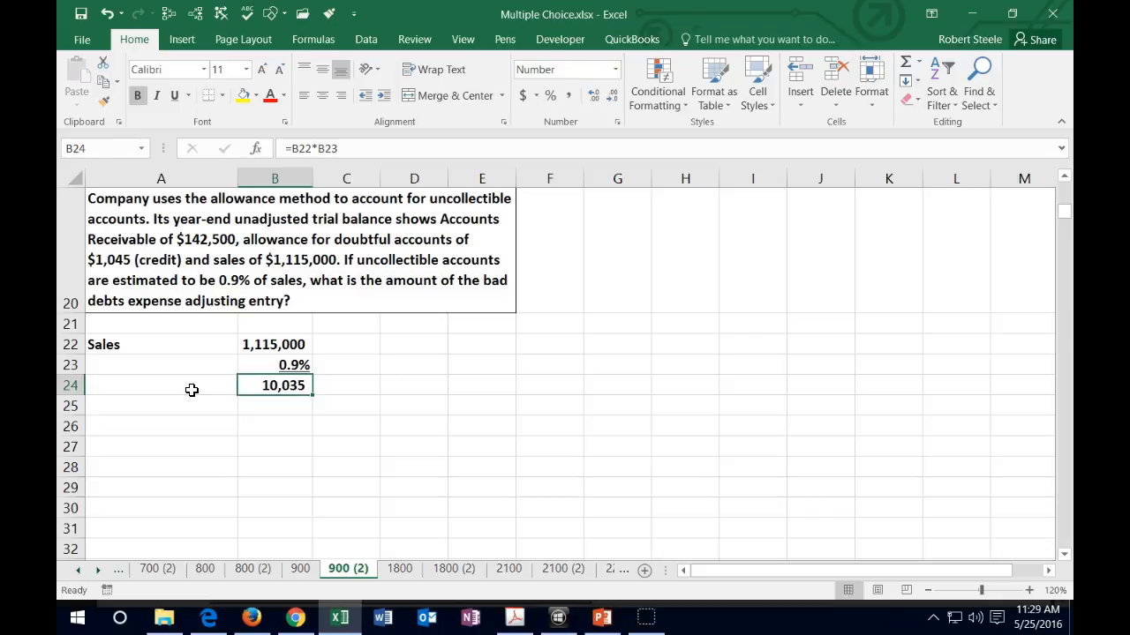
{"action": "left_click", "coordinate": [480, 344]}
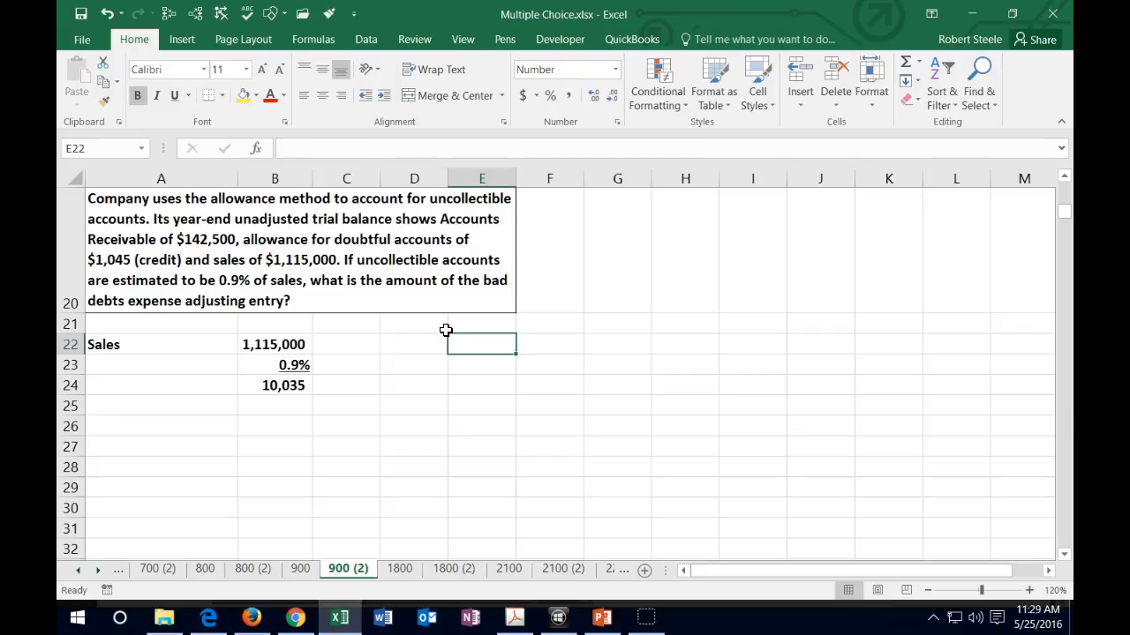
{"action": "left_click", "coordinate": [413, 344]}
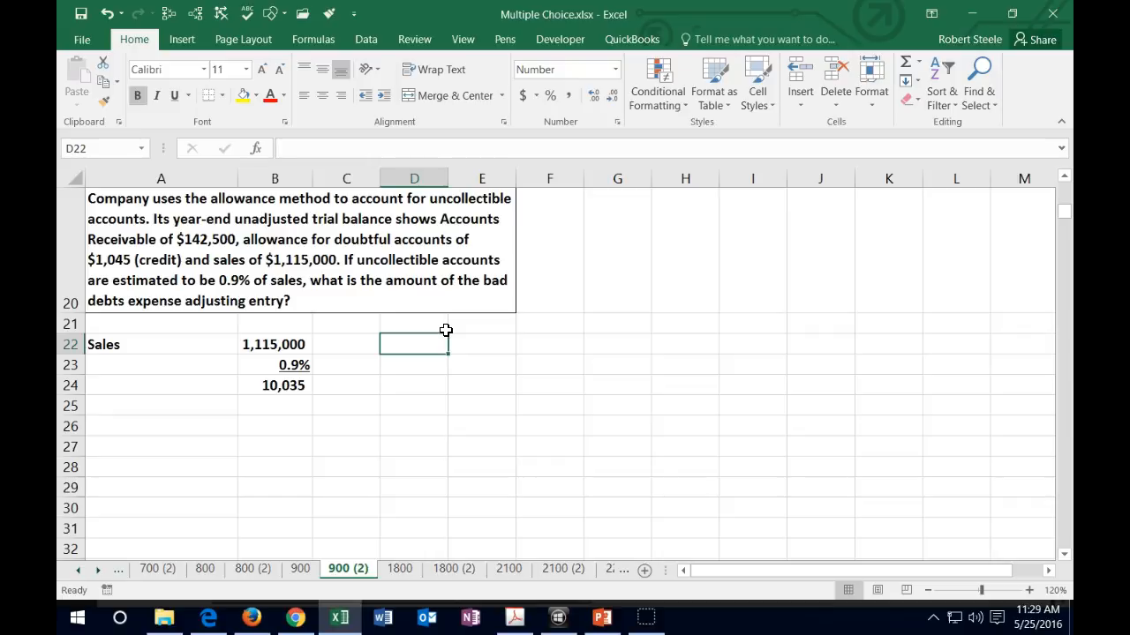
{"action": "type", "text": "AR"}
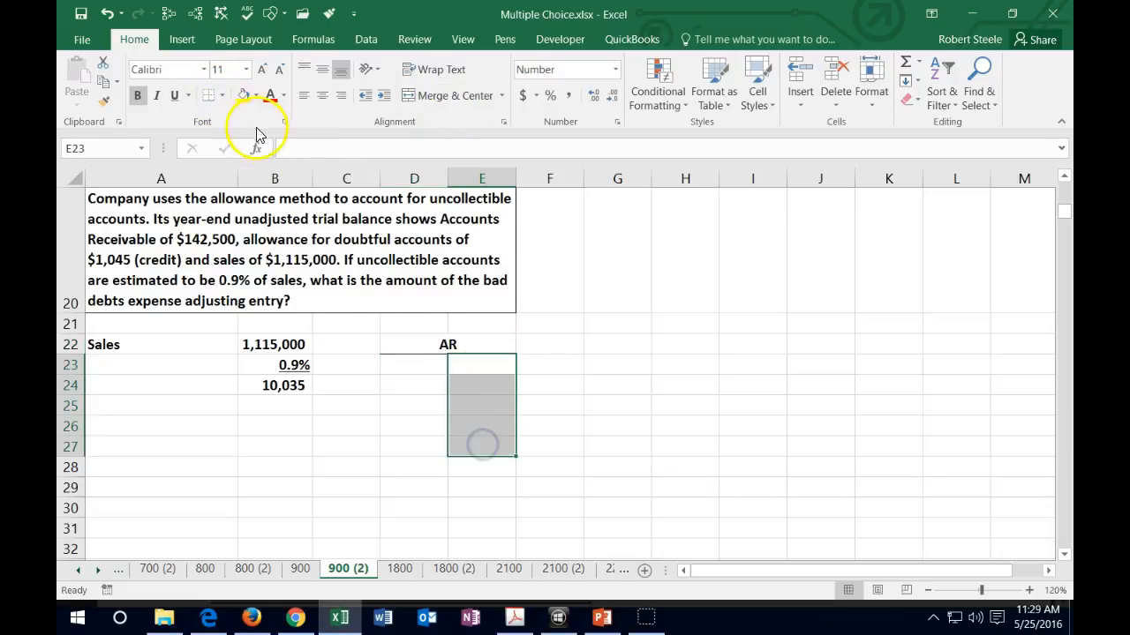
{"action": "left_click", "coordinate": [228, 95]}
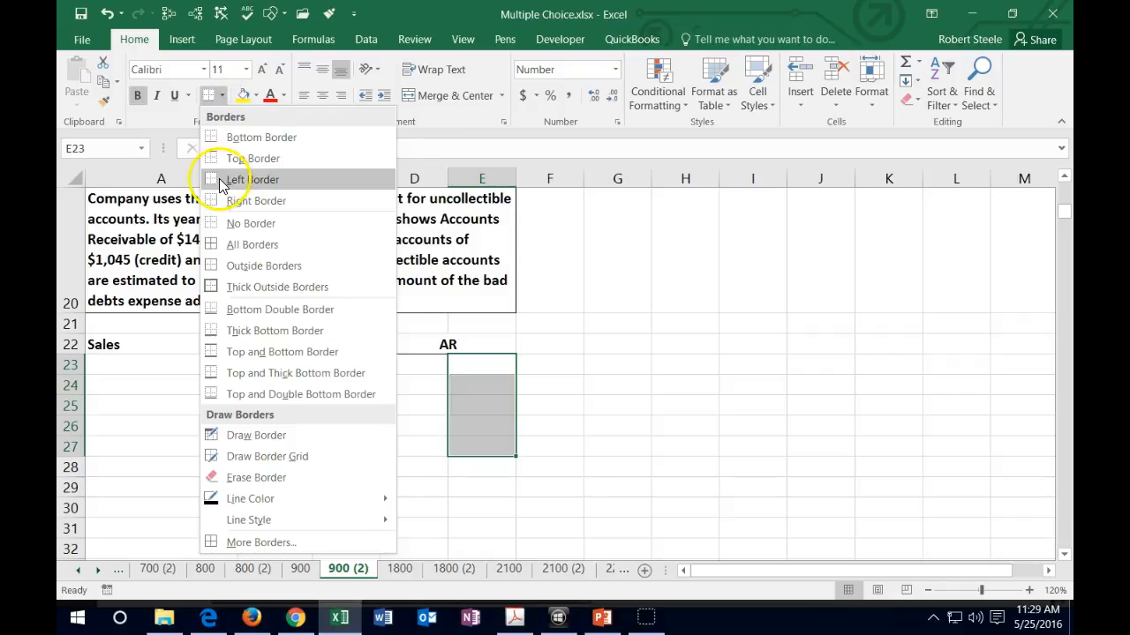
{"action": "left_click", "coordinate": [618, 343]}
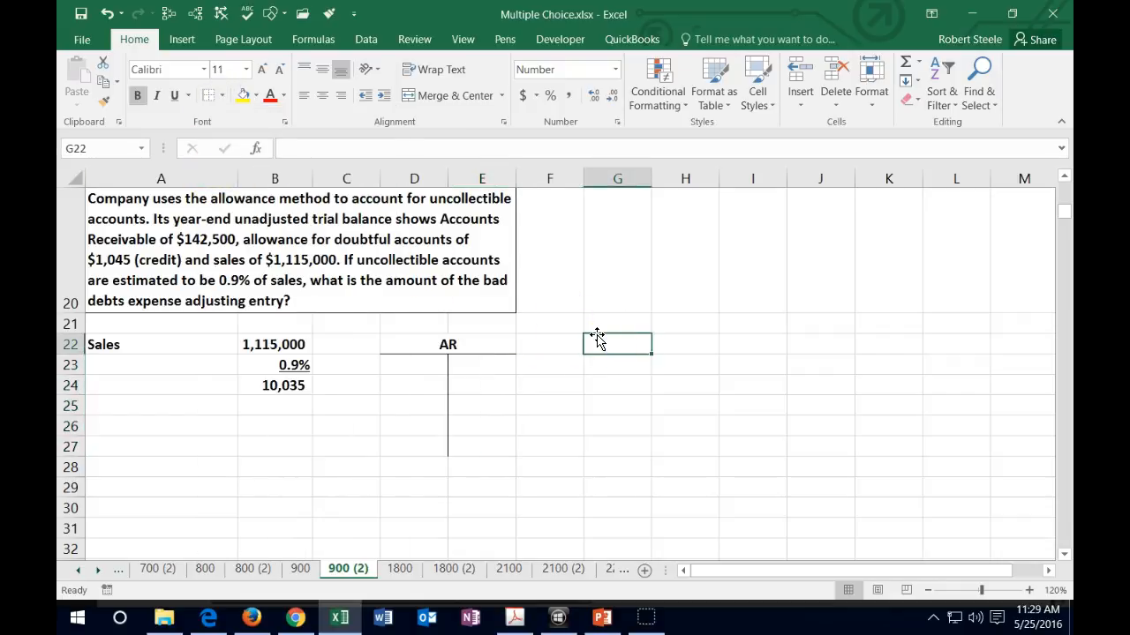
Add an AFDA heading merged and centred over two columns with its T-account border.
{"action": "type", "text": "AFDA"}
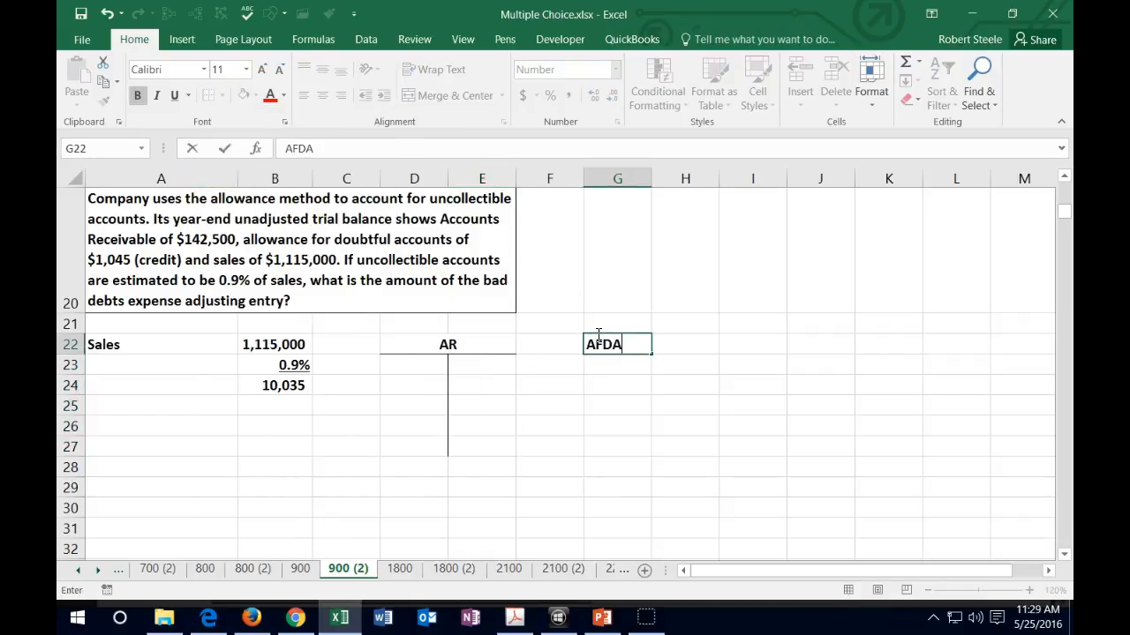
{"action": "left_click_drag", "start_coordinate": [604, 345], "coordinate": [685, 344]}
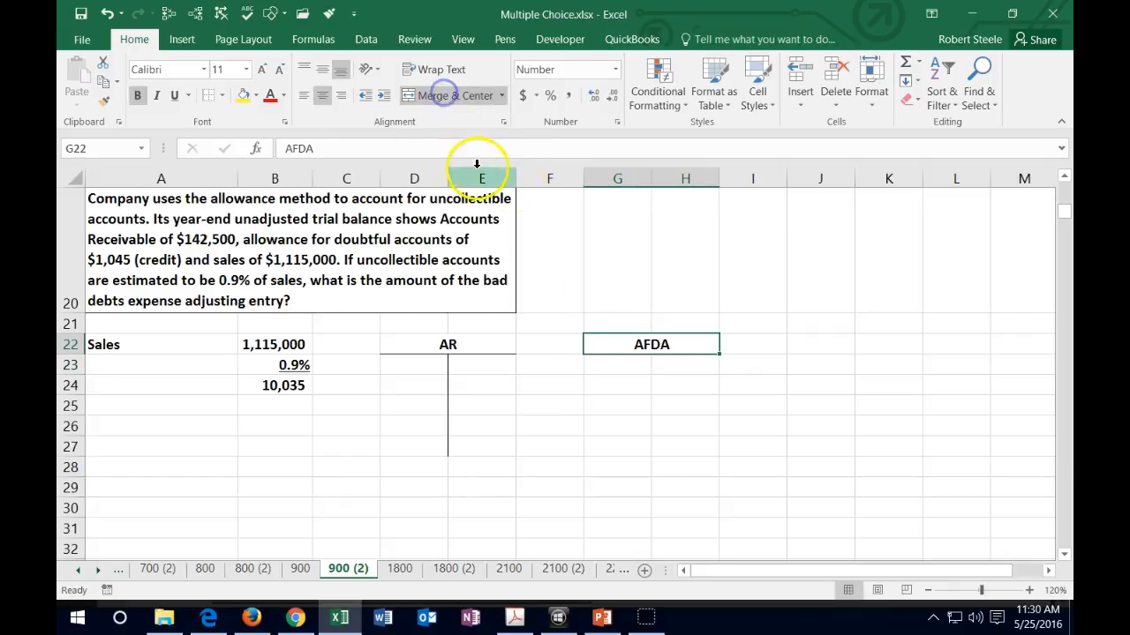
{"action": "left_click", "coordinate": [222, 95]}
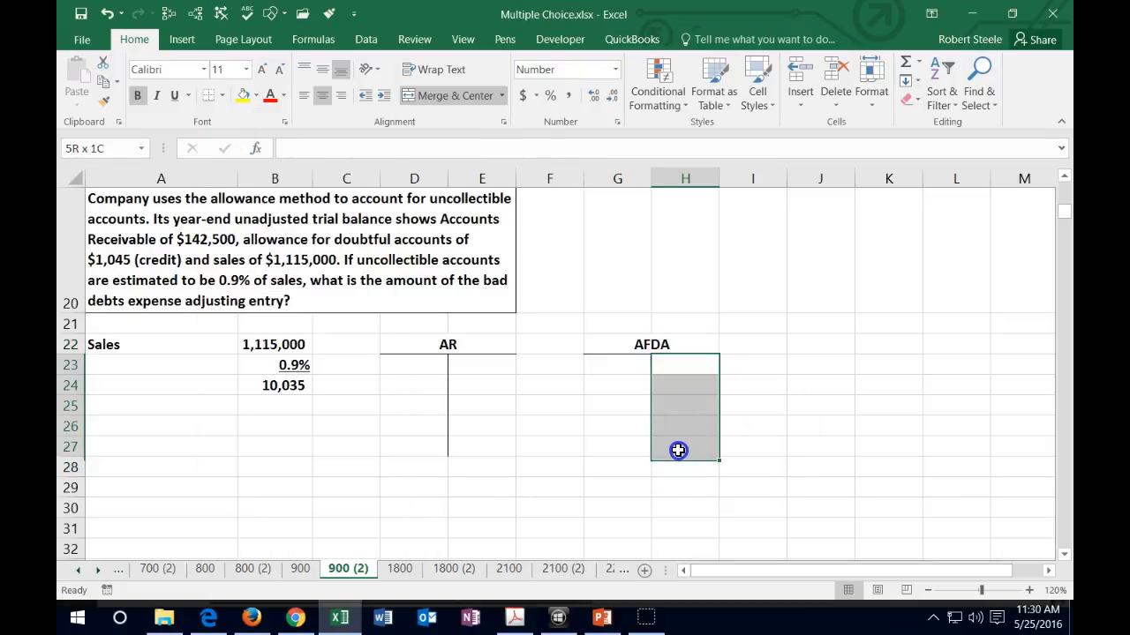
{"action": "left_click", "coordinate": [226, 95]}
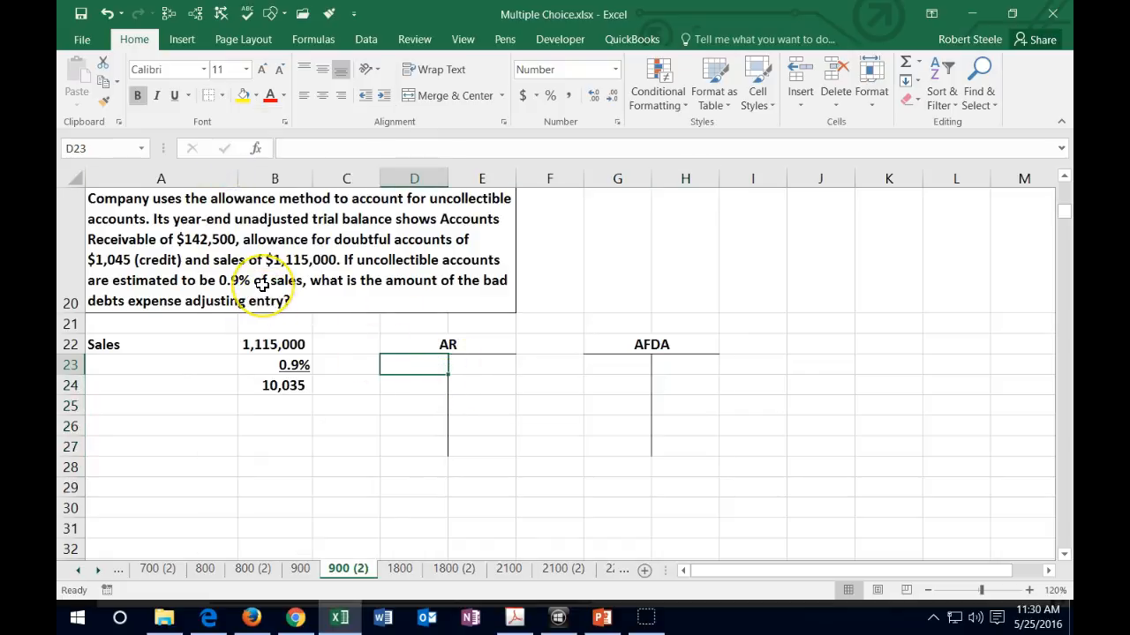
Enter 142,500 on the AR debit side and -1045 on the AFDA credit side.
{"action": "type", "text": "142,500"}
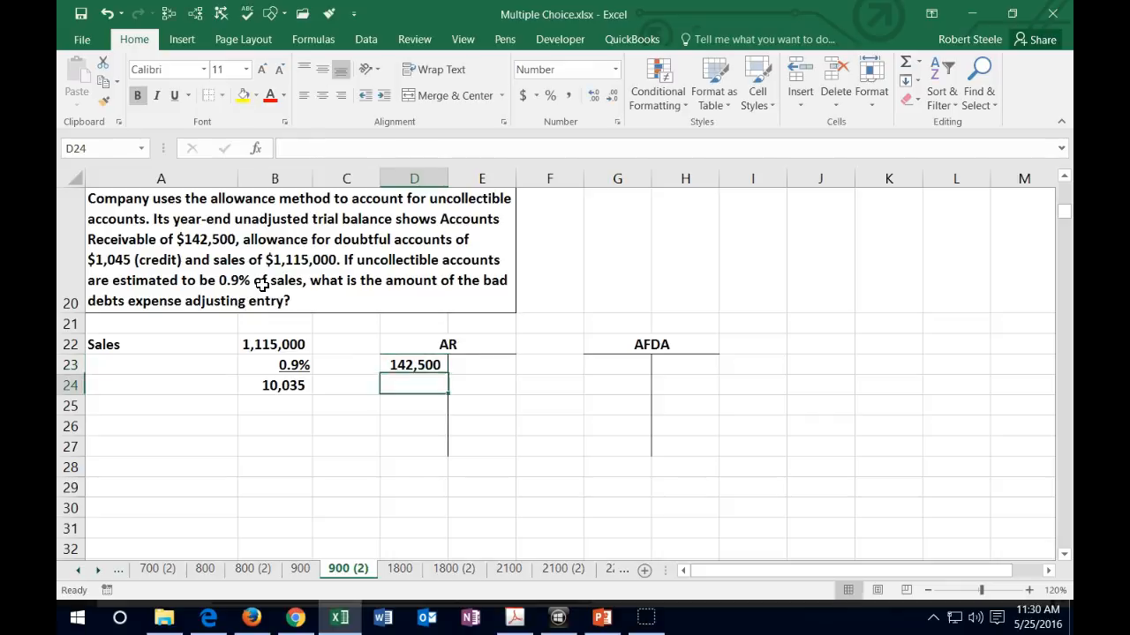
{"action": "left_click", "coordinate": [685, 385]}
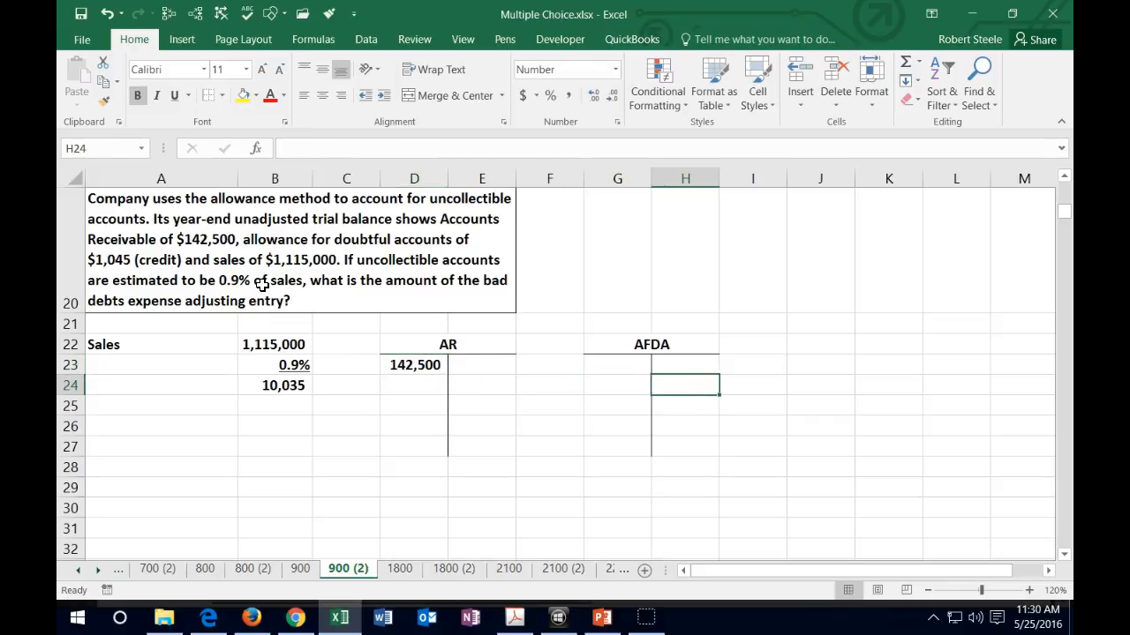
{"action": "left_click", "coordinate": [685, 364]}
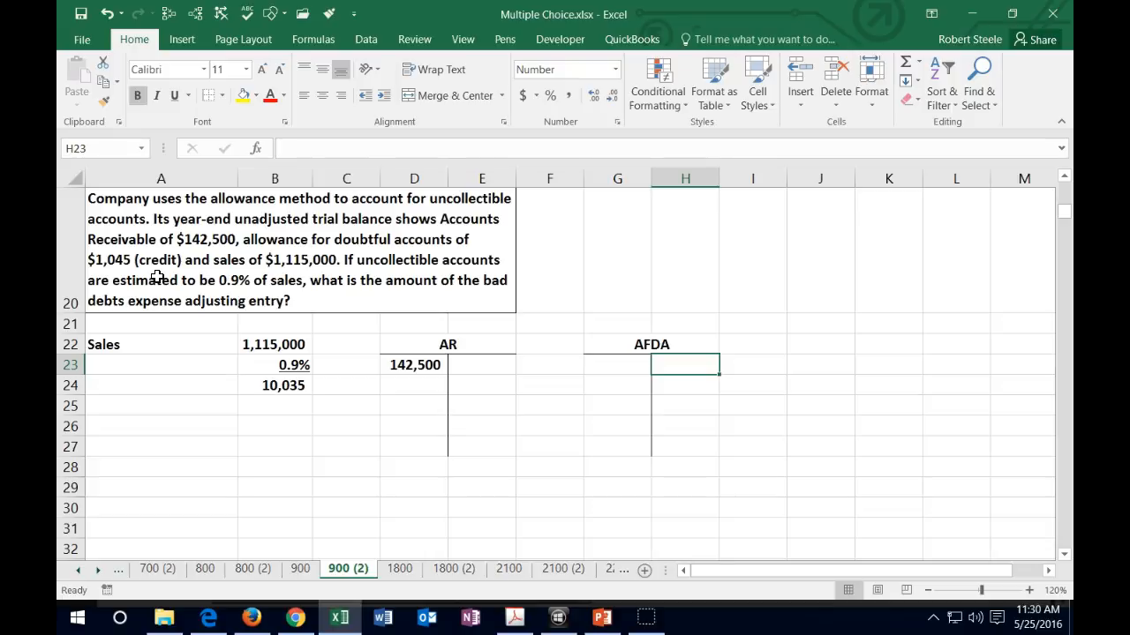
{"action": "type", "text": "-"}
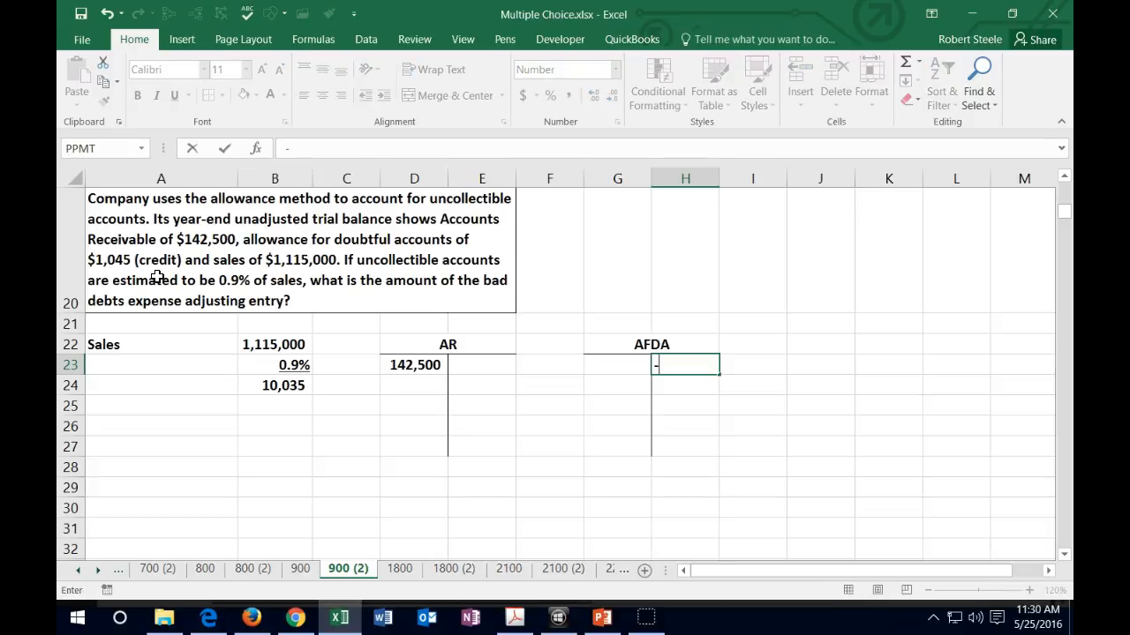
{"action": "type", "text": "10"}
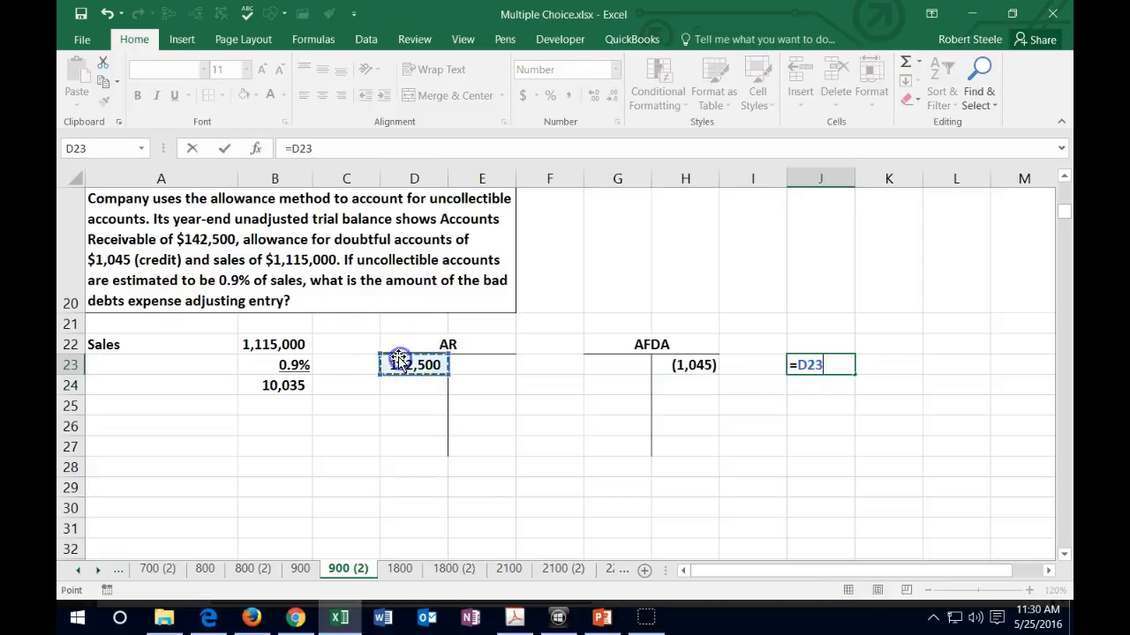
Net AR against the AFDA balance for 141,455 and review the entries' underlying values.
{"action": "left_click", "coordinate": [685, 364]}
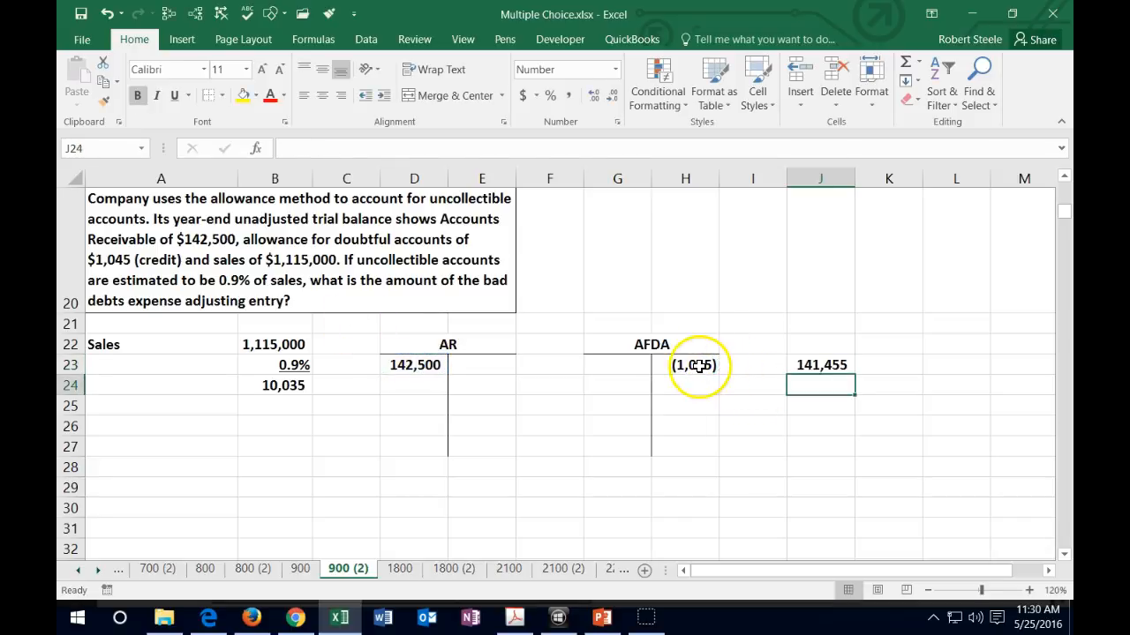
{"action": "mouse_move", "coordinate": [268, 382]}
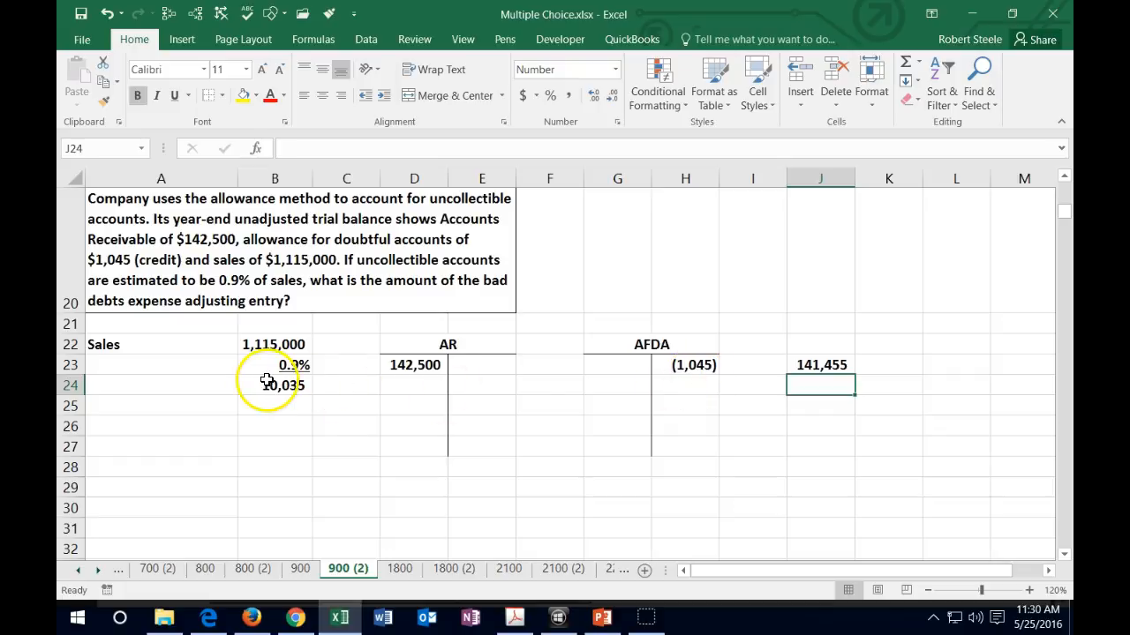
{"action": "left_click", "coordinate": [275, 385]}
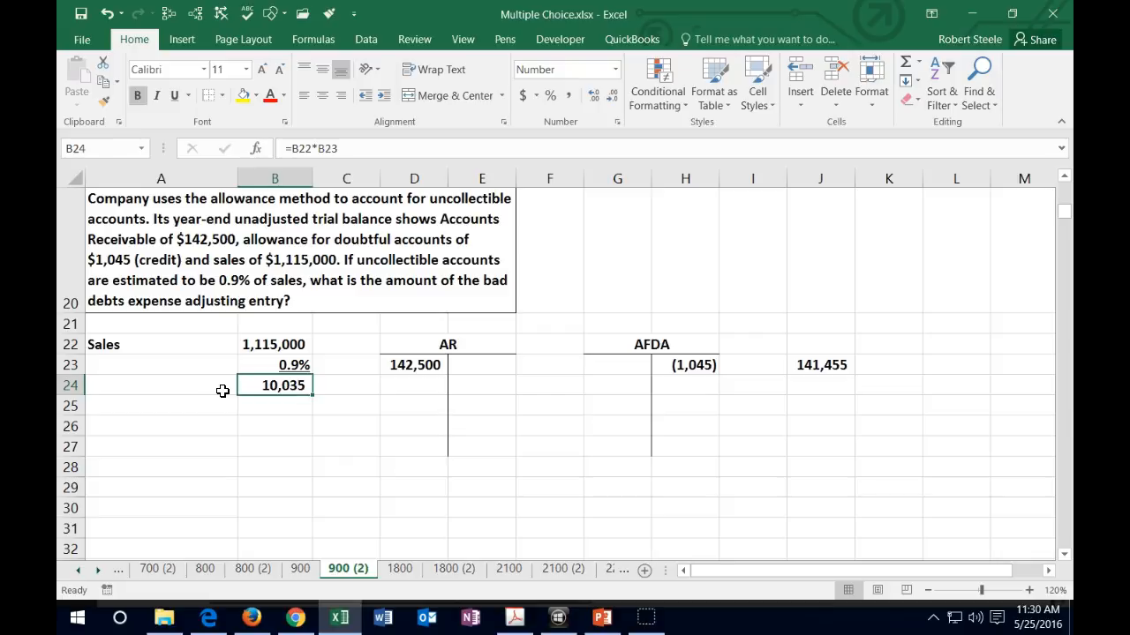
{"action": "left_click", "coordinate": [413, 364]}
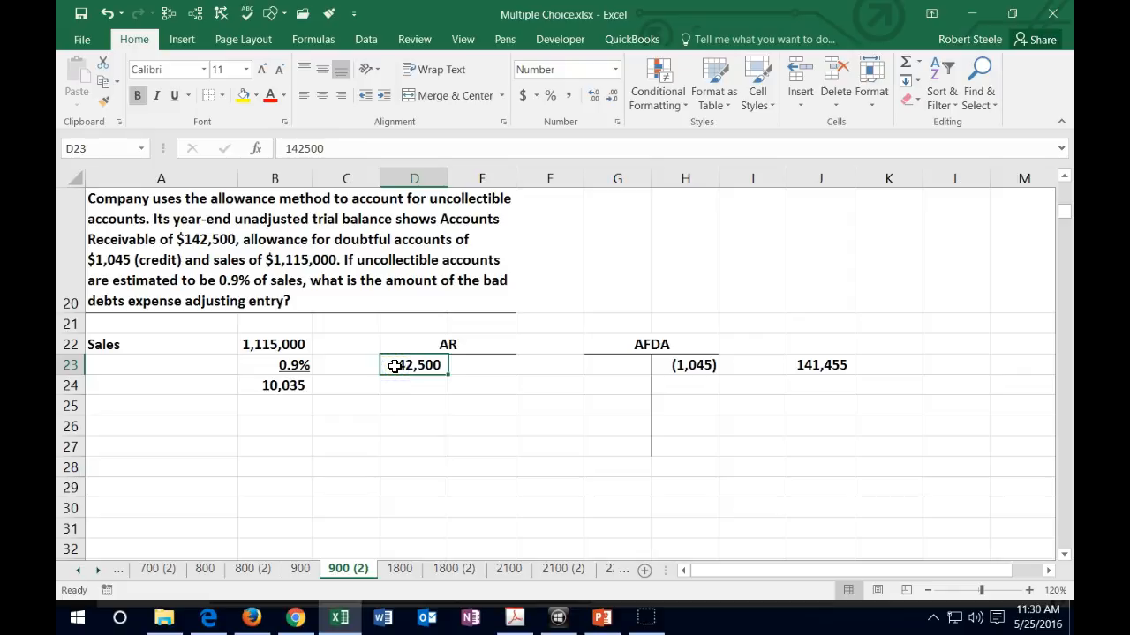
{"action": "left_click", "coordinate": [275, 344]}
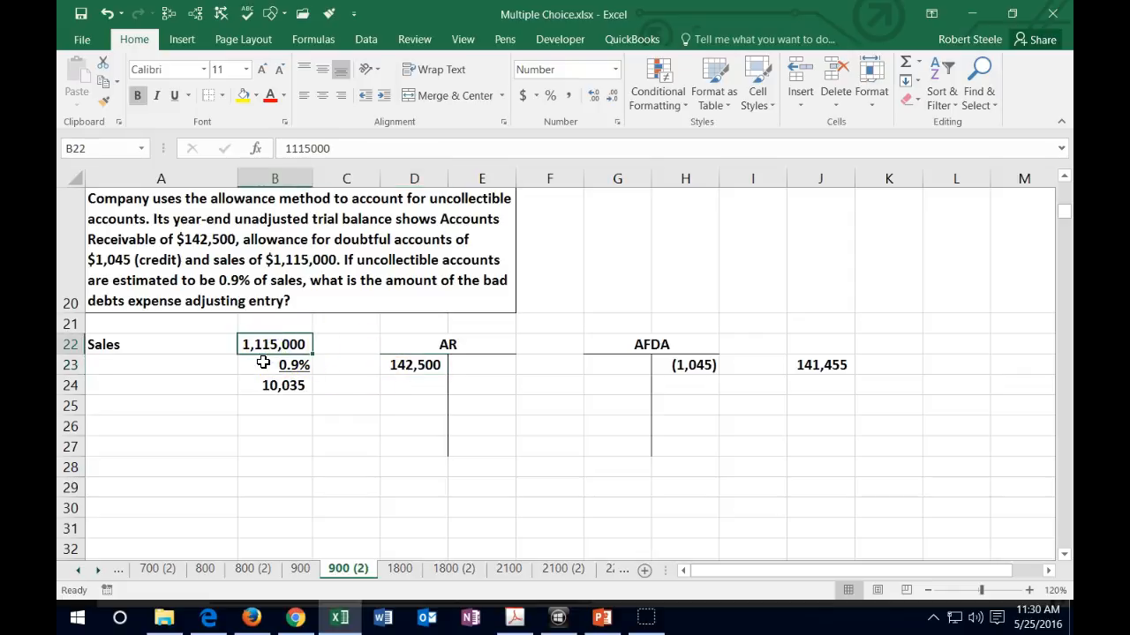
{"action": "left_click", "coordinate": [685, 364]}
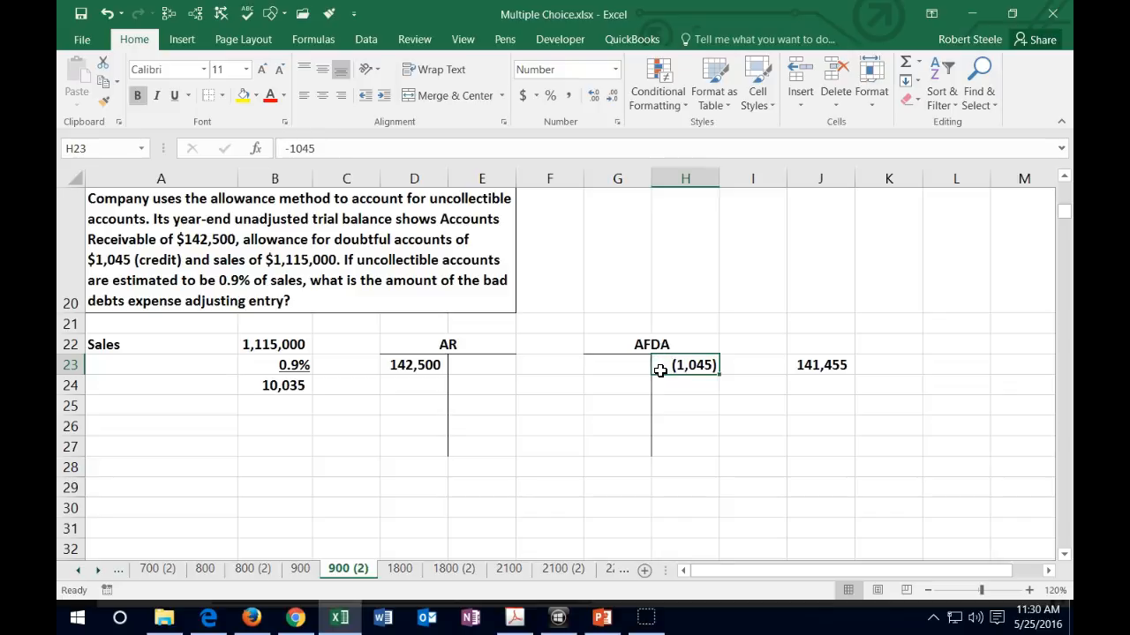
{"action": "mouse_move", "coordinate": [669, 385]}
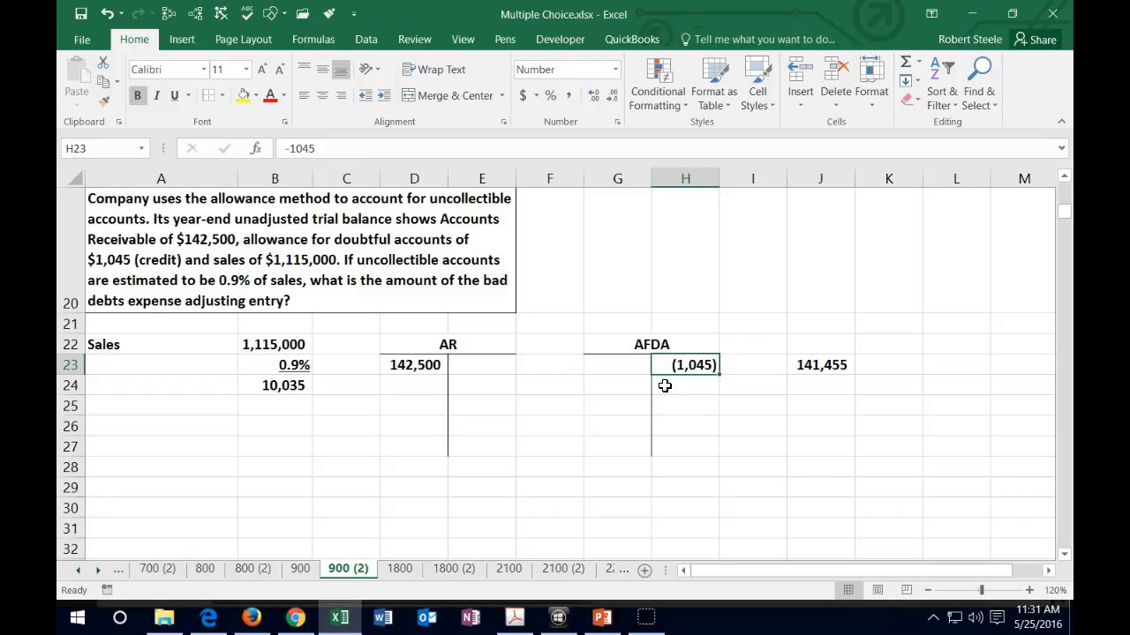
{"action": "mouse_move", "coordinate": [216, 515]}
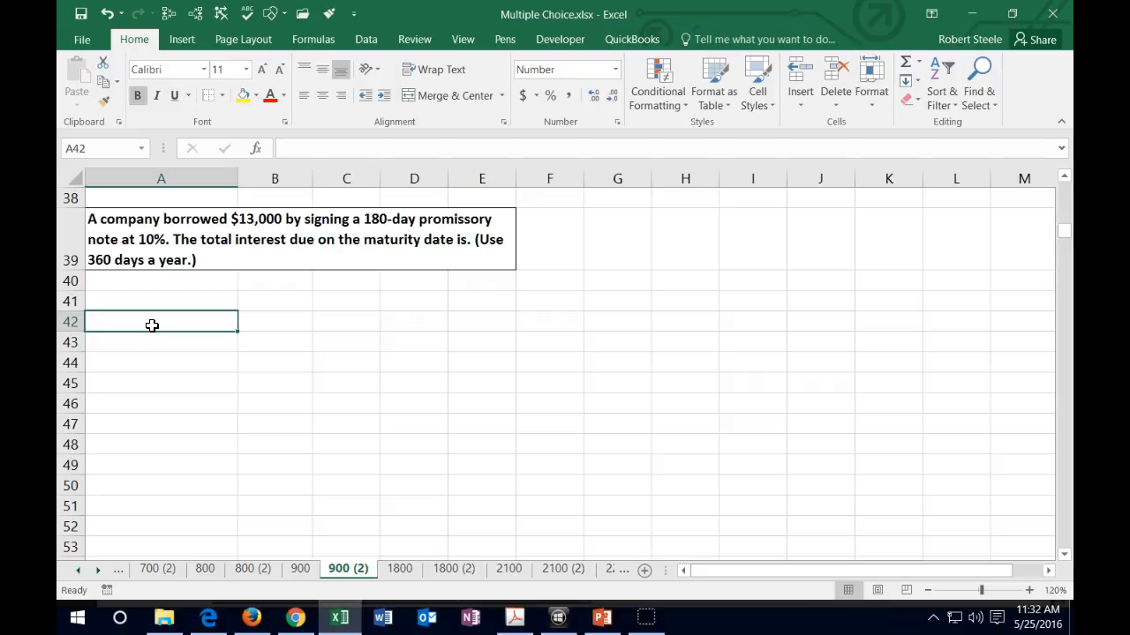
List Princ 13,000 in row 41 and rate 0.1 in row 42 formatted as 10%.
{"action": "left_click", "coordinate": [133, 301]}
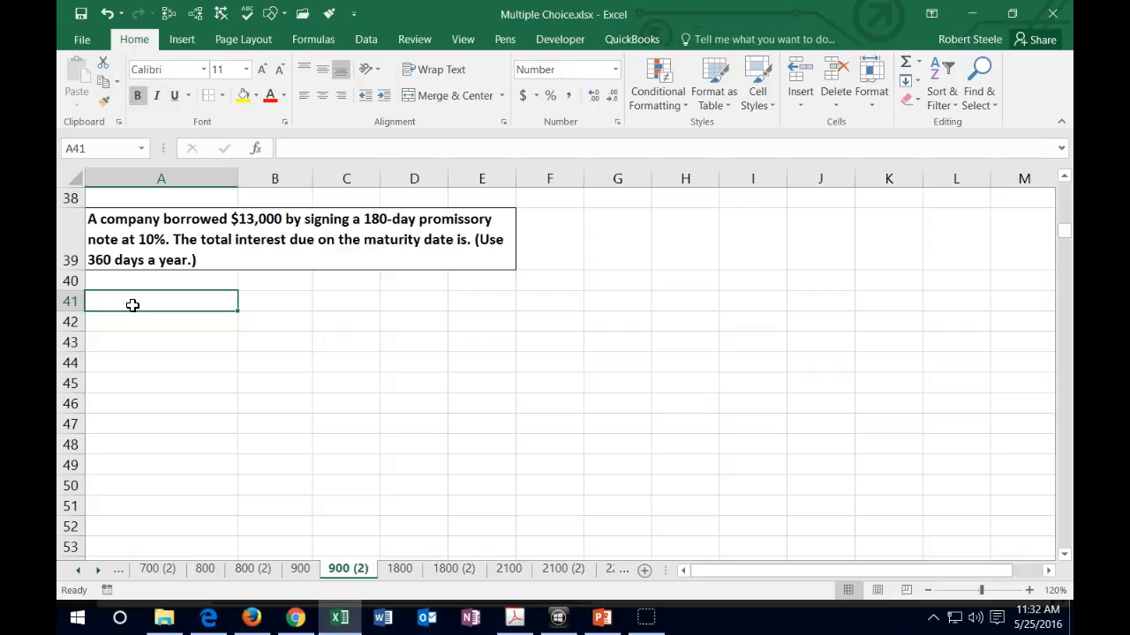
{"action": "type", "text": "Princ"}
{"action": "left_click", "coordinate": [274, 300]}
{"action": "type", "text": "13,000"}
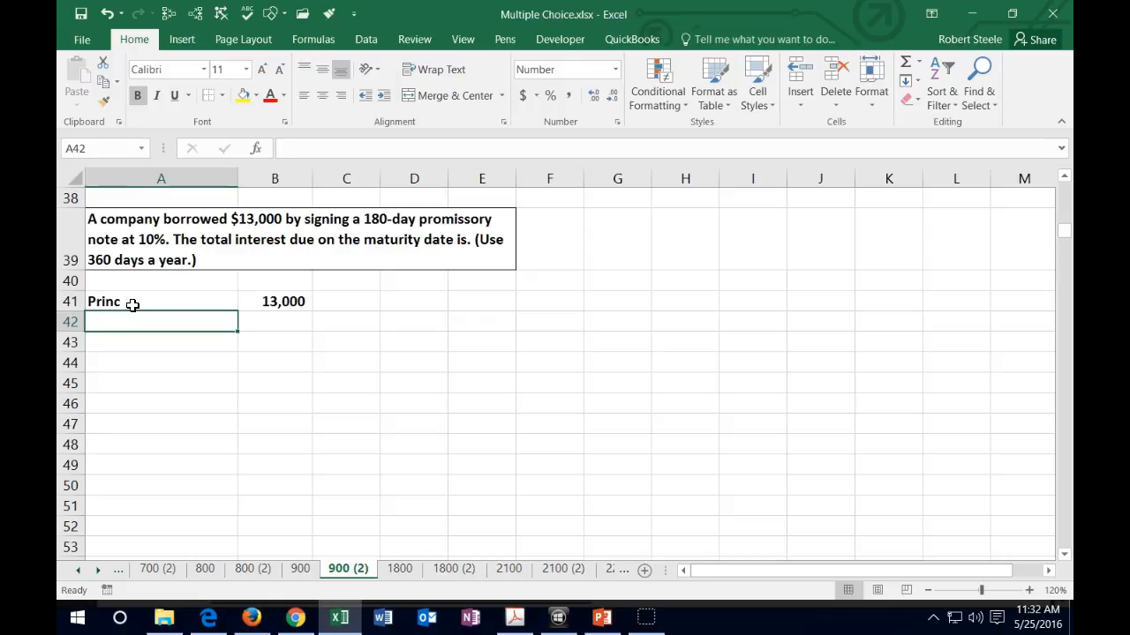
{"action": "type", "text": "rate"}
{"action": "left_click", "coordinate": [273, 322]}
{"action": "type", "text": "0"}
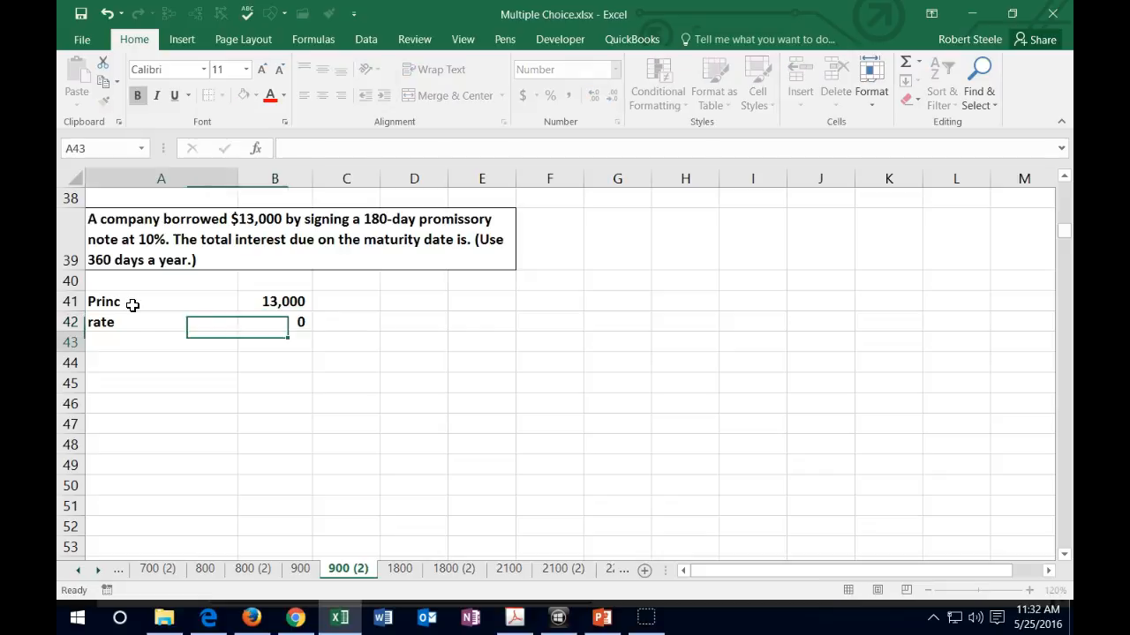
{"action": "left_click", "coordinate": [276, 321]}
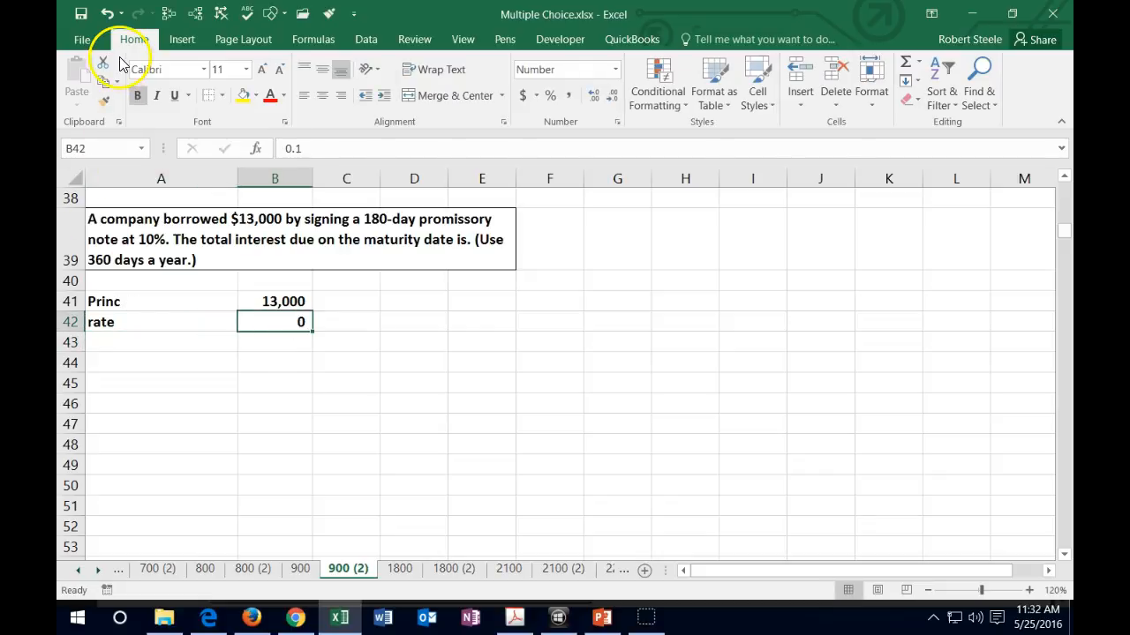
{"action": "left_click", "coordinate": [593, 96]}
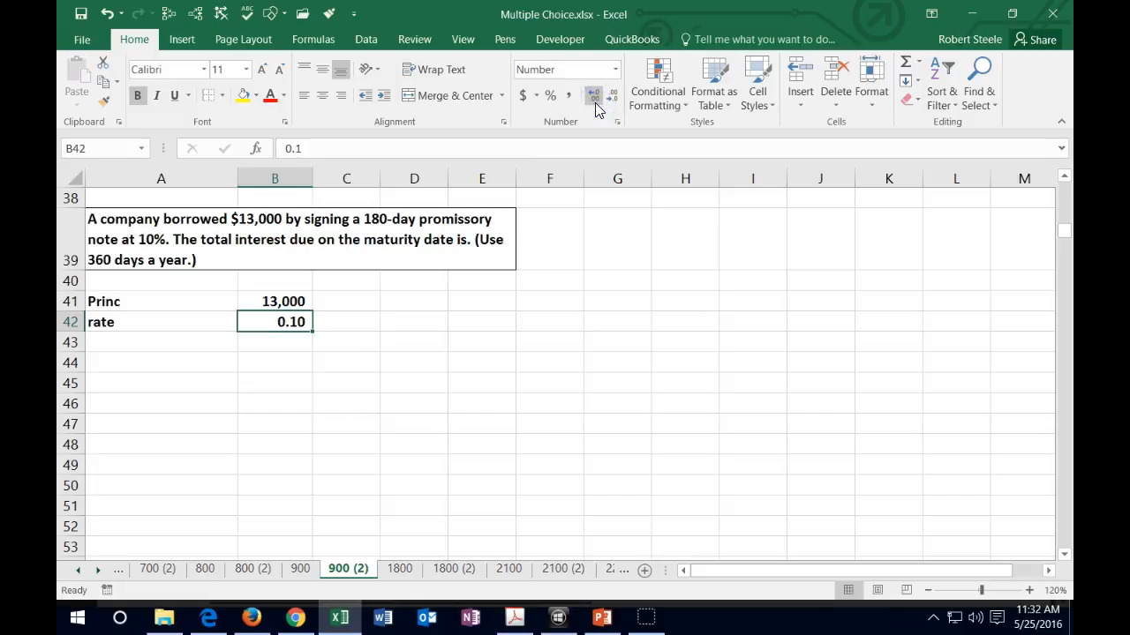
{"action": "mouse_move", "coordinate": [551, 96]}
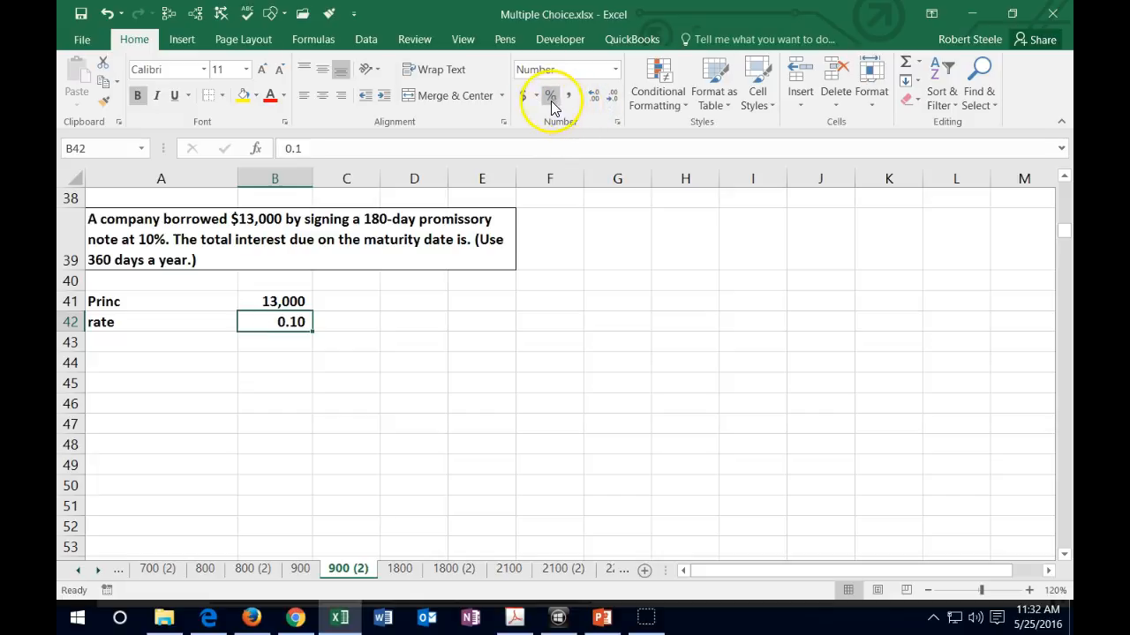
{"action": "left_click", "coordinate": [551, 95]}
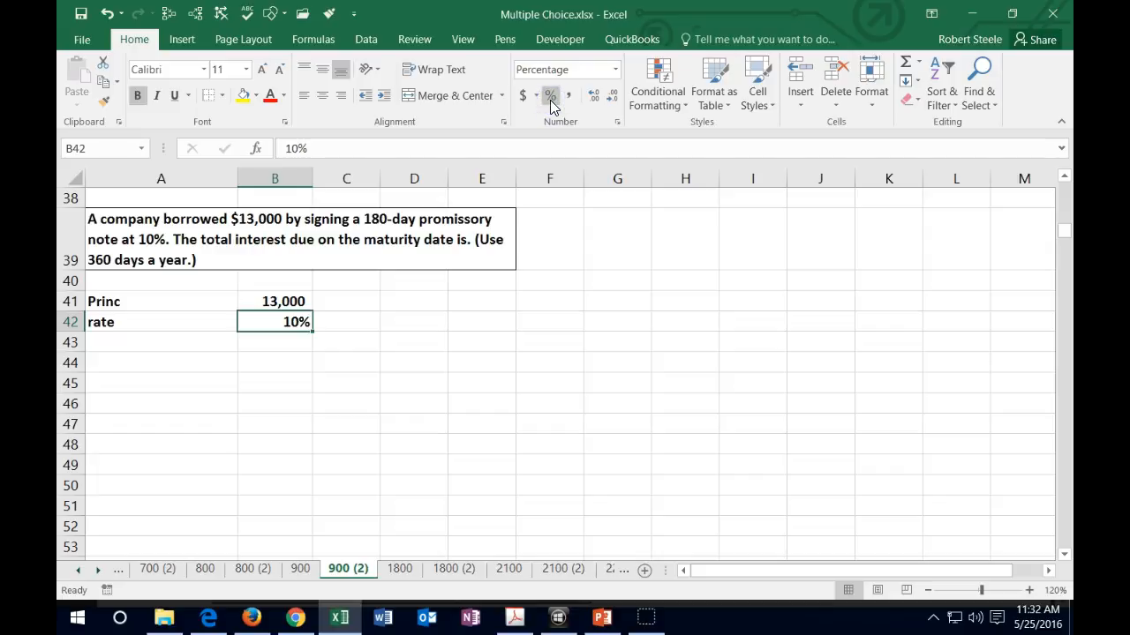
{"action": "mouse_move", "coordinate": [198, 212]}
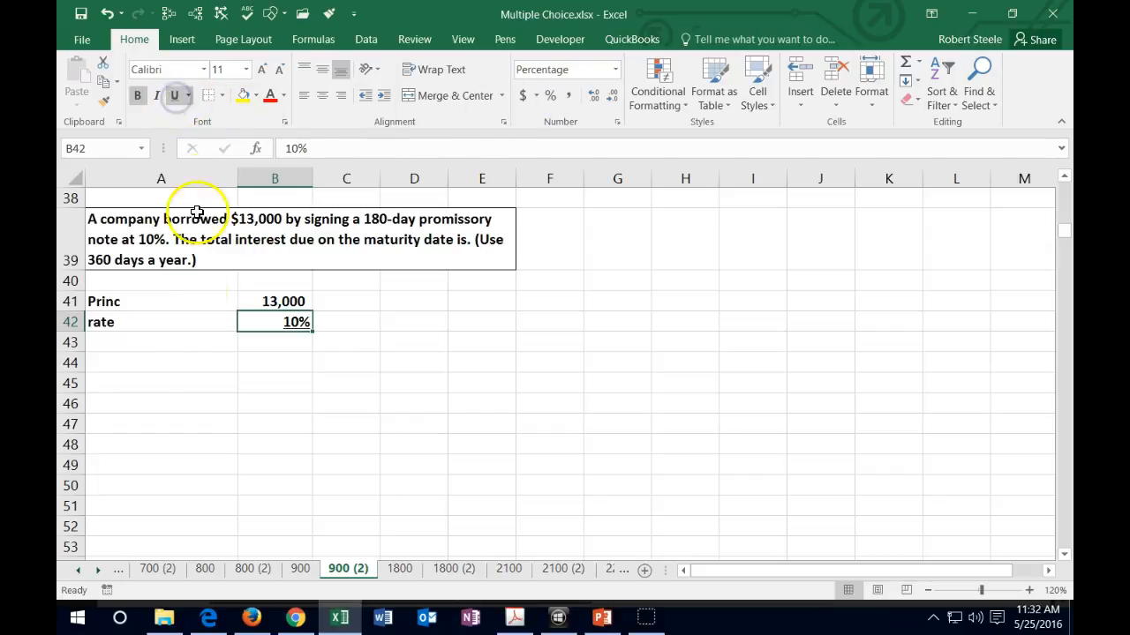
{"action": "left_click", "coordinate": [161, 342]}
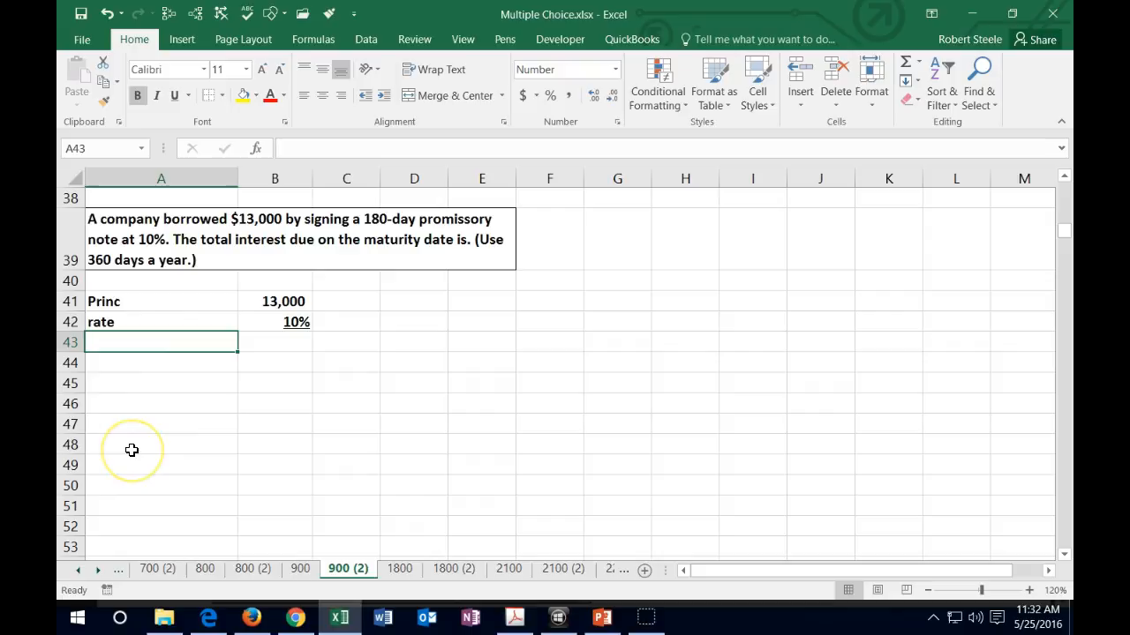
Add an 'Interest for a year' row computing =B41*B42 as 1,300.
{"action": "type", "text": "Interest for a year"}
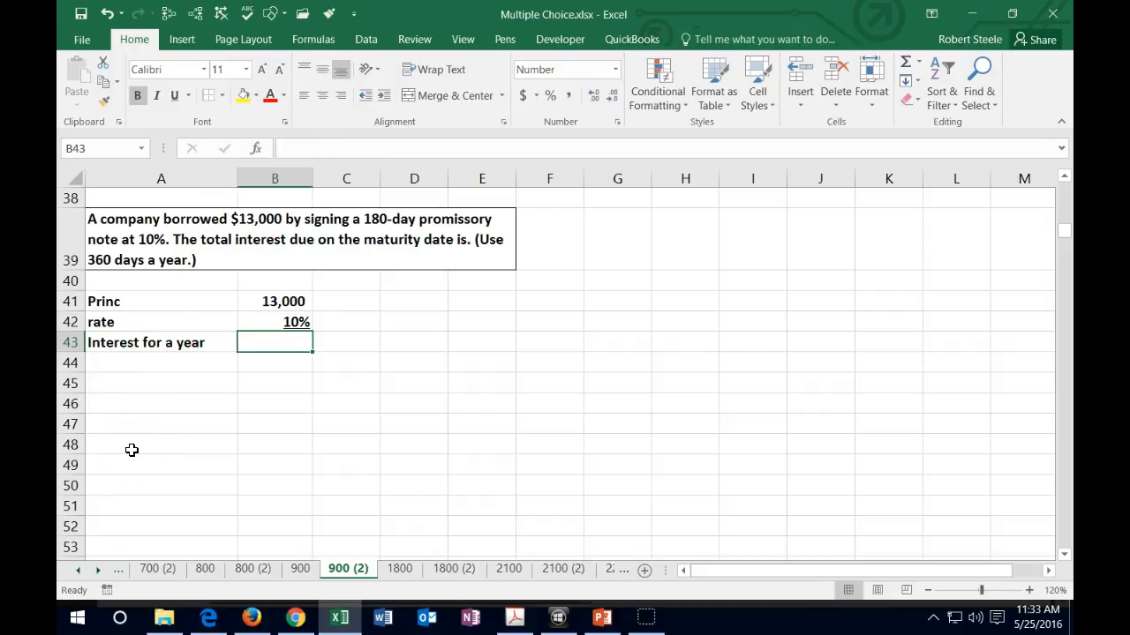
{"action": "type", "text": "="}
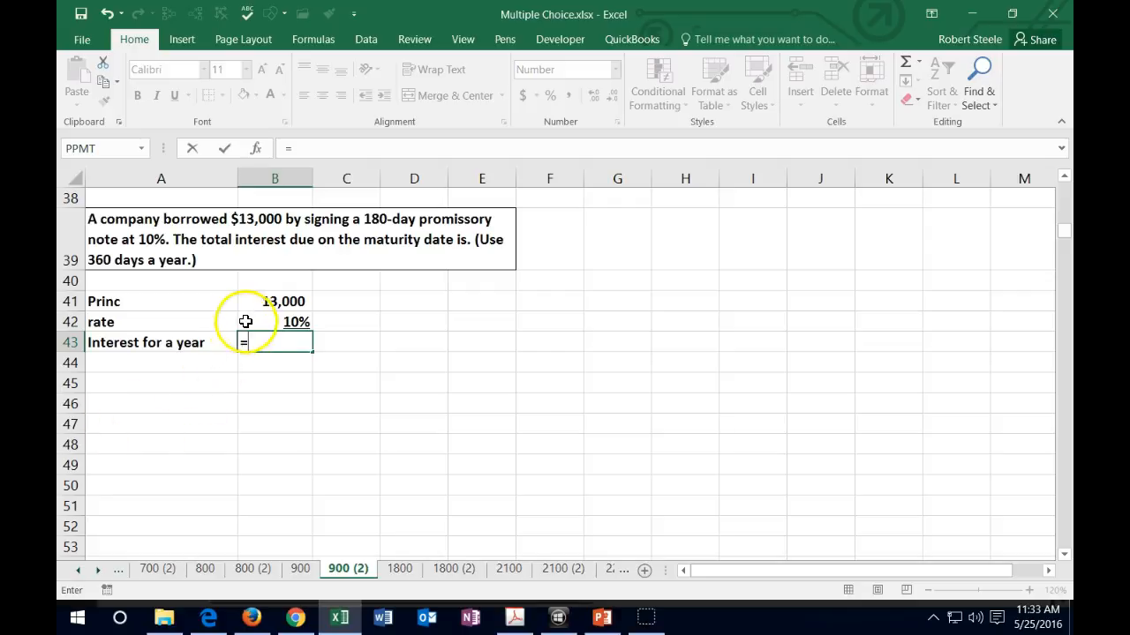
{"action": "left_click", "coordinate": [275, 301]}
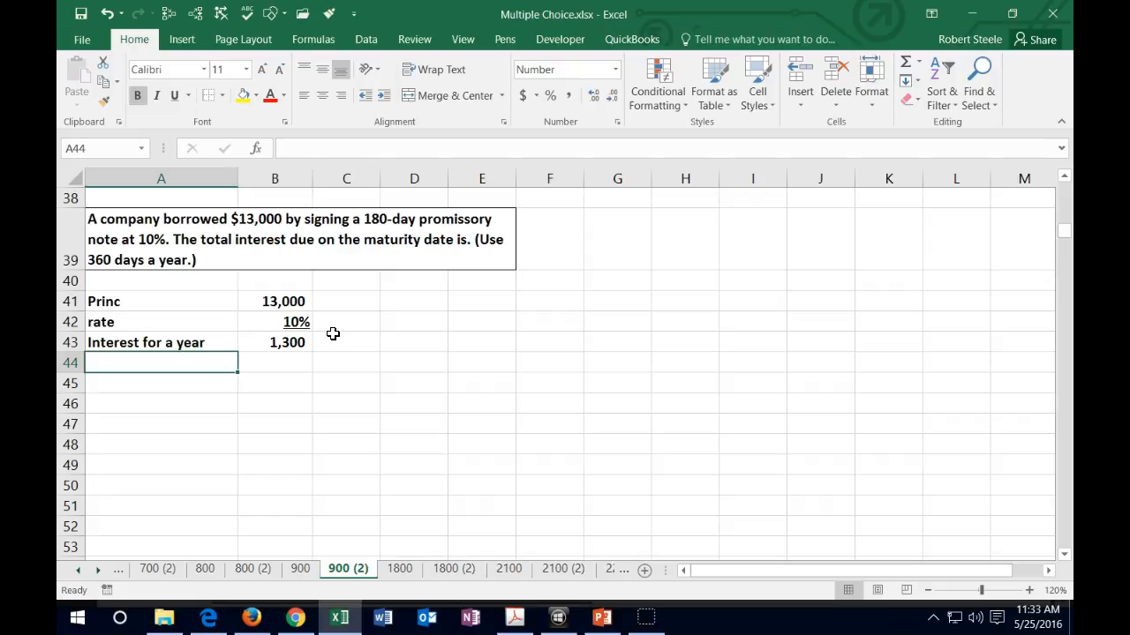
{"action": "left_click", "coordinate": [287, 342]}
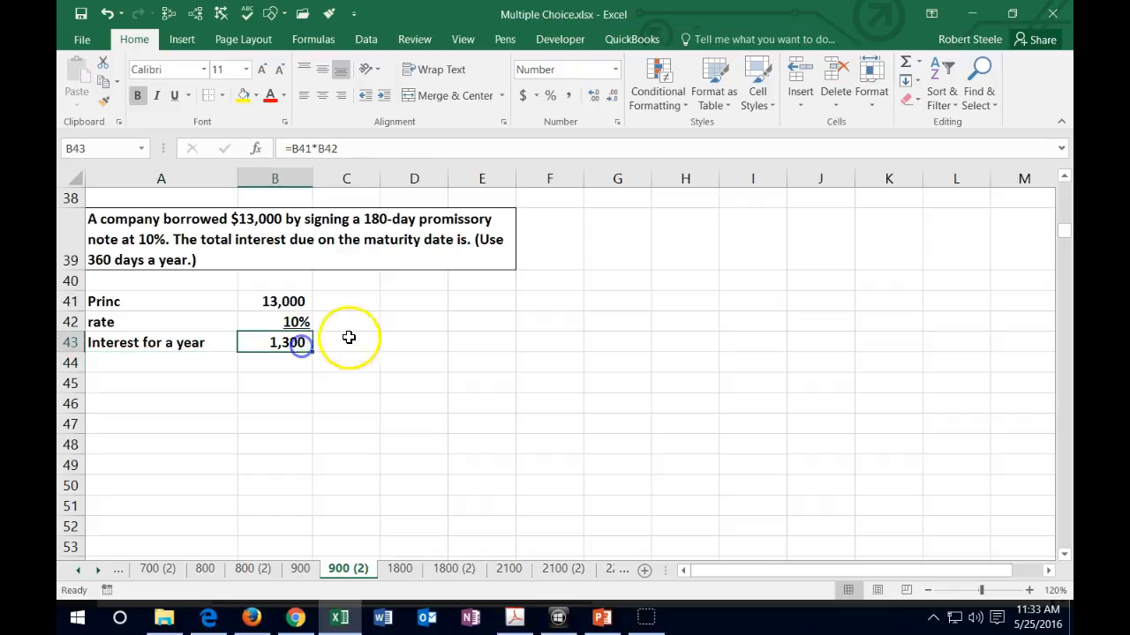
{"action": "mouse_move", "coordinate": [342, 330]}
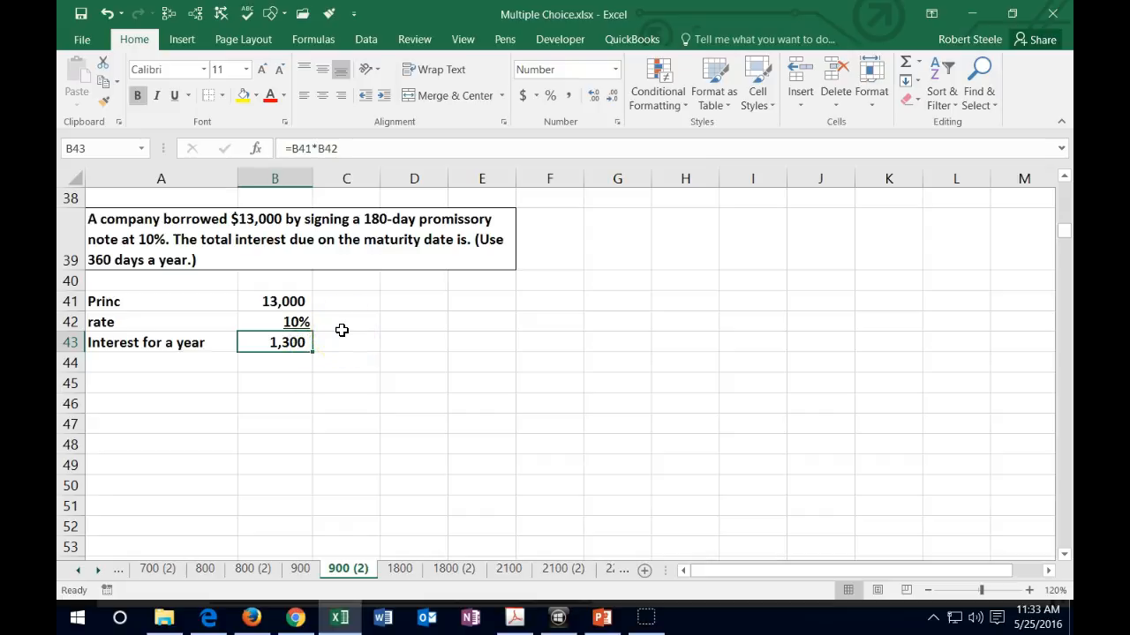
{"action": "left_click", "coordinate": [161, 363]}
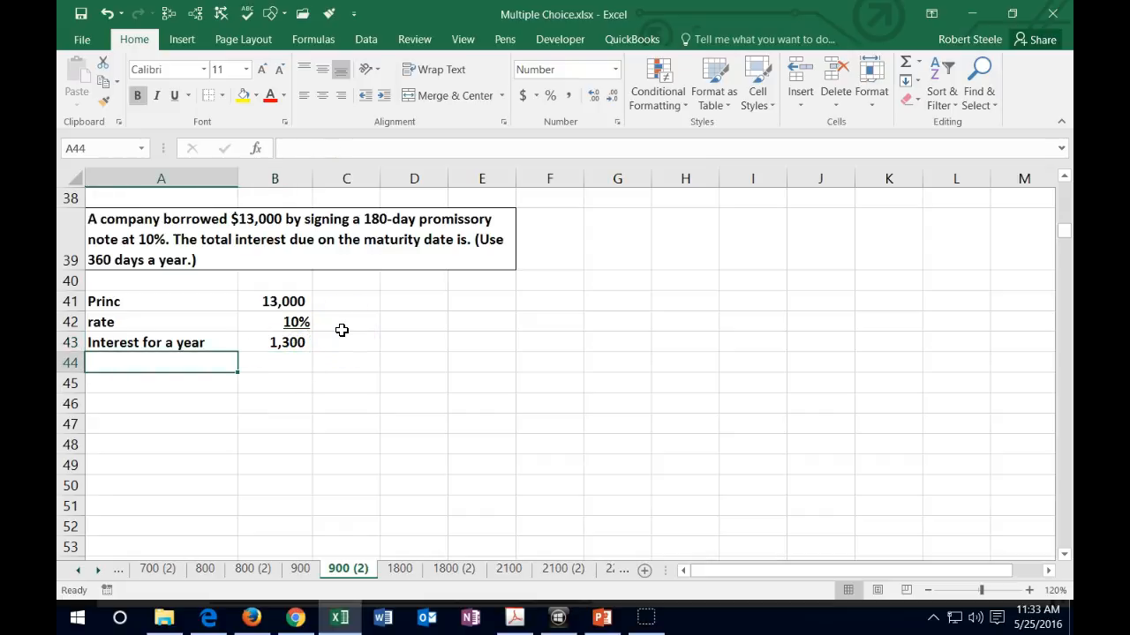
Add a 'days in a year' label with its value computed as =12*30, giving 360.
{"action": "type", "text": "days in a year"}
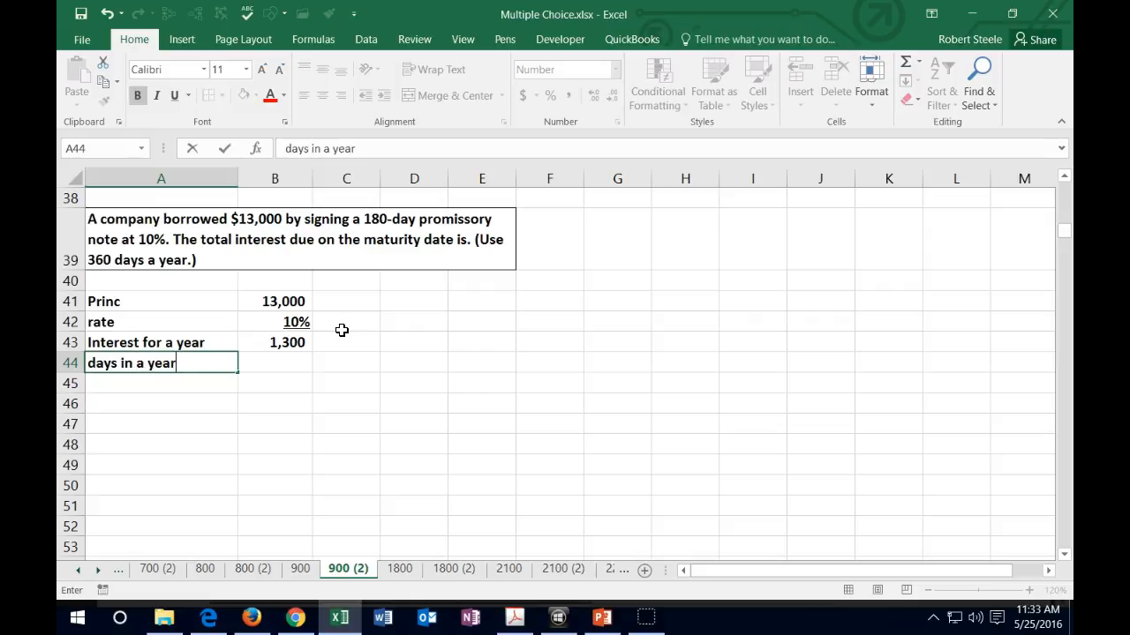
{"action": "key", "text": "tab"}
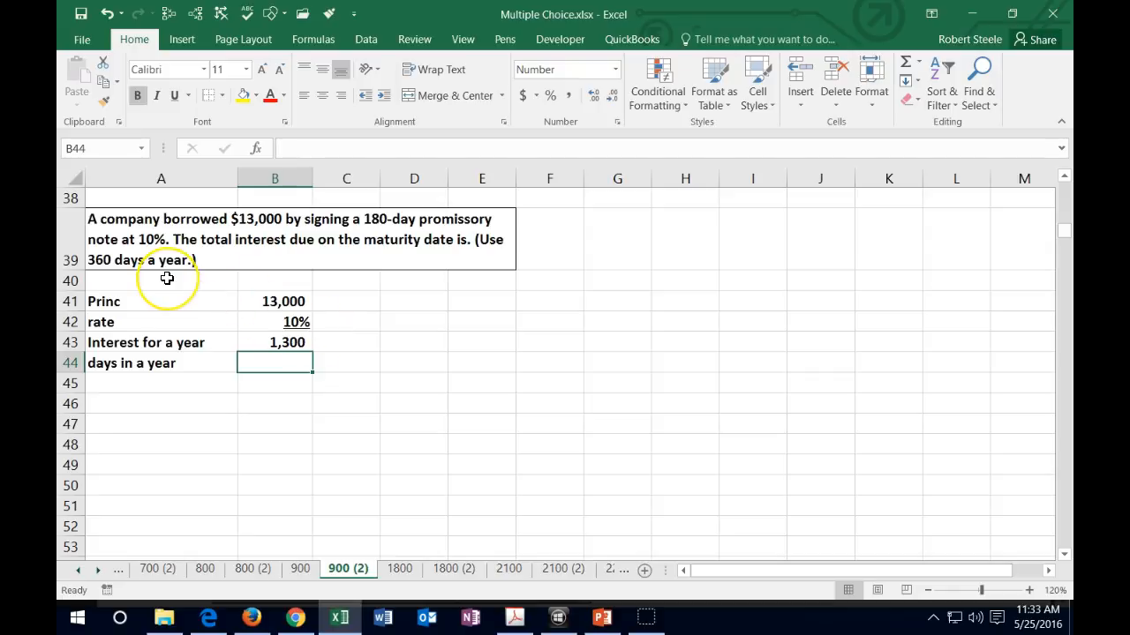
{"action": "mouse_move", "coordinate": [399, 318]}
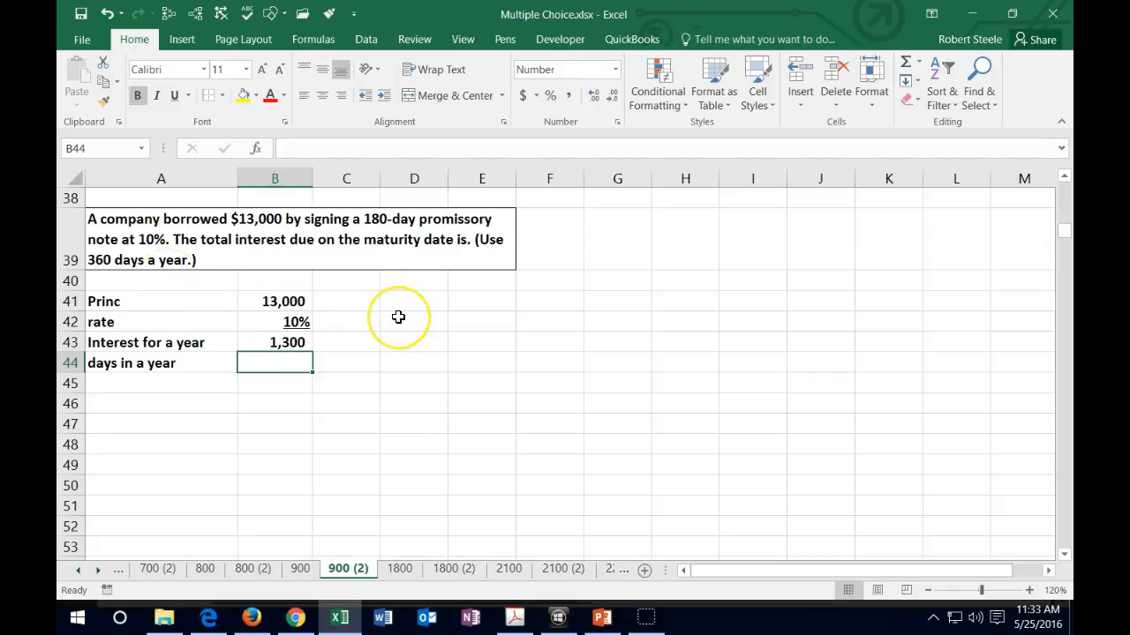
{"action": "type", "text": "="}
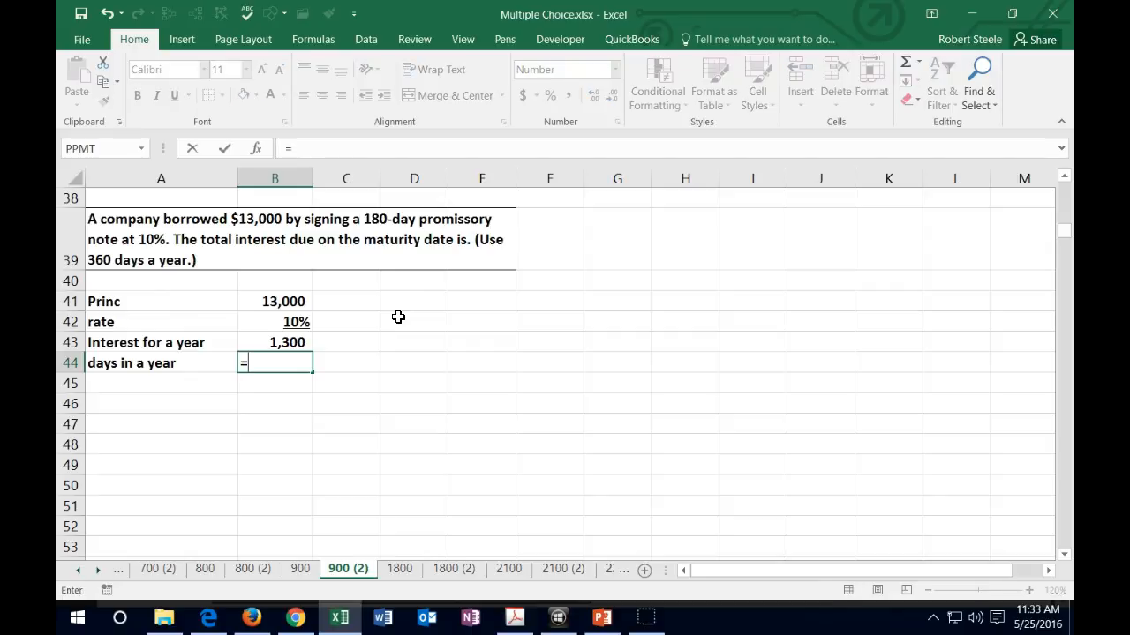
{"action": "type", "text": "12"}
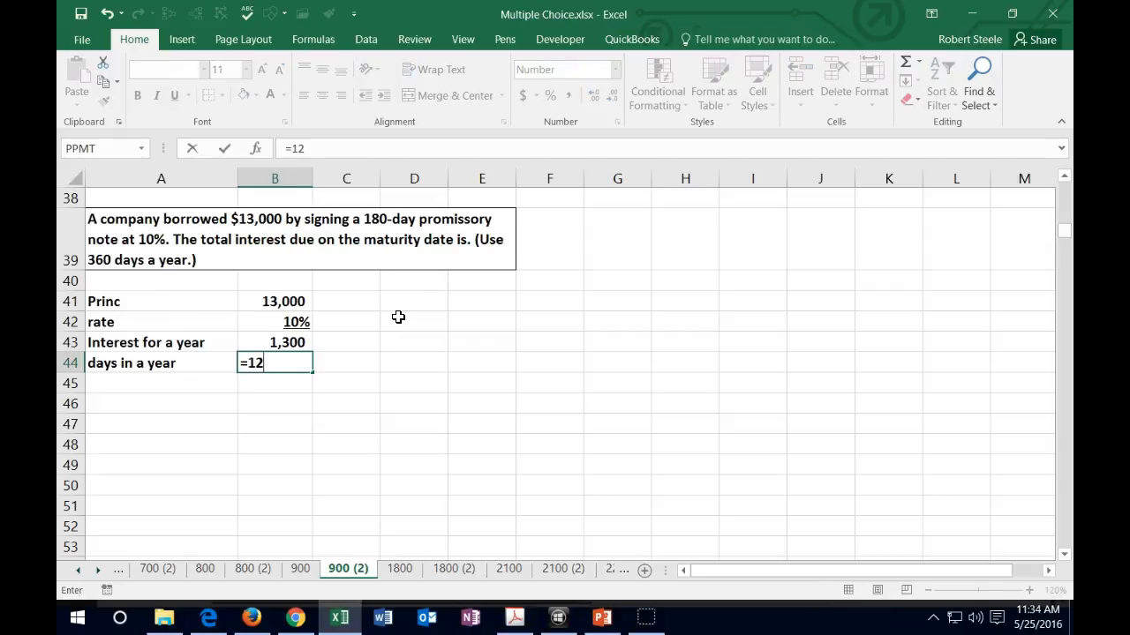
{"action": "type", "text": "*30"}
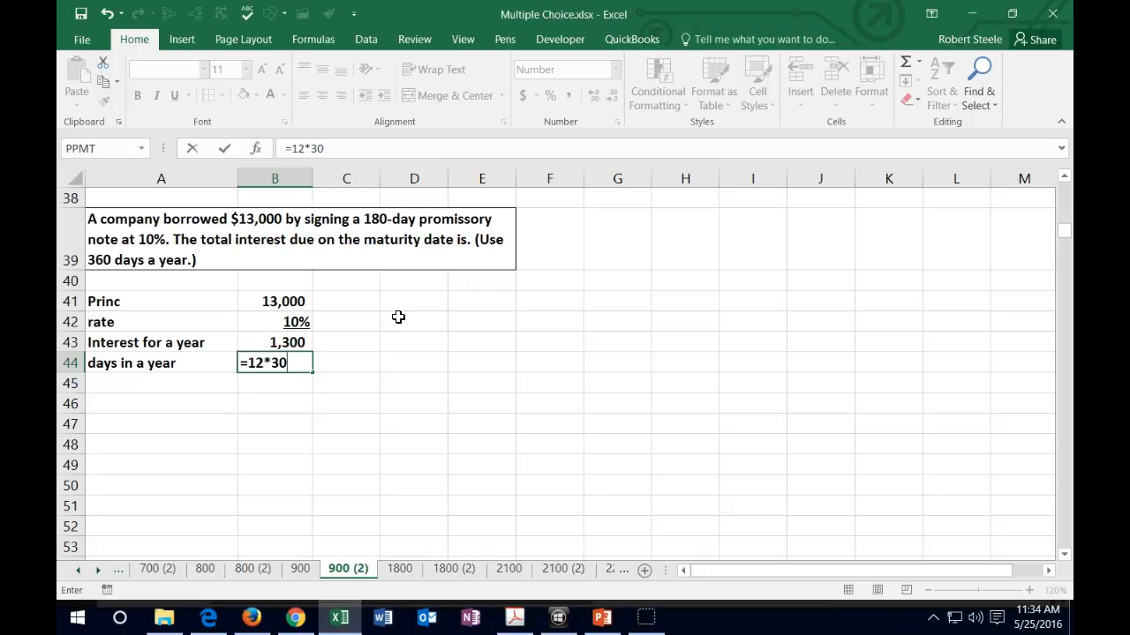
{"action": "key", "text": "Return"}
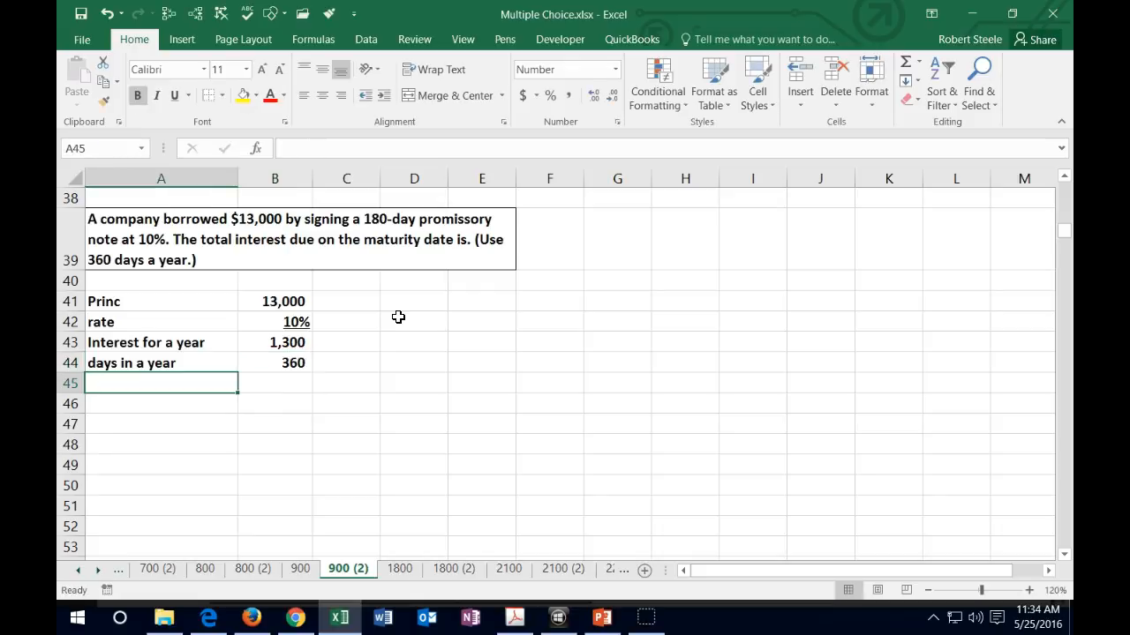
Divide the 1,300 yearly interest by the 360 days below it and underline the 360.
{"action": "left_click", "coordinate": [276, 382]}
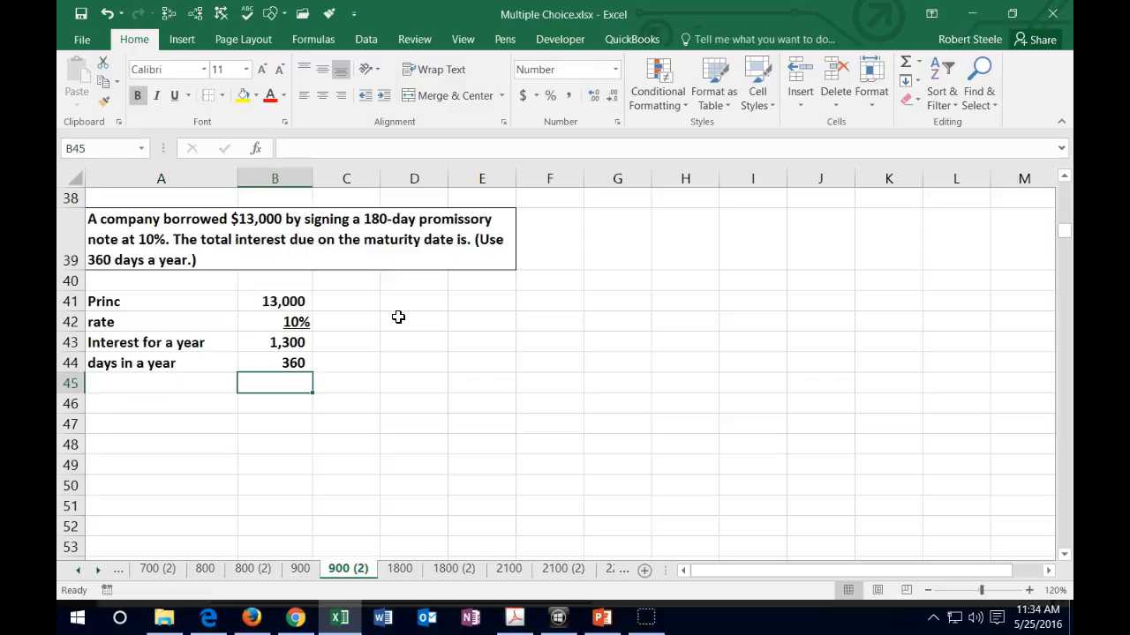
{"action": "type", "text": "="}
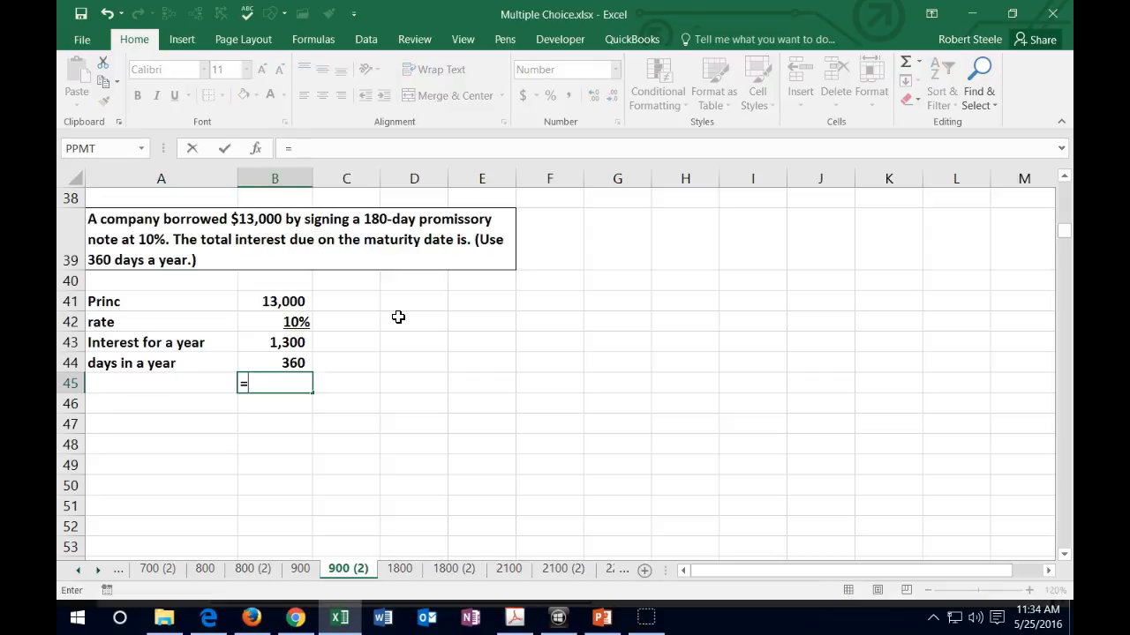
{"action": "left_click", "coordinate": [275, 343]}
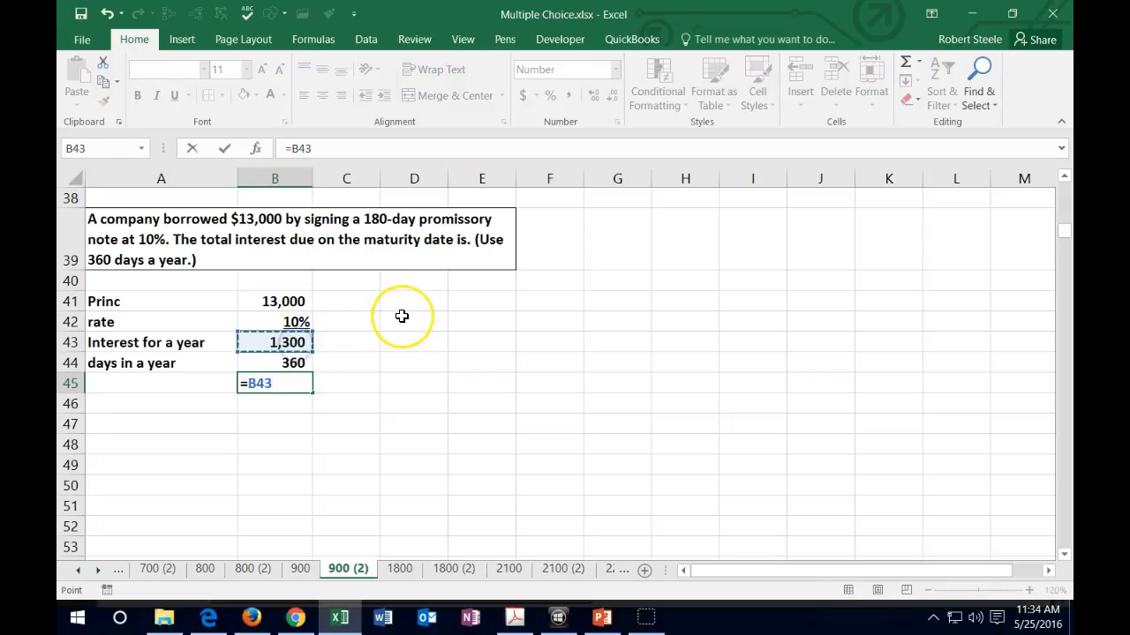
{"action": "left_click", "coordinate": [275, 363]}
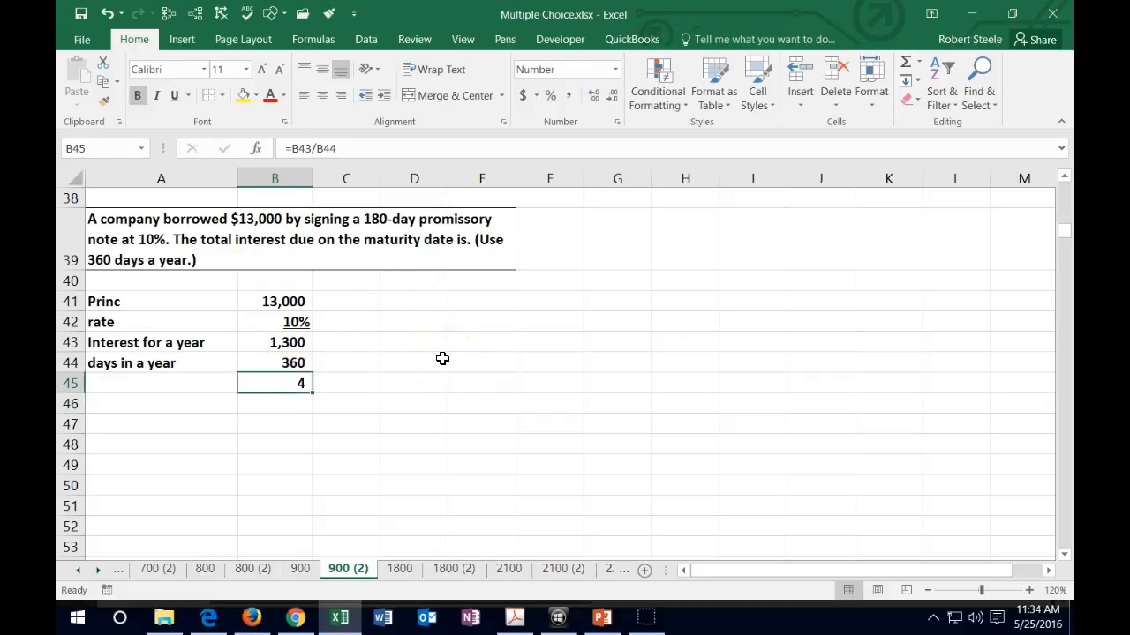
{"action": "left_click", "coordinate": [275, 363]}
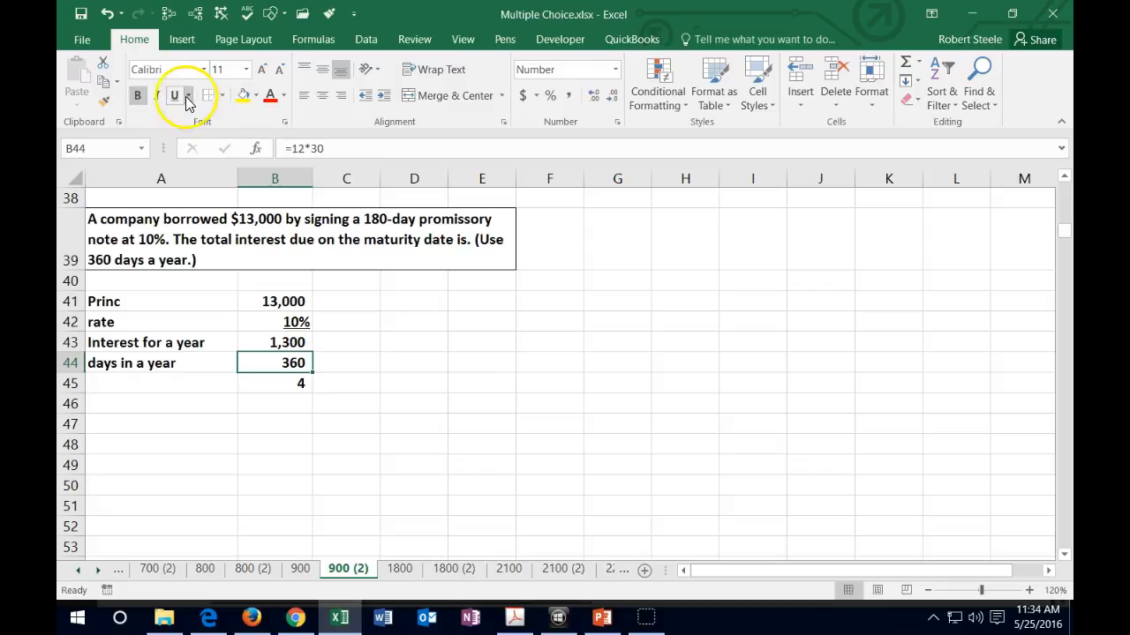
{"action": "left_click", "coordinate": [276, 381]}
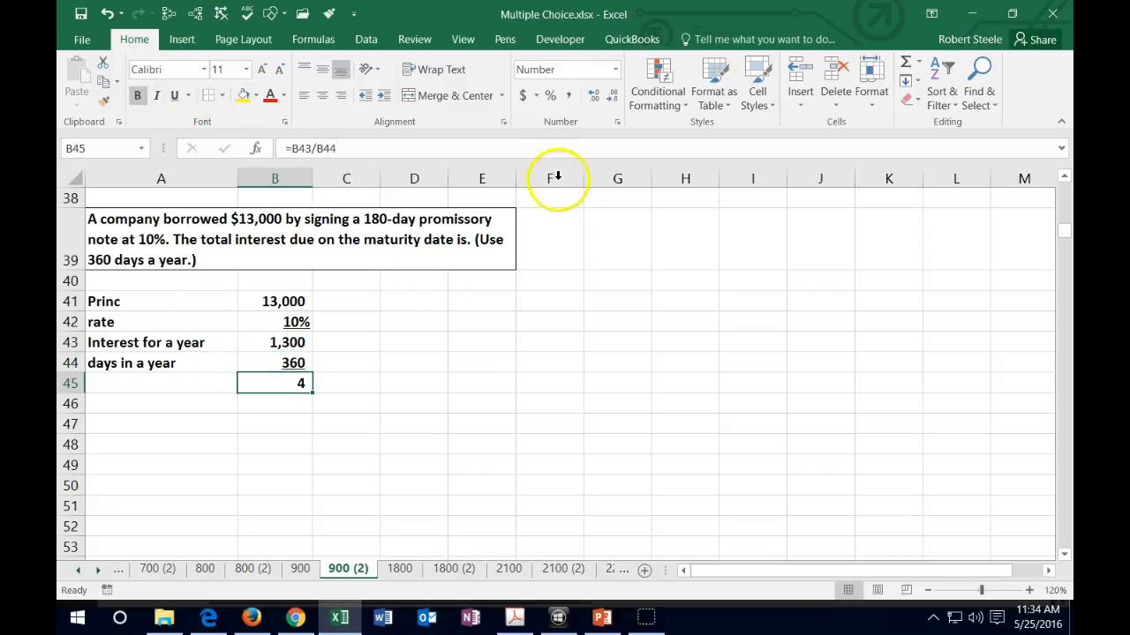
Adjust decimal places so the daily interest reads 3.61.
{"action": "left_click", "coordinate": [593, 97]}
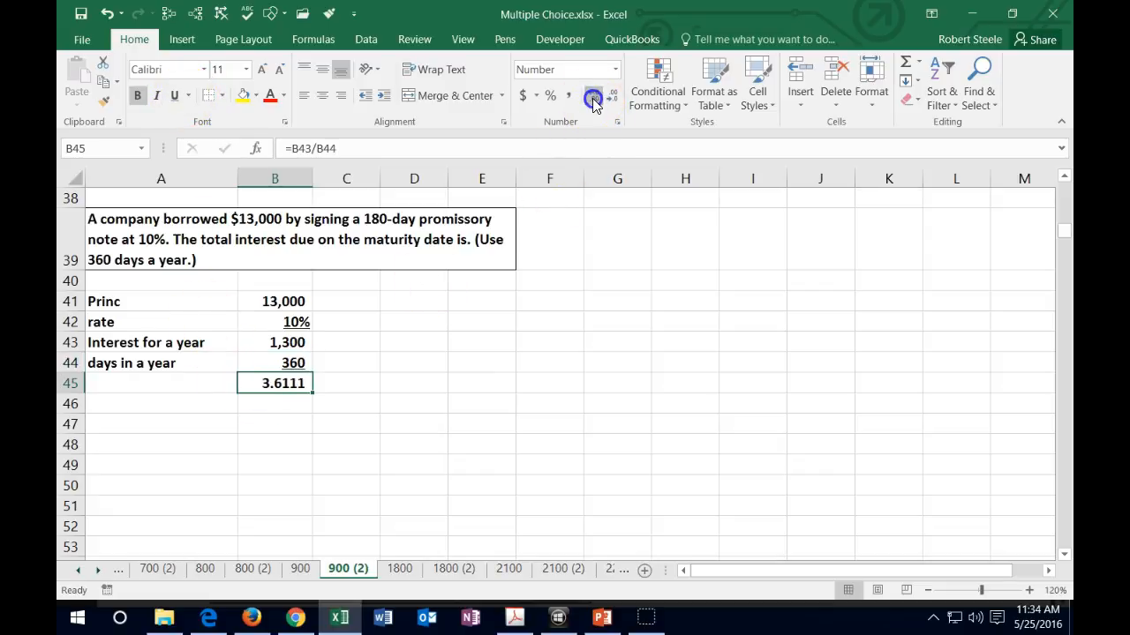
{"action": "left_click", "coordinate": [593, 97]}
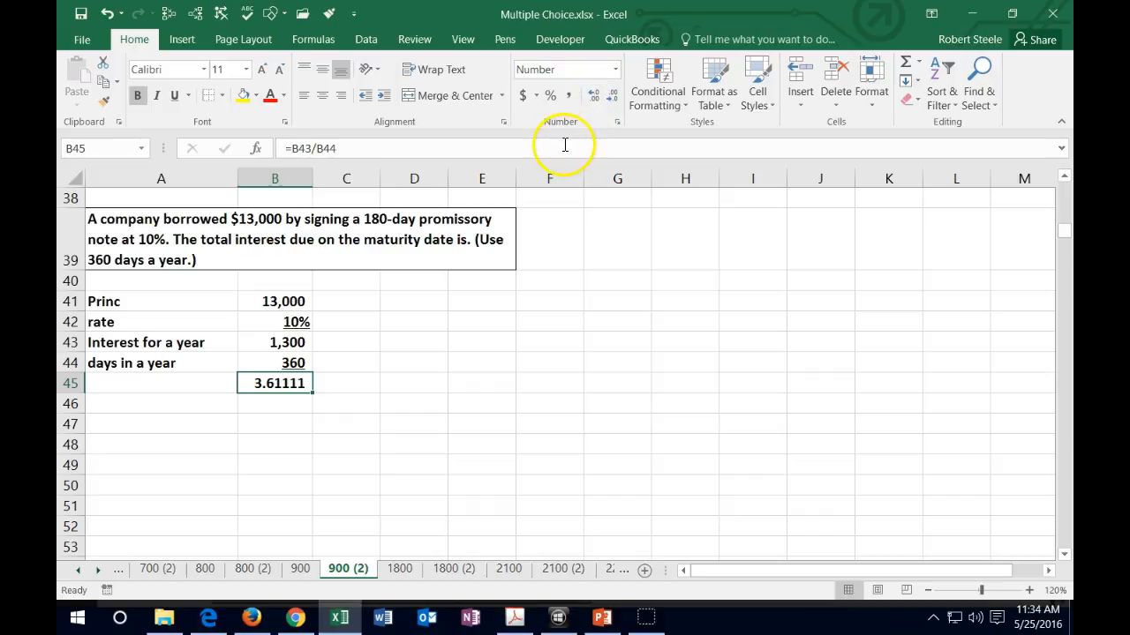
{"action": "mouse_move", "coordinate": [565, 148]}
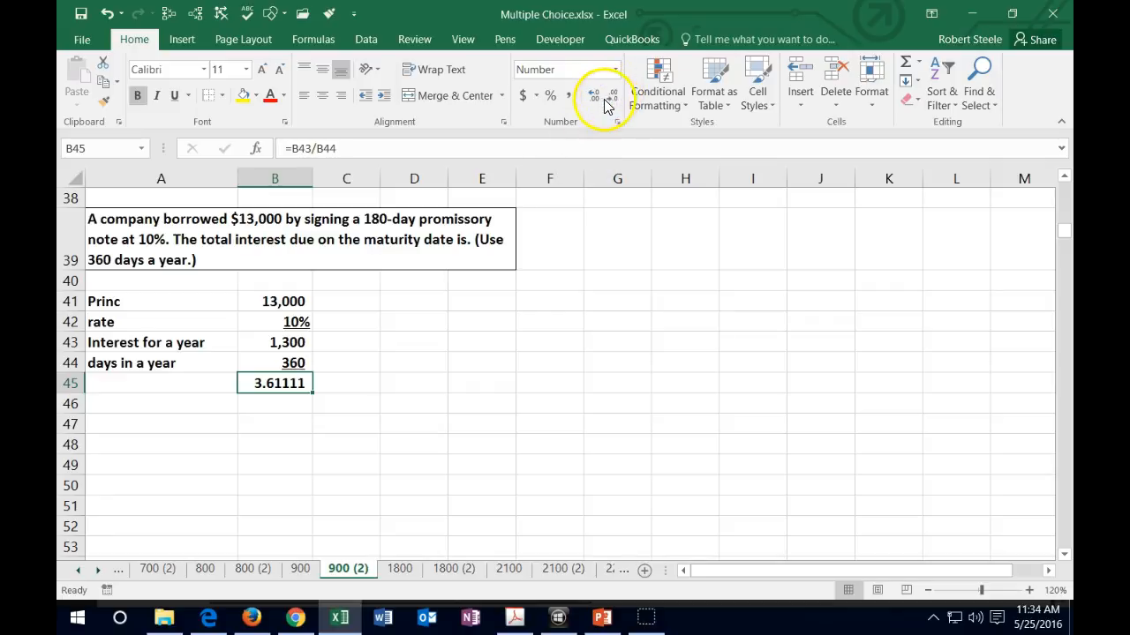
{"action": "left_click", "coordinate": [613, 96]}
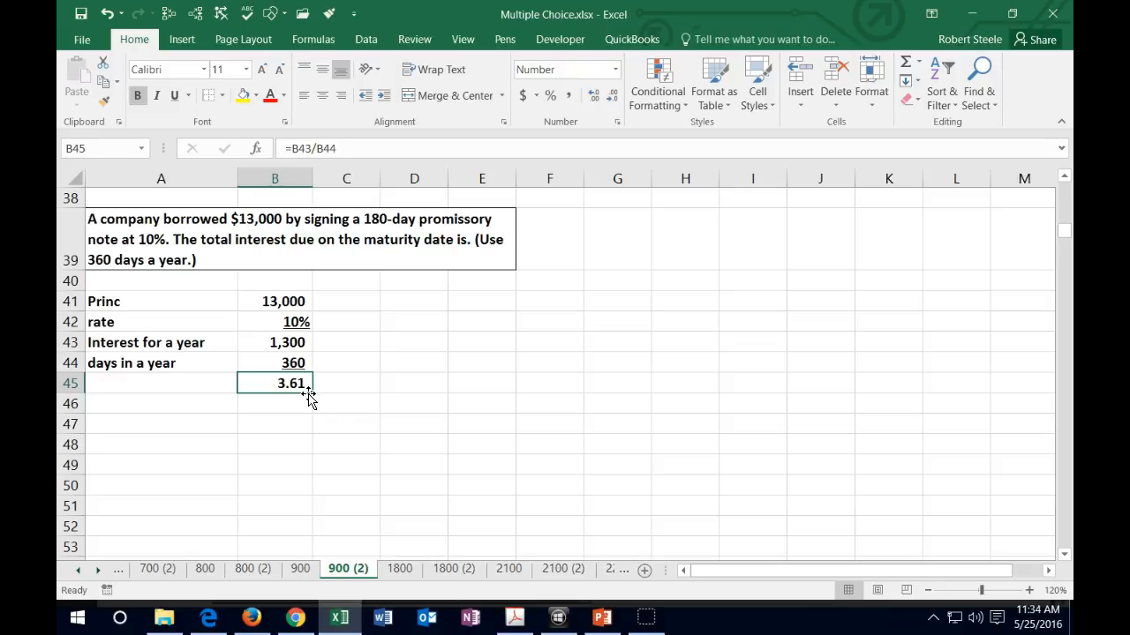
{"action": "left_click", "coordinate": [276, 402]}
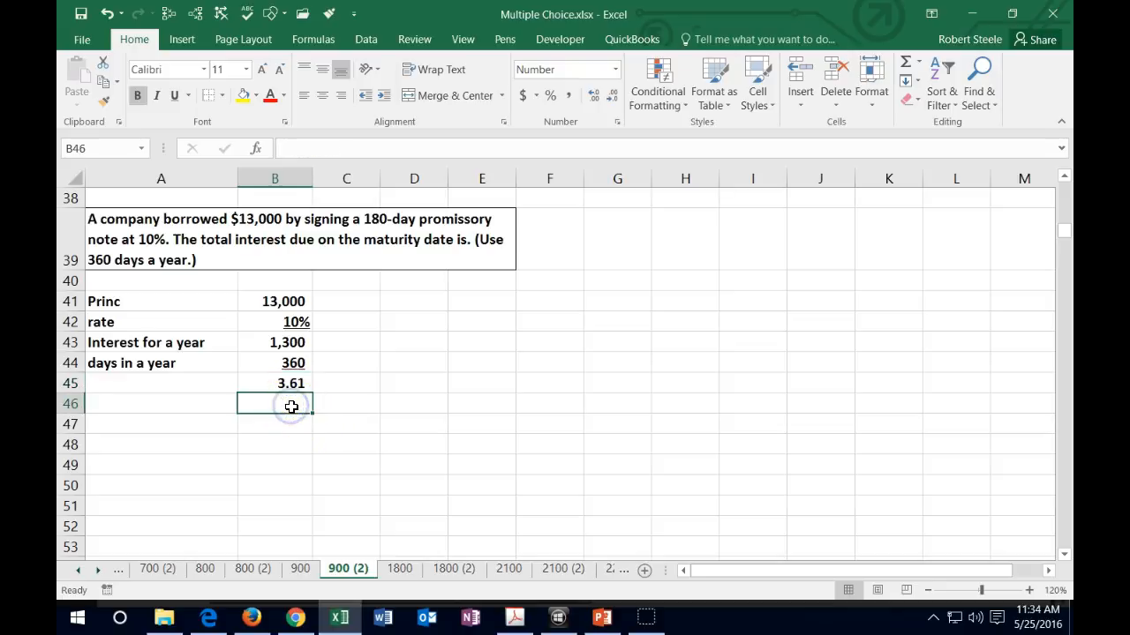
{"action": "mouse_move", "coordinate": [401, 369]}
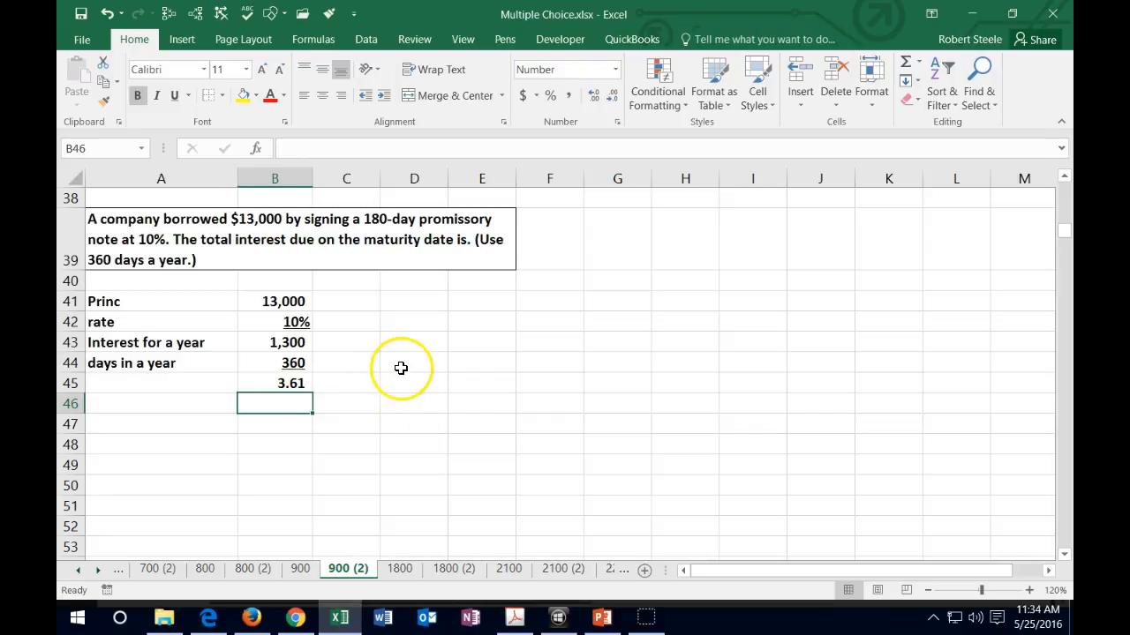
Enter 180 days, multiply the 3.61 daily interest by 180 to get 650, and underline the 180.
{"action": "type", "text": "180"}
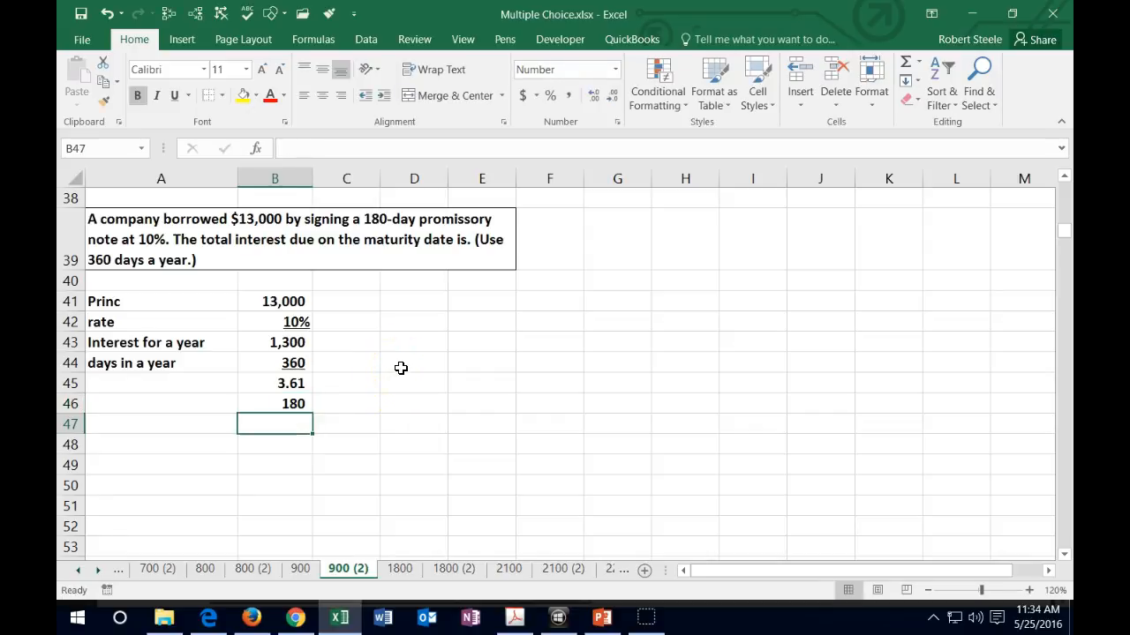
{"action": "type", "text": "="}
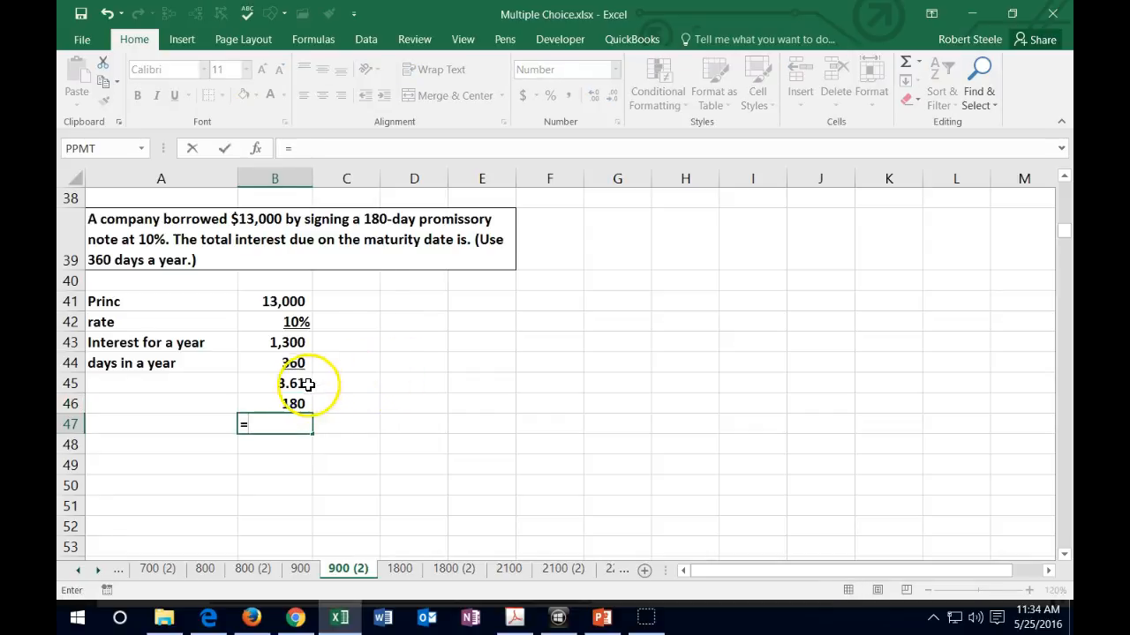
{"action": "left_click", "coordinate": [275, 383]}
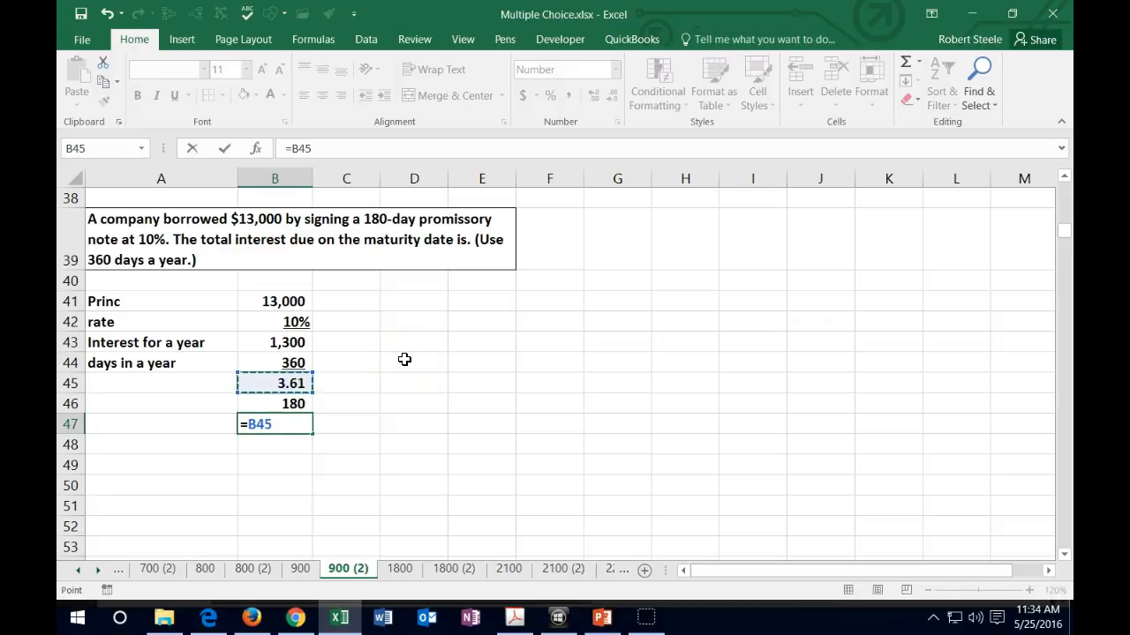
{"action": "left_click", "coordinate": [293, 402]}
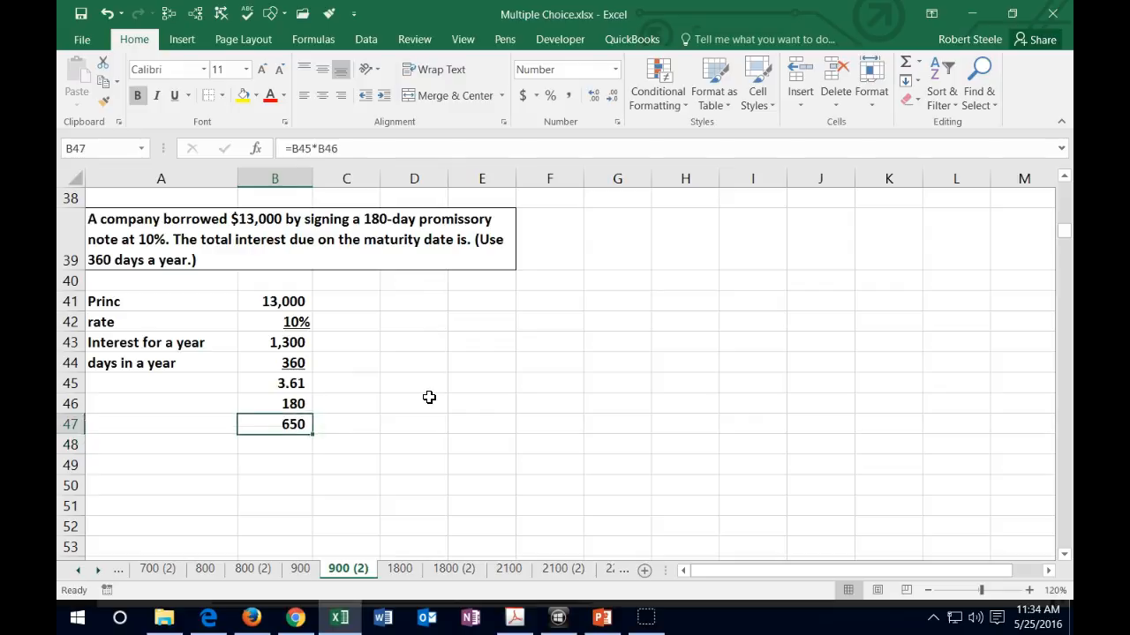
{"action": "left_click", "coordinate": [276, 403]}
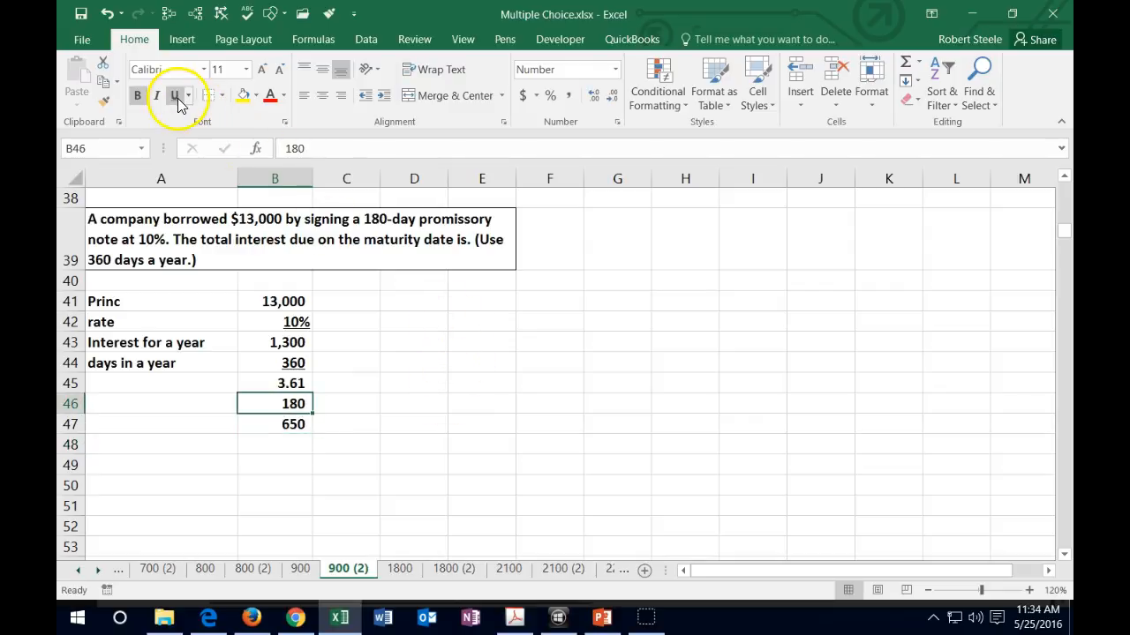
{"action": "left_click", "coordinate": [276, 423]}
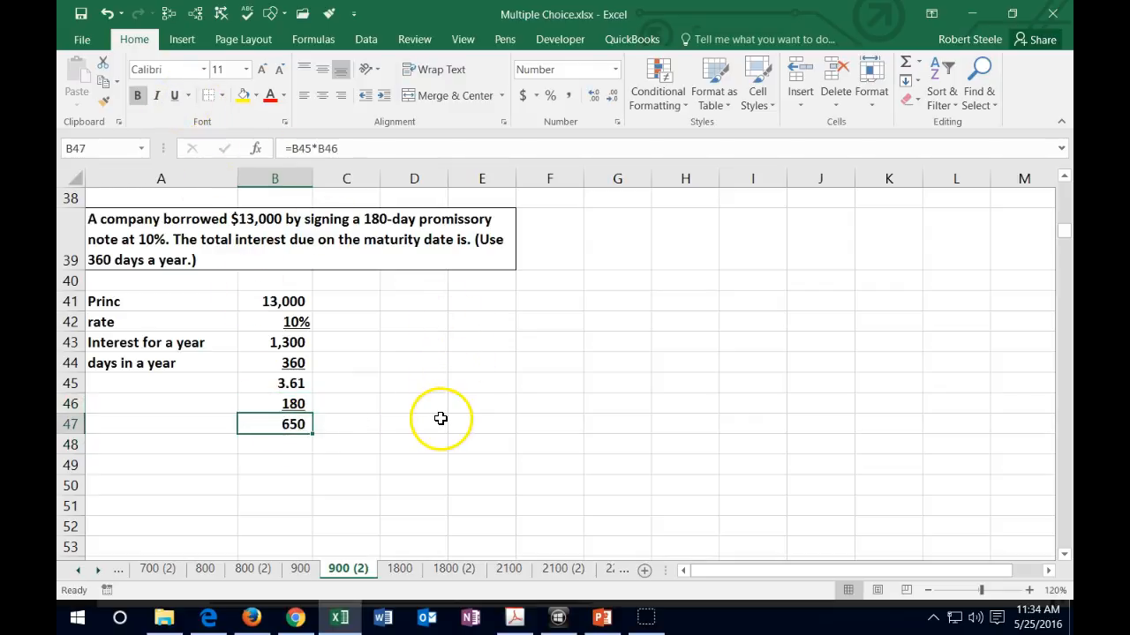
{"action": "mouse_move", "coordinate": [445, 398]}
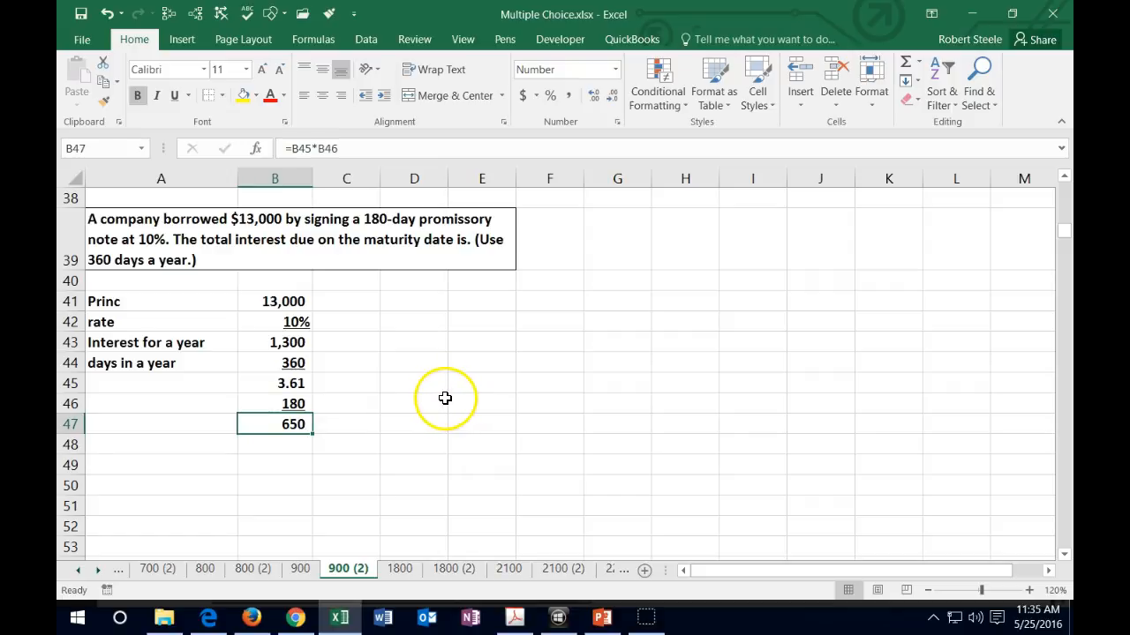
{"action": "mouse_move", "coordinate": [443, 393]}
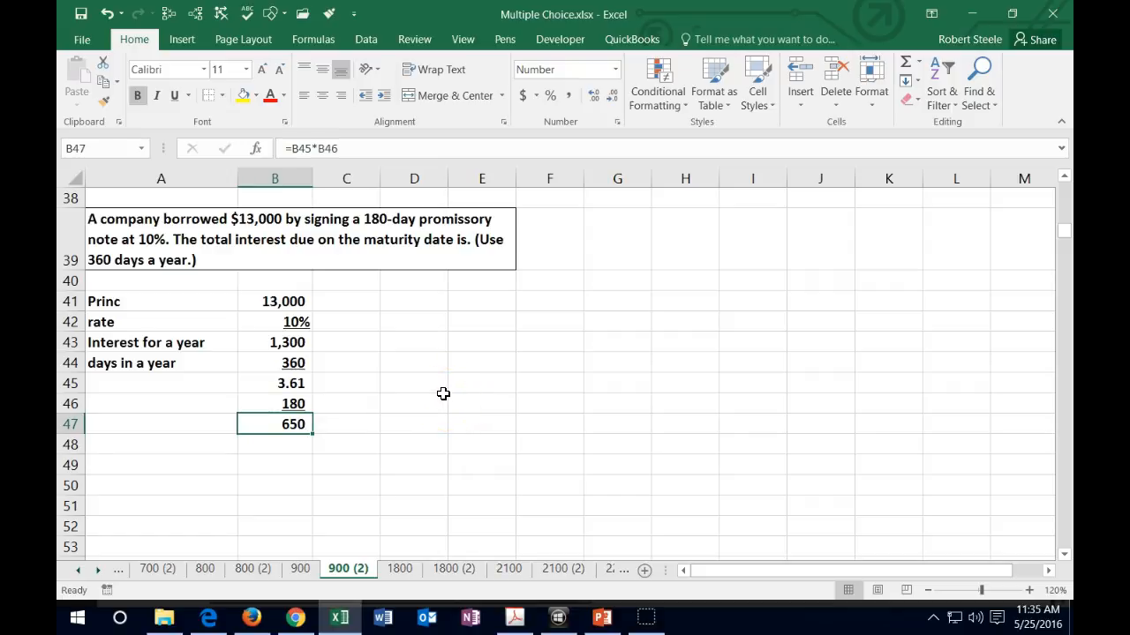
{"action": "mouse_move", "coordinate": [431, 378]}
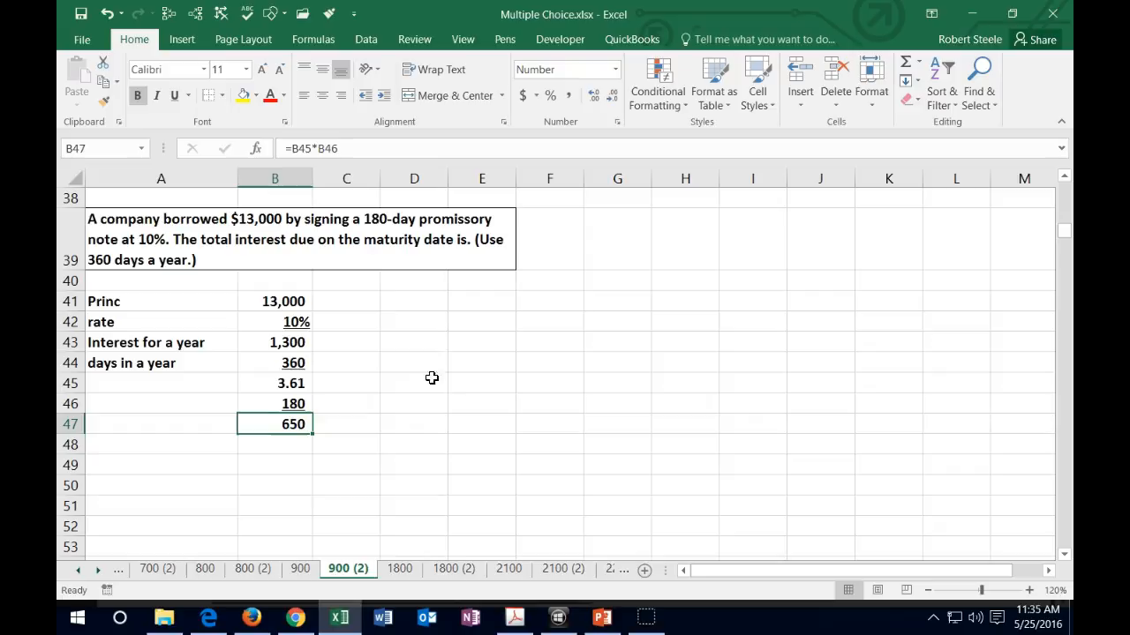
{"action": "mouse_move", "coordinate": [411, 318]}
{"action": "type", "text": "13,000"}
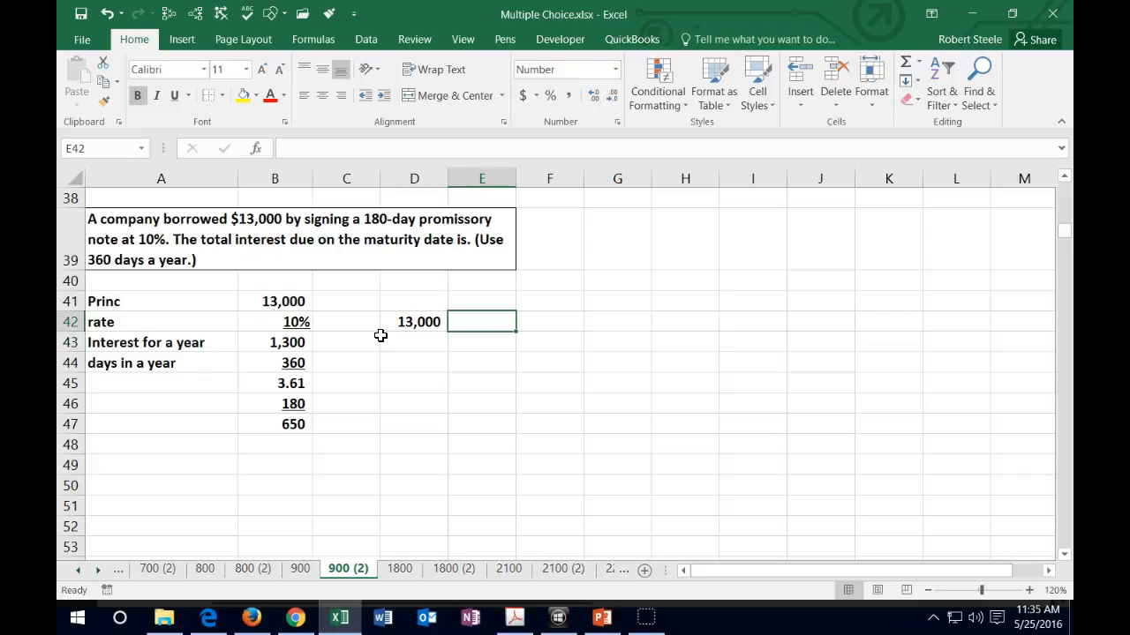
Beside the 13,000, stack 180 over 360 in one cell, underline the 180 and centre it.
{"action": "type", "text": "18"}
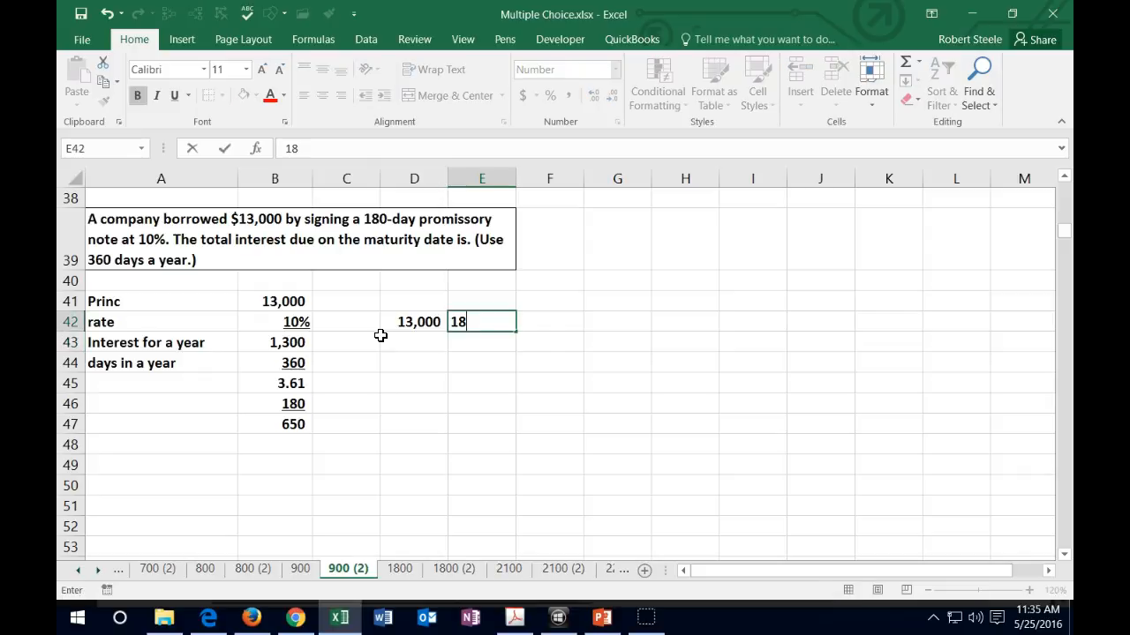
{"action": "type", "text": "0"}
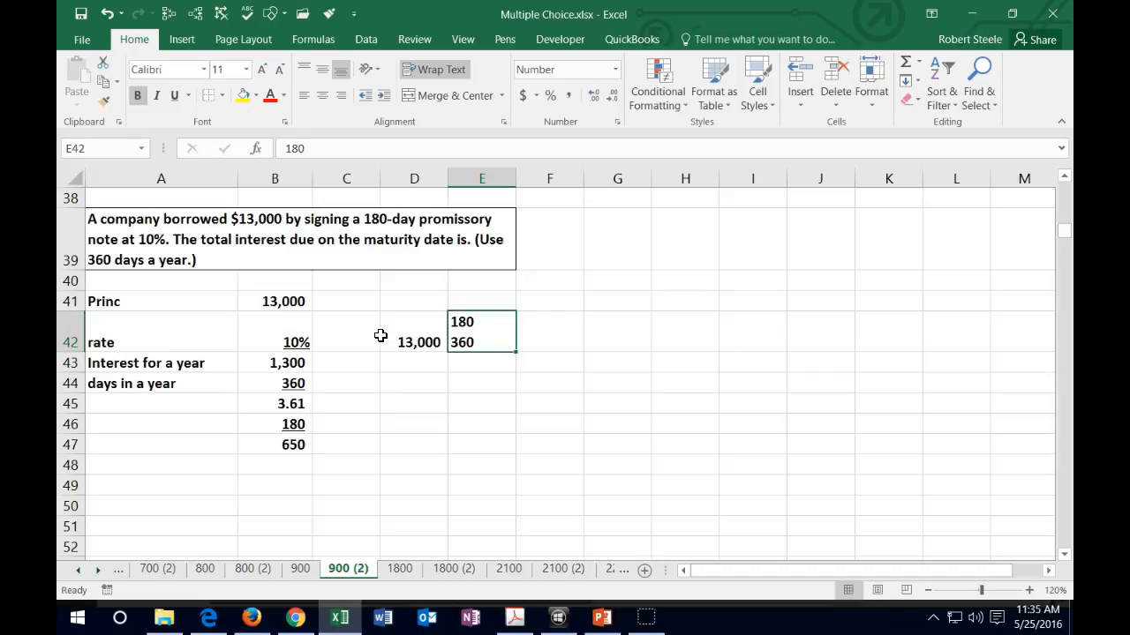
{"action": "double_click", "coordinate": [463, 321]}
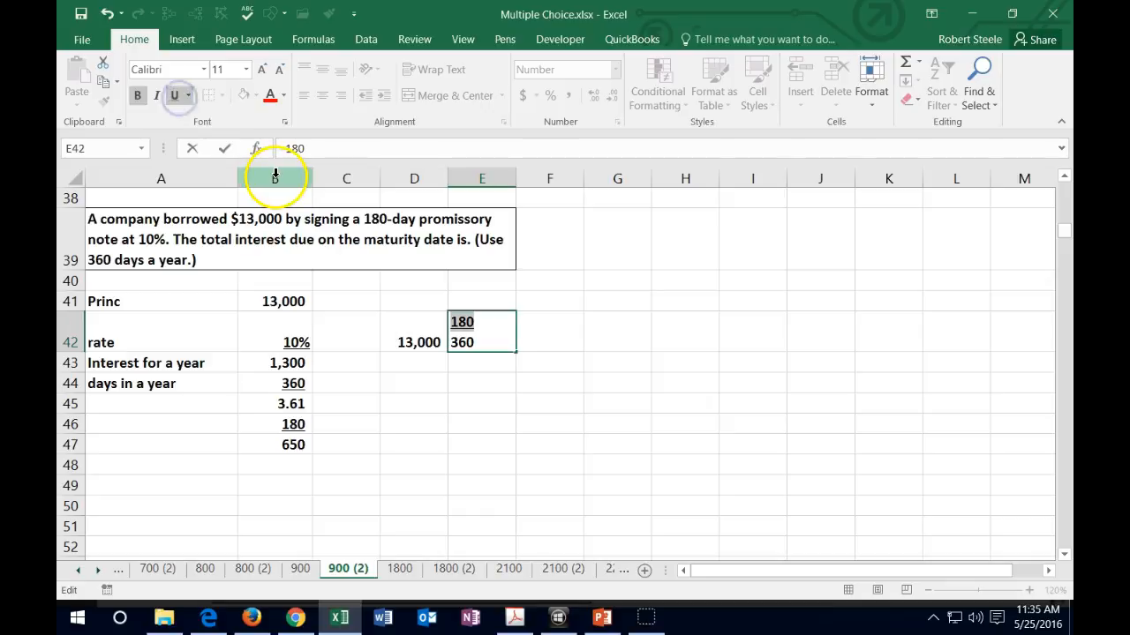
{"action": "left_click", "coordinate": [413, 343]}
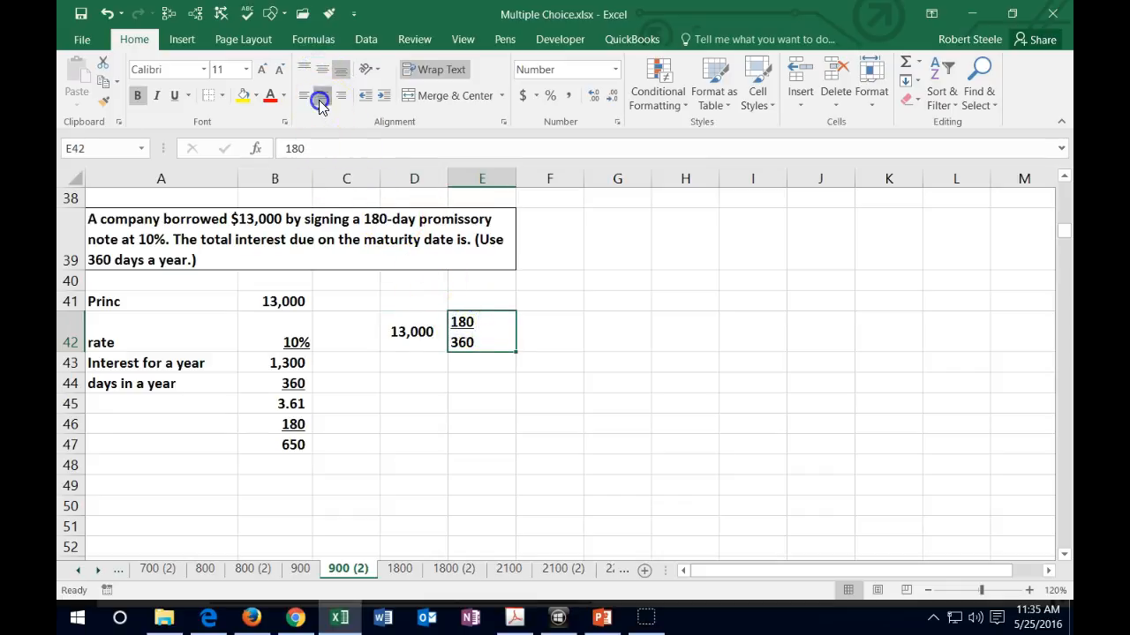
{"action": "left_click", "coordinate": [481, 445]}
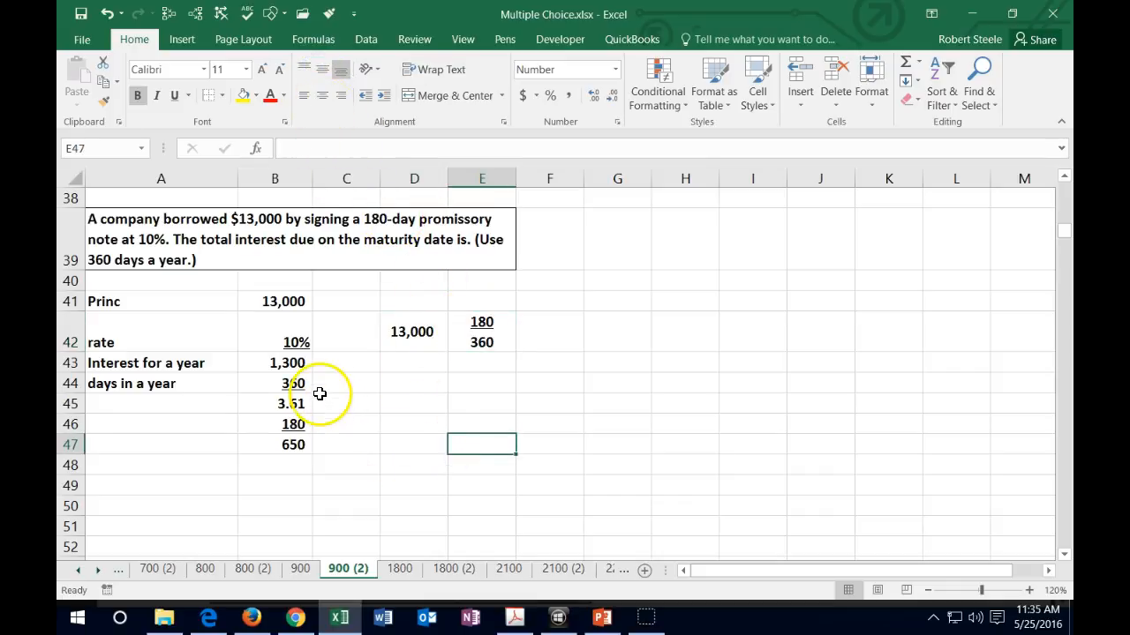
Review the 1,300, 3.61 and 650 formulas in turn.
{"action": "left_click", "coordinate": [276, 364]}
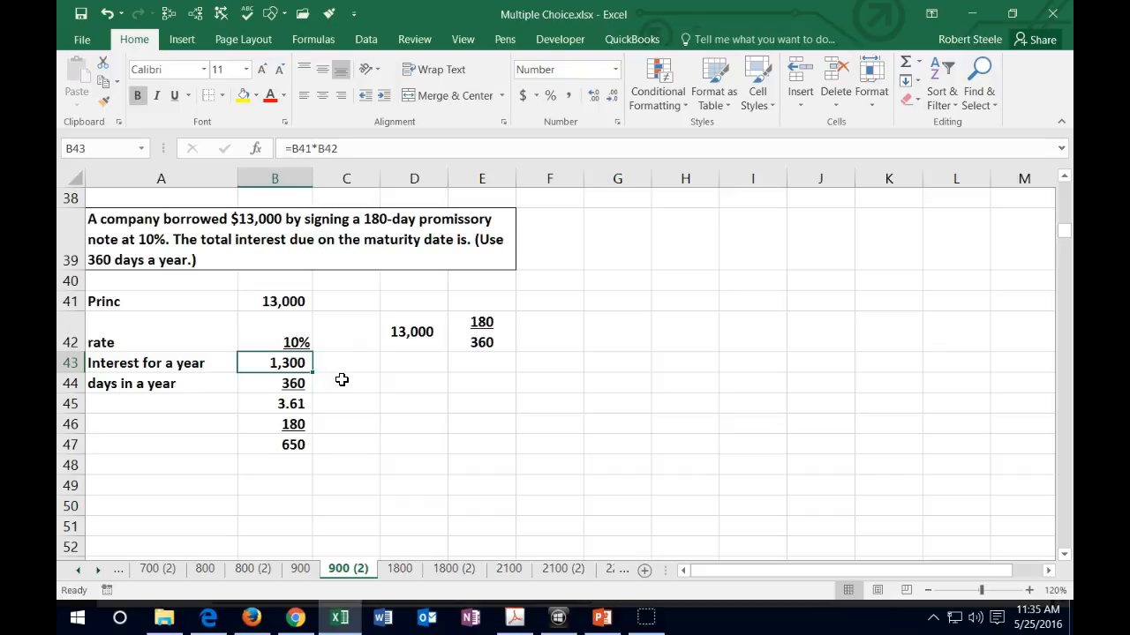
{"action": "left_click", "coordinate": [276, 402]}
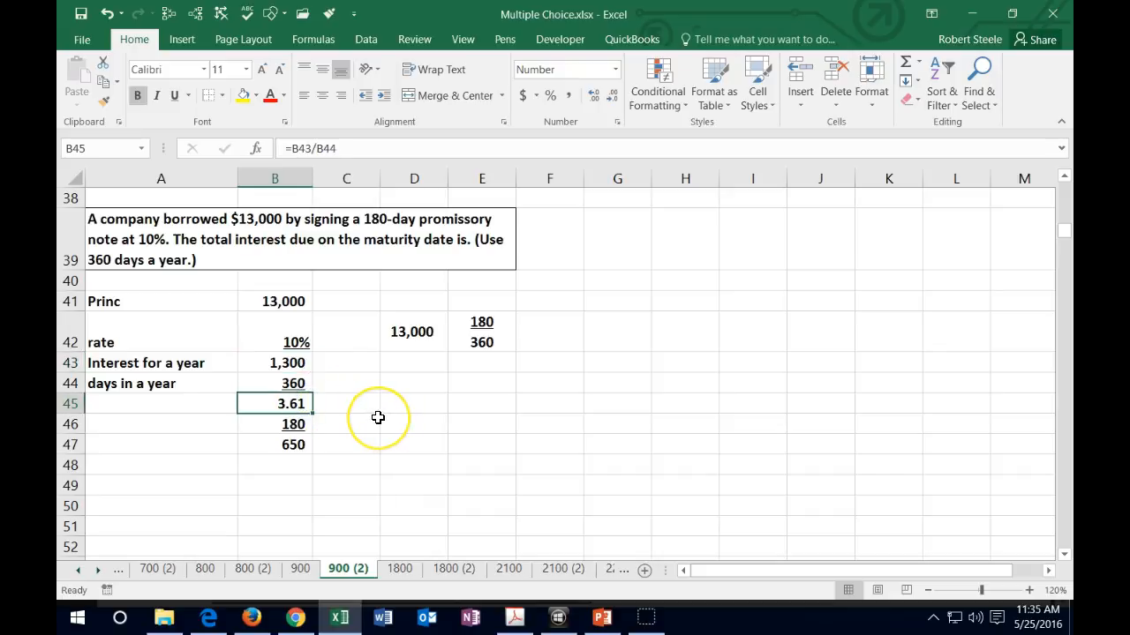
{"action": "mouse_move", "coordinate": [378, 416]}
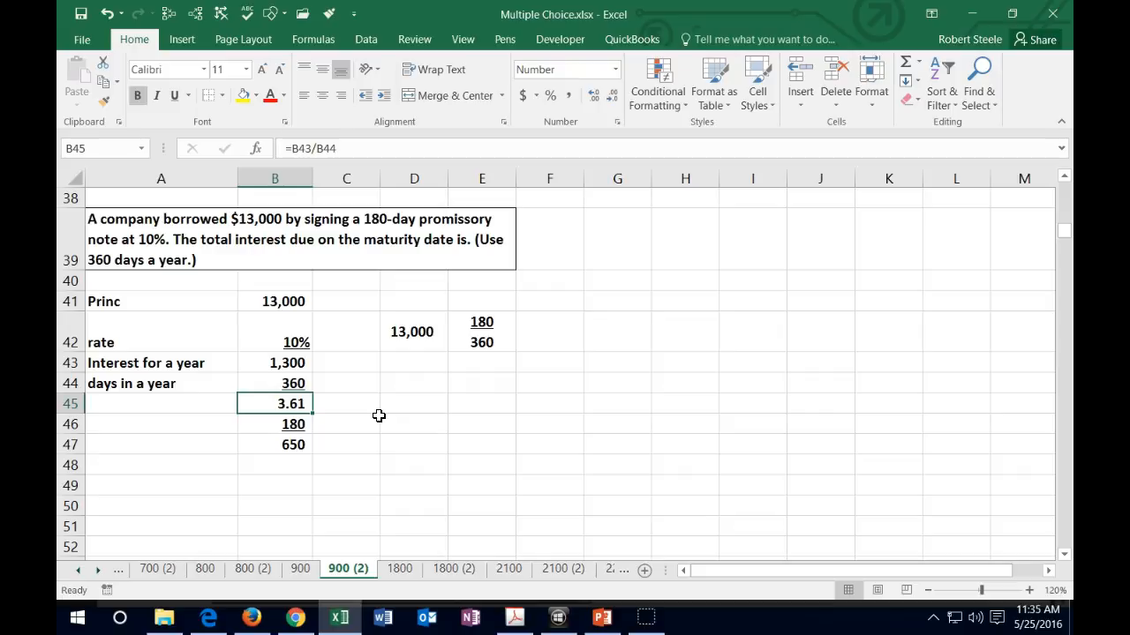
{"action": "left_click", "coordinate": [275, 445]}
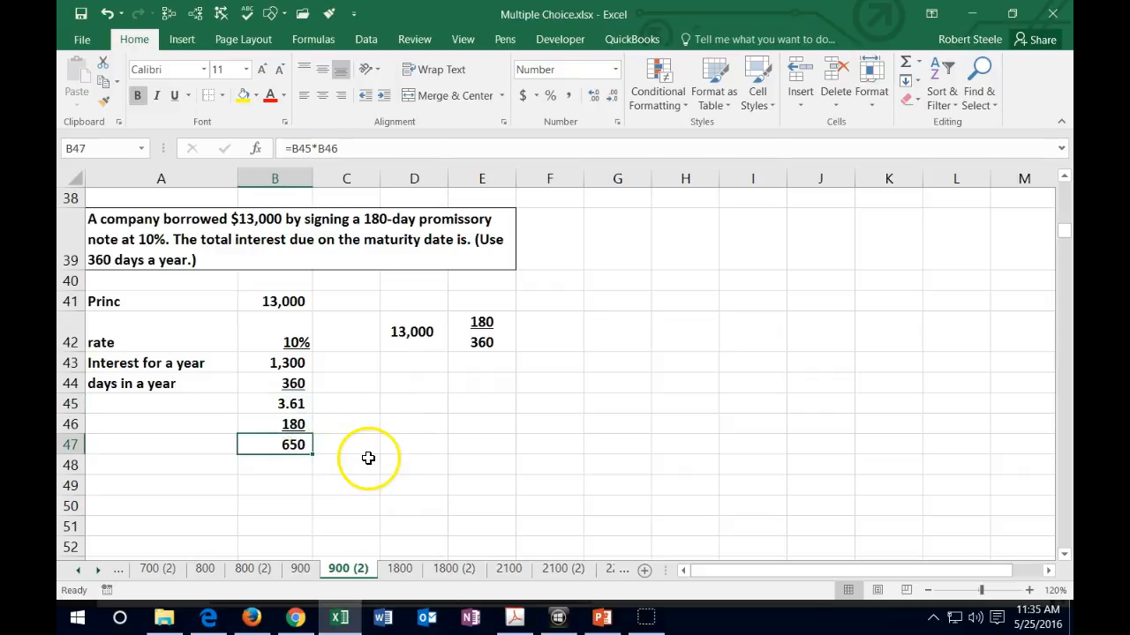
{"action": "mouse_move", "coordinate": [222, 519]}
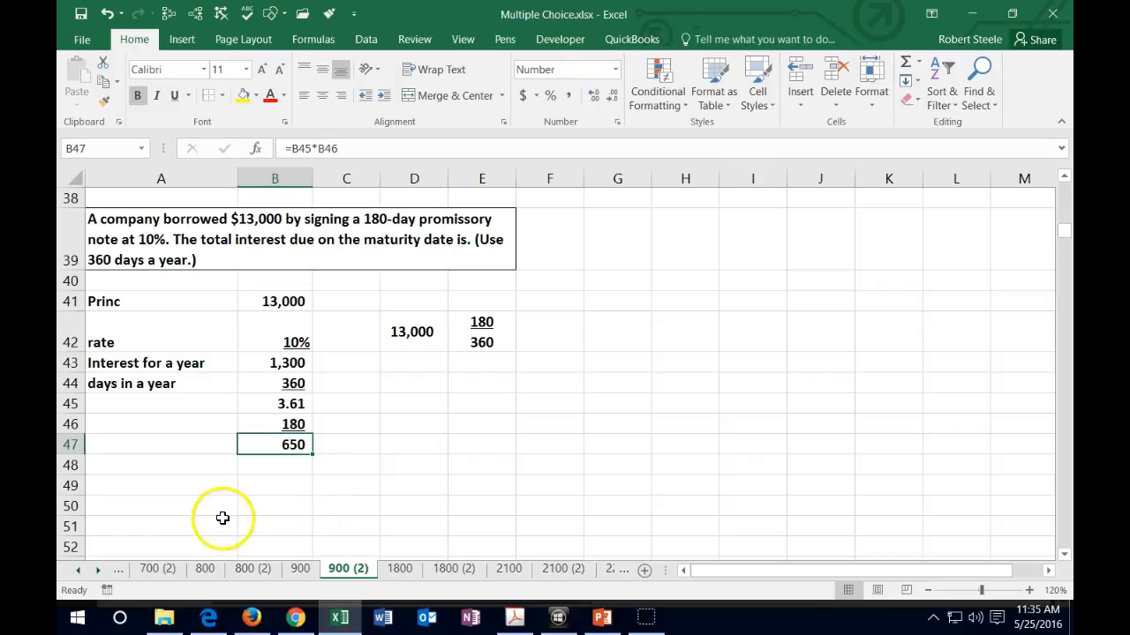